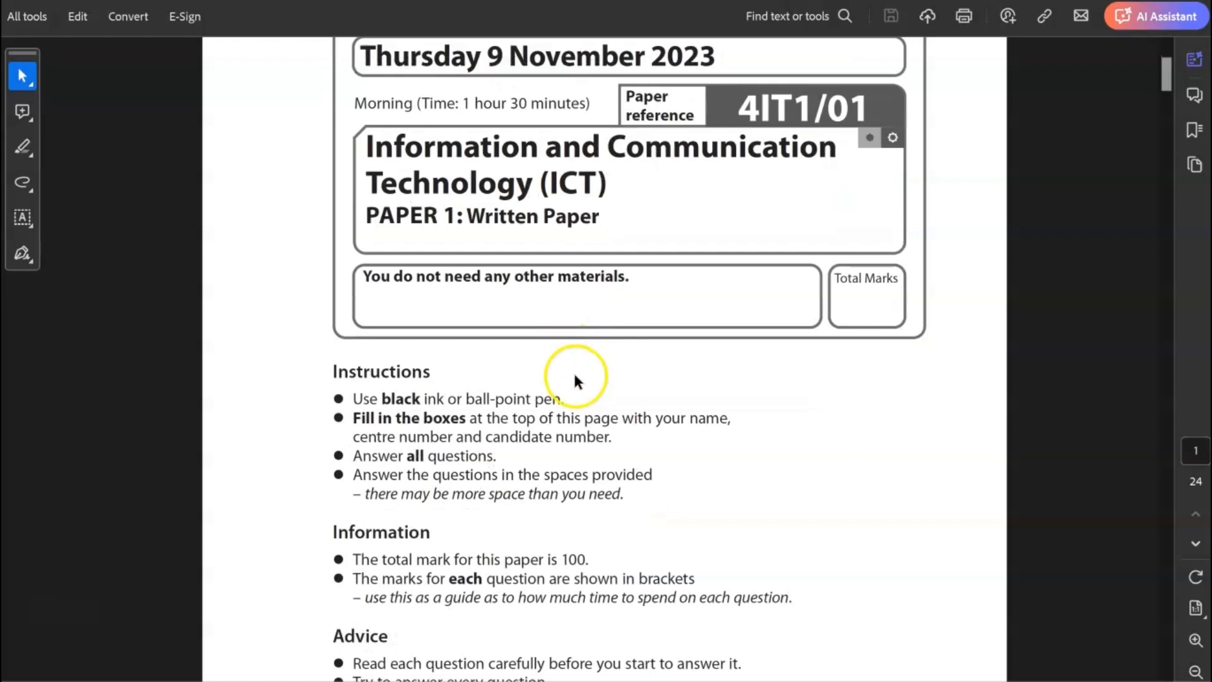
Step: Scroll from the cover page to page 2's 'Answer ALL questions' box and staff photo
scroll(down, 3)
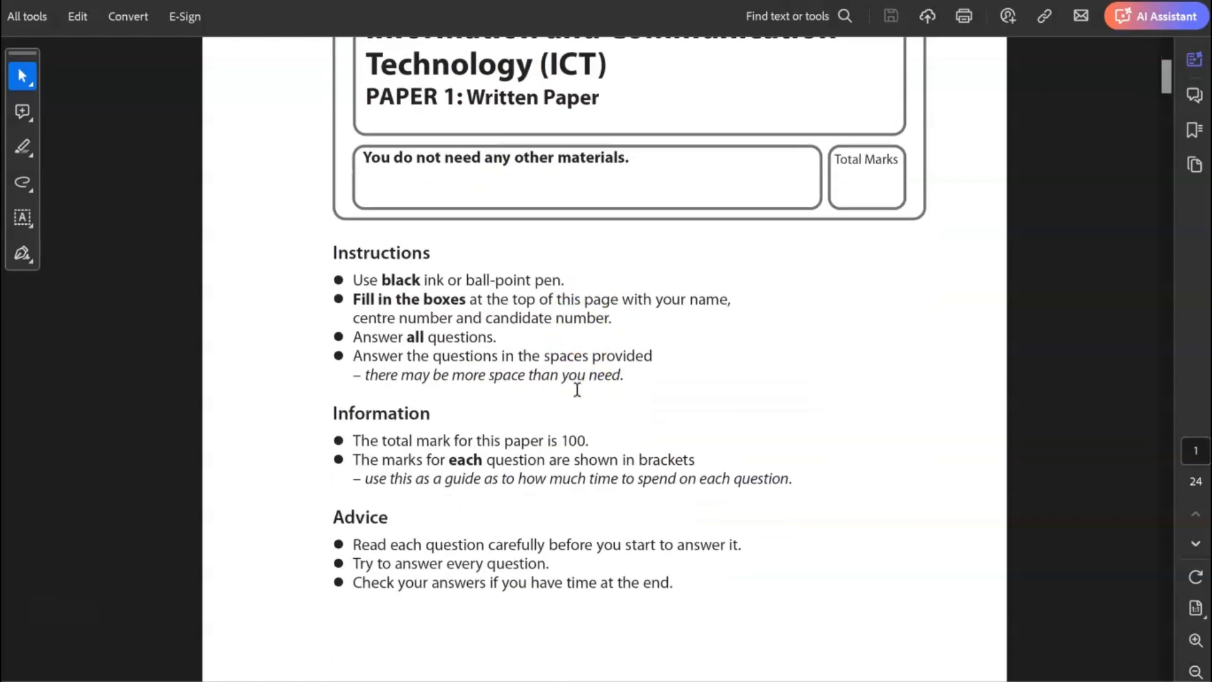
scroll(down, 3)
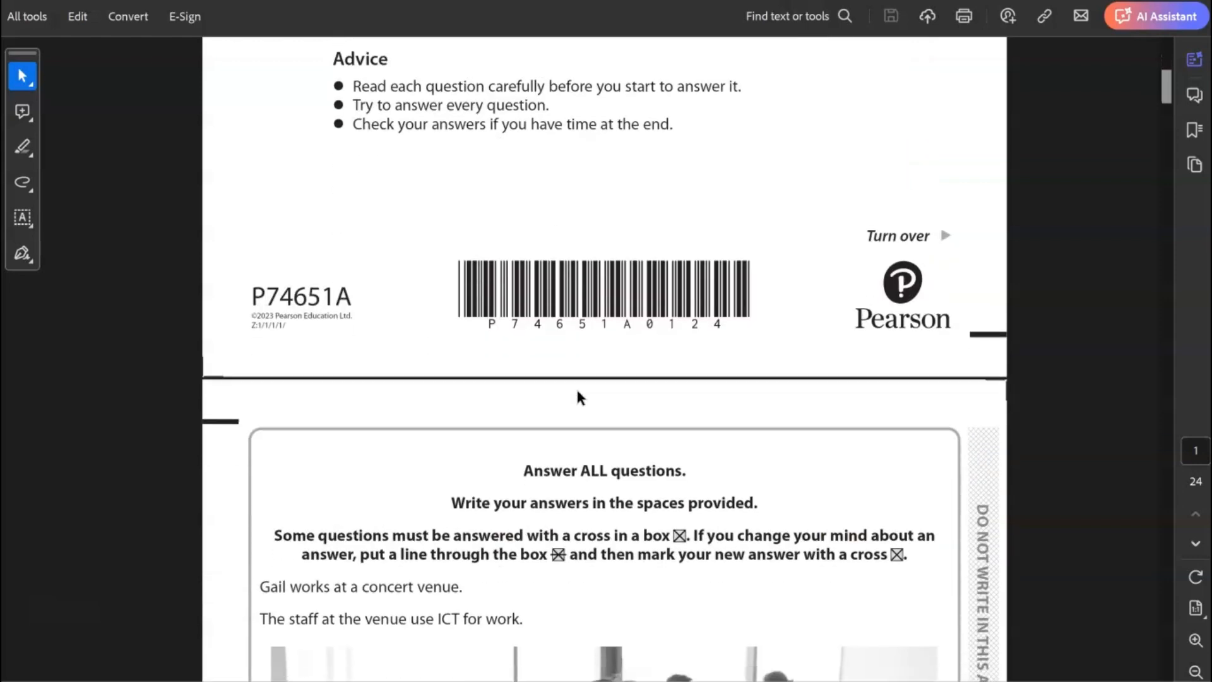
scroll(down, 3)
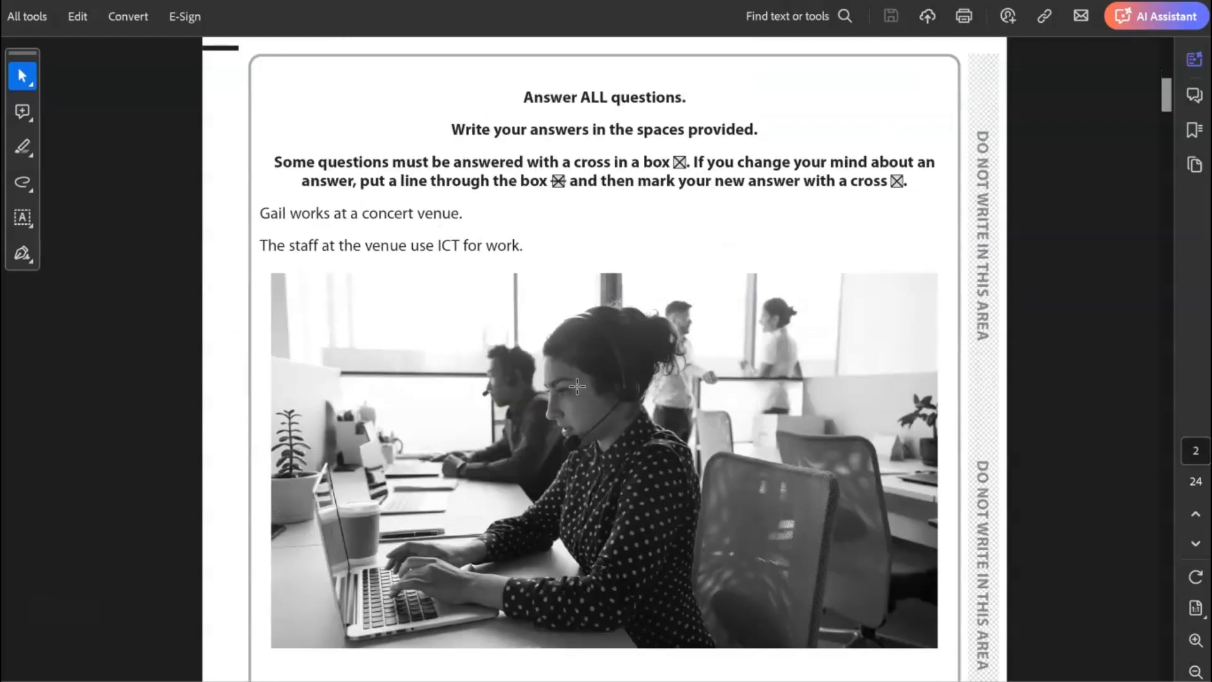
scroll(down, 3)
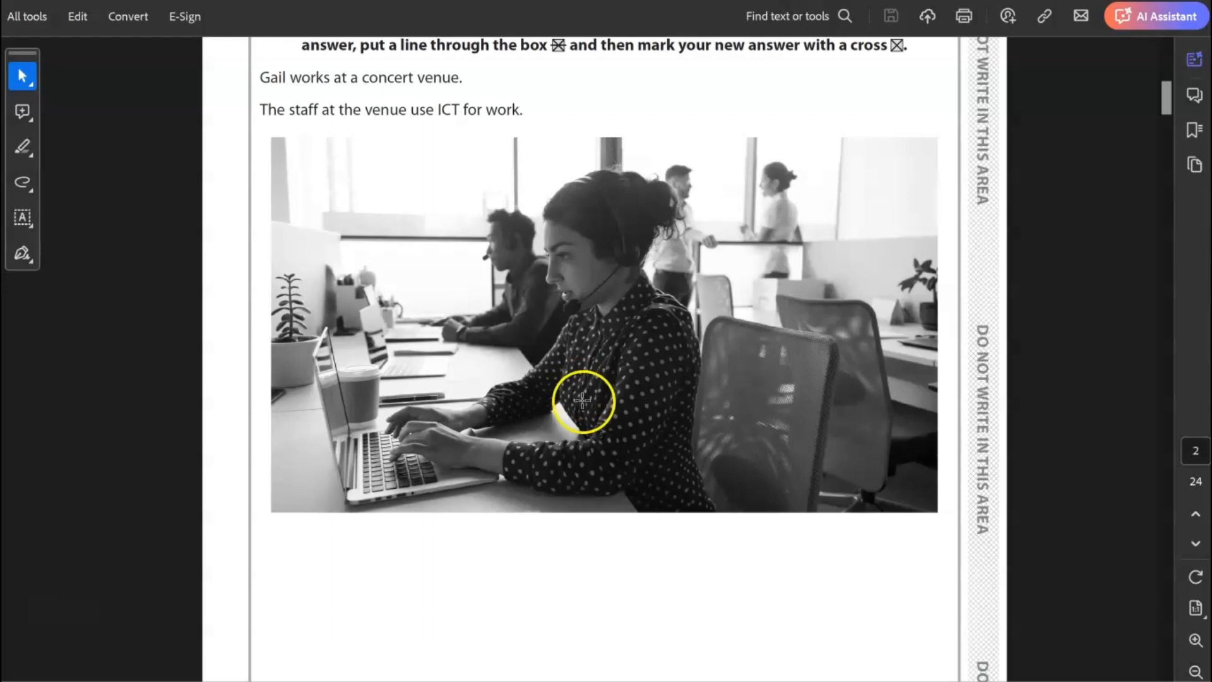
mouse_move(458, 554)
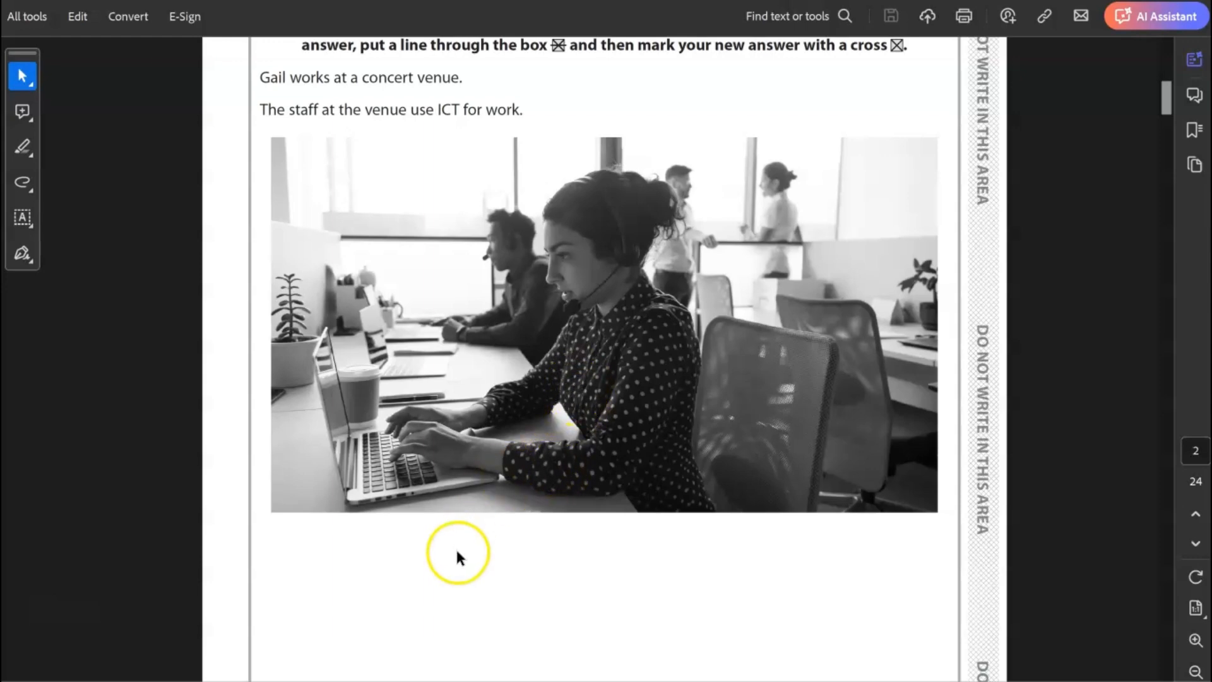
mouse_move(462, 547)
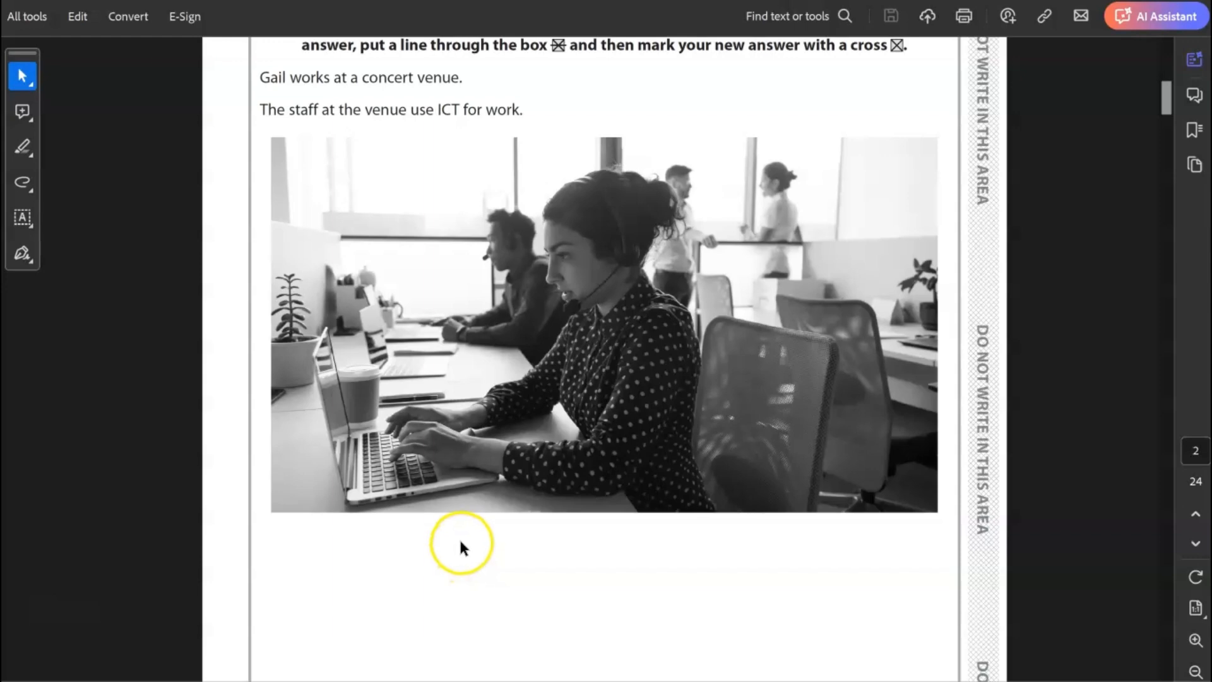
mouse_move(328, 616)
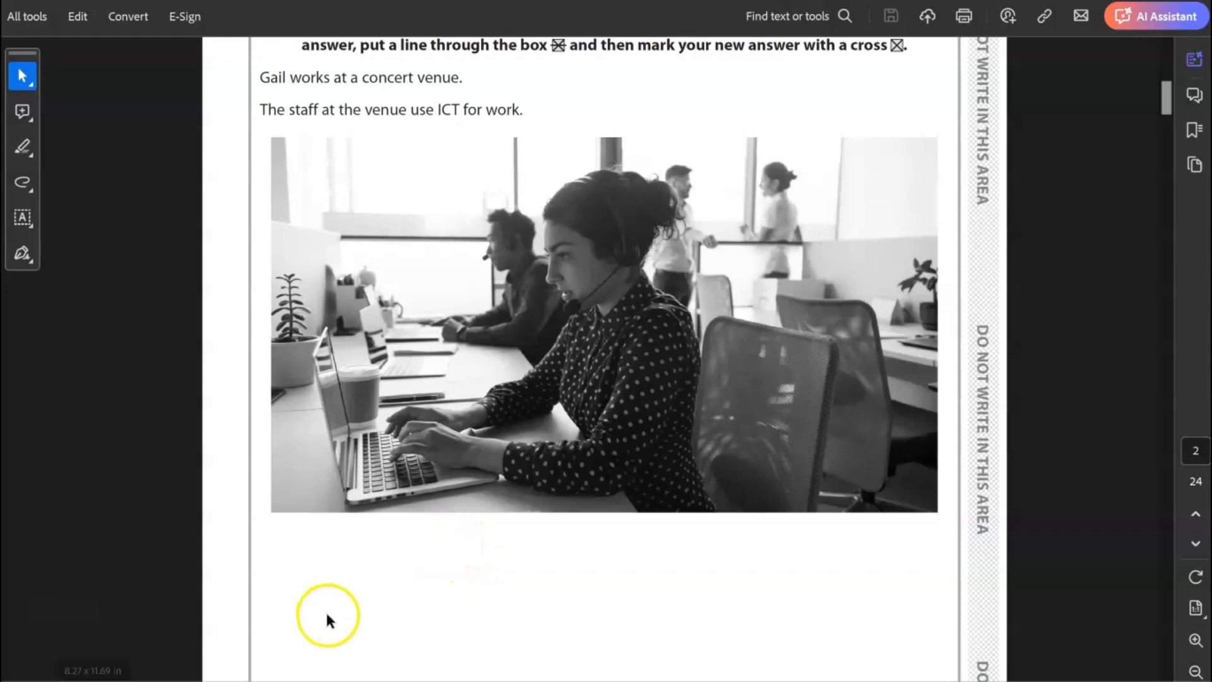
Step: On page 3, place X marks in the Database box for (i) and the Mainframe box for (ii)
scroll(down, 3)
text(X)
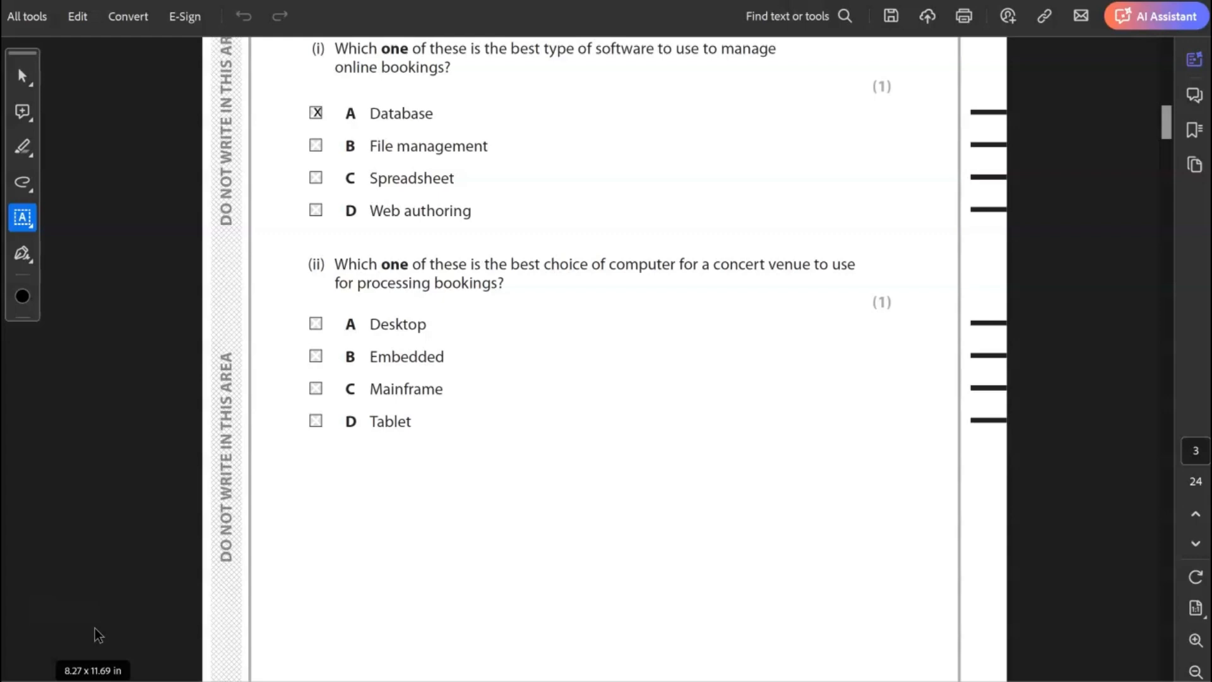
mouse_move(110, 645)
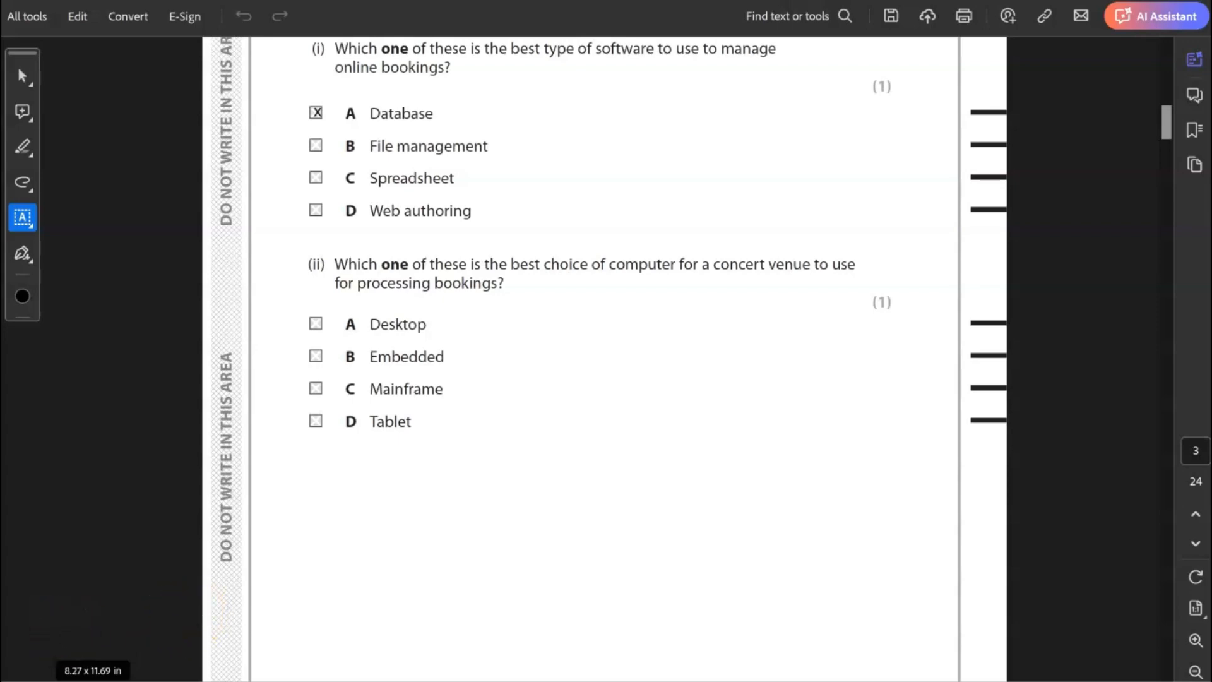
click(316, 389)
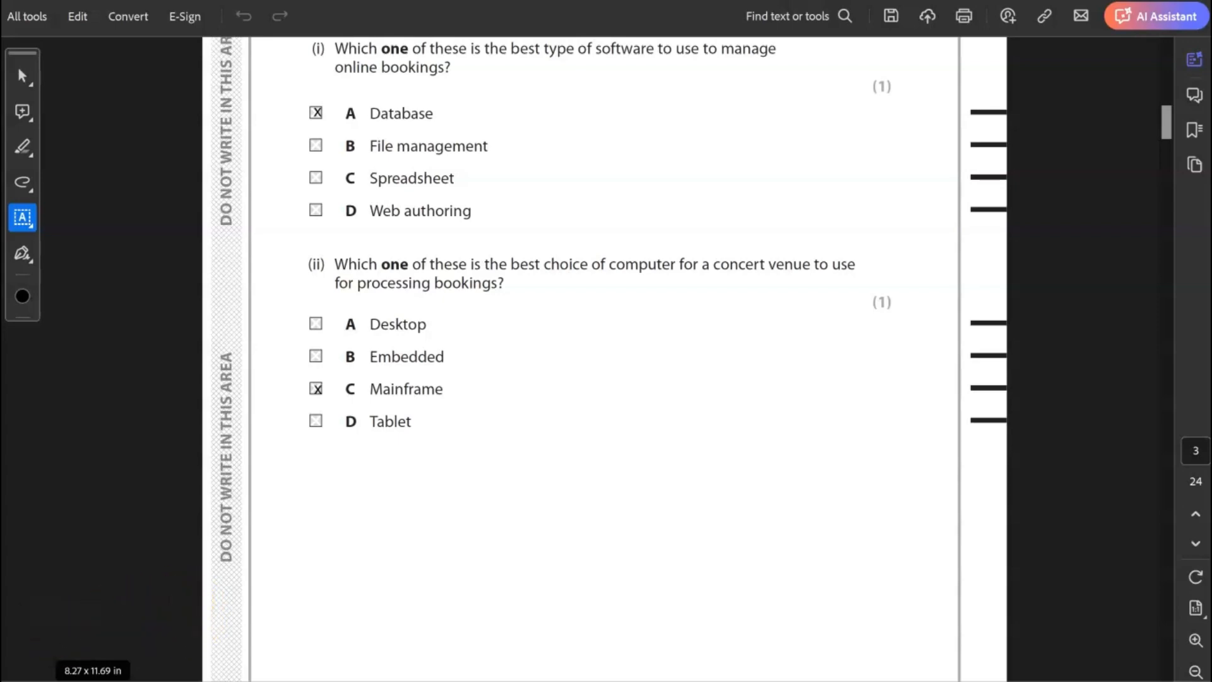
Step: Type 'book tickets from anywhere, at any time' for (b) and 'Encryption scrambles the data' for (c)
scroll(down, 3)
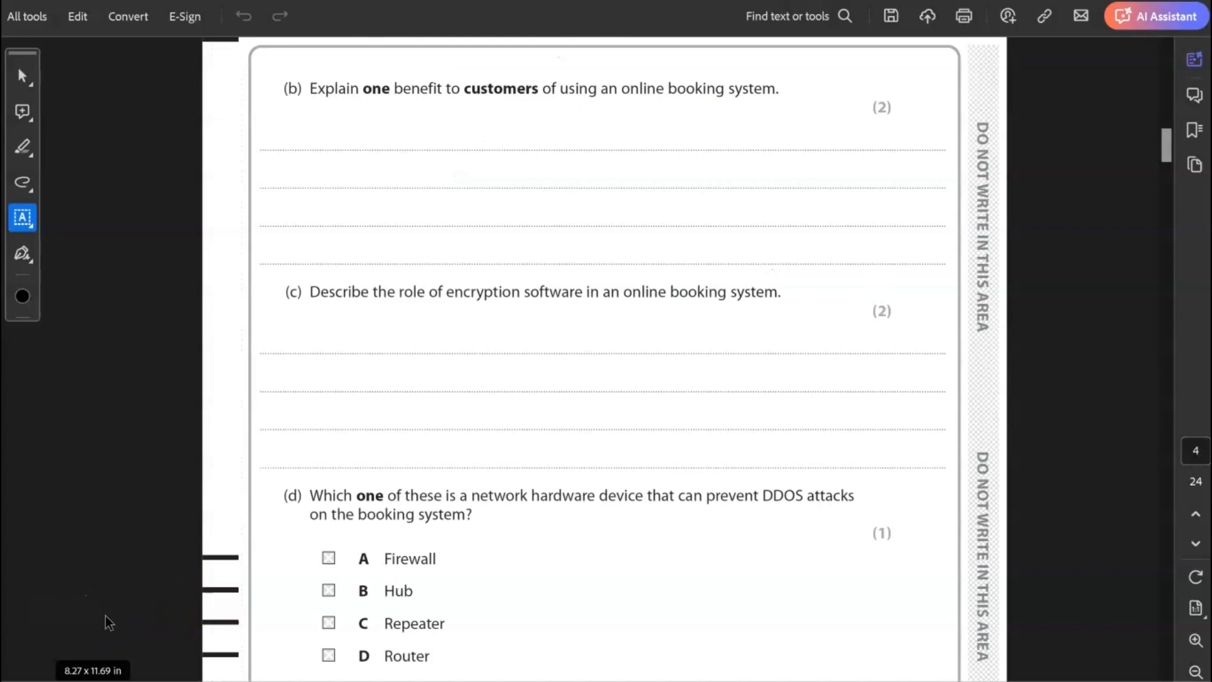
text(The customers can book their tickets from anywhere, at any time.)
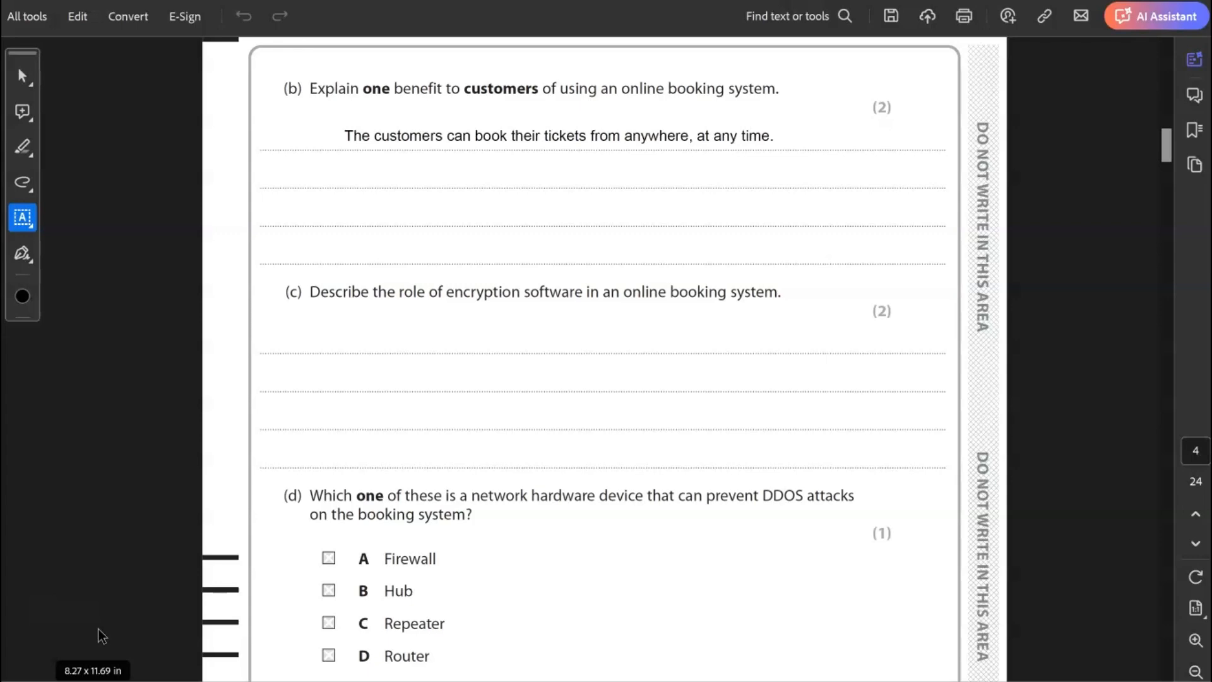
text(Encryption scrambles the data. This is needed to keep sensitive data secure.)
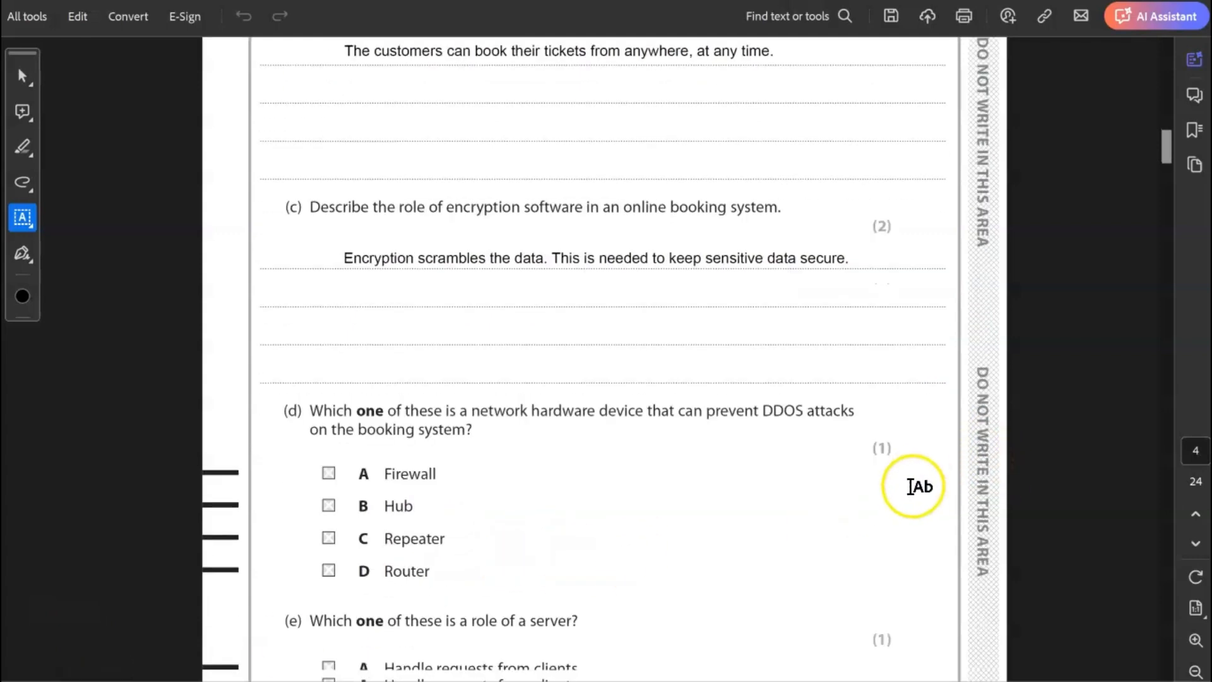
Step: Scroll to question (d) and place an X in the Firewall box
scroll(down, 3)
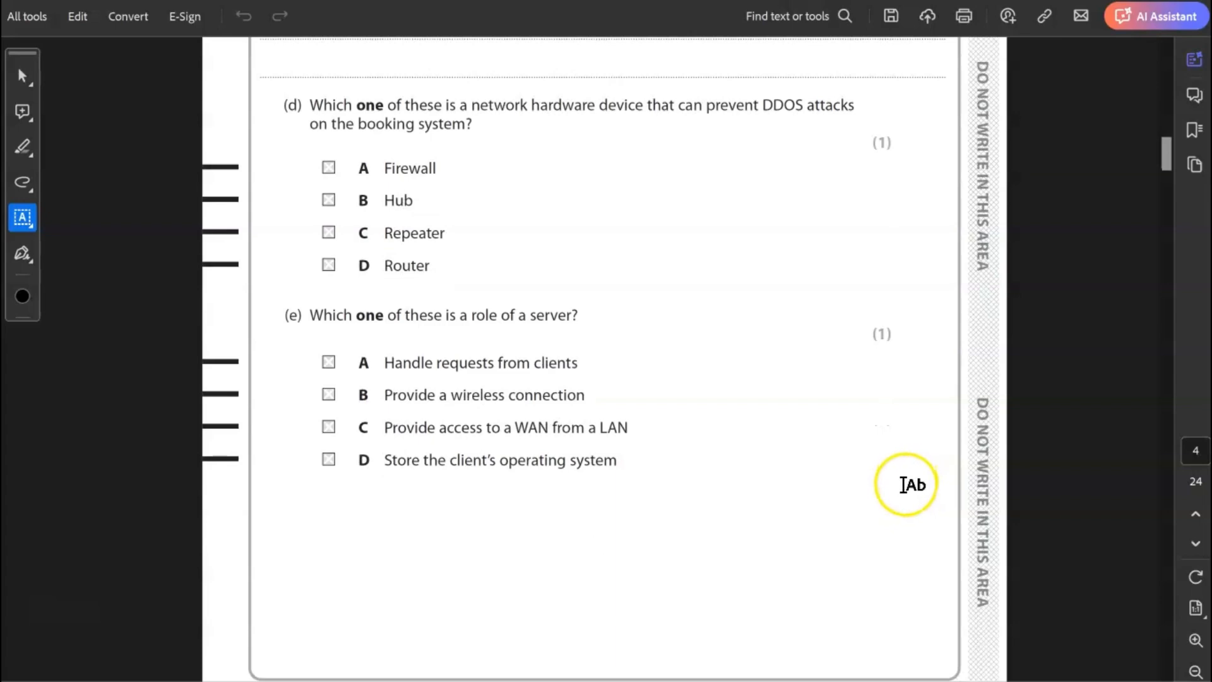
mouse_move(910, 481)
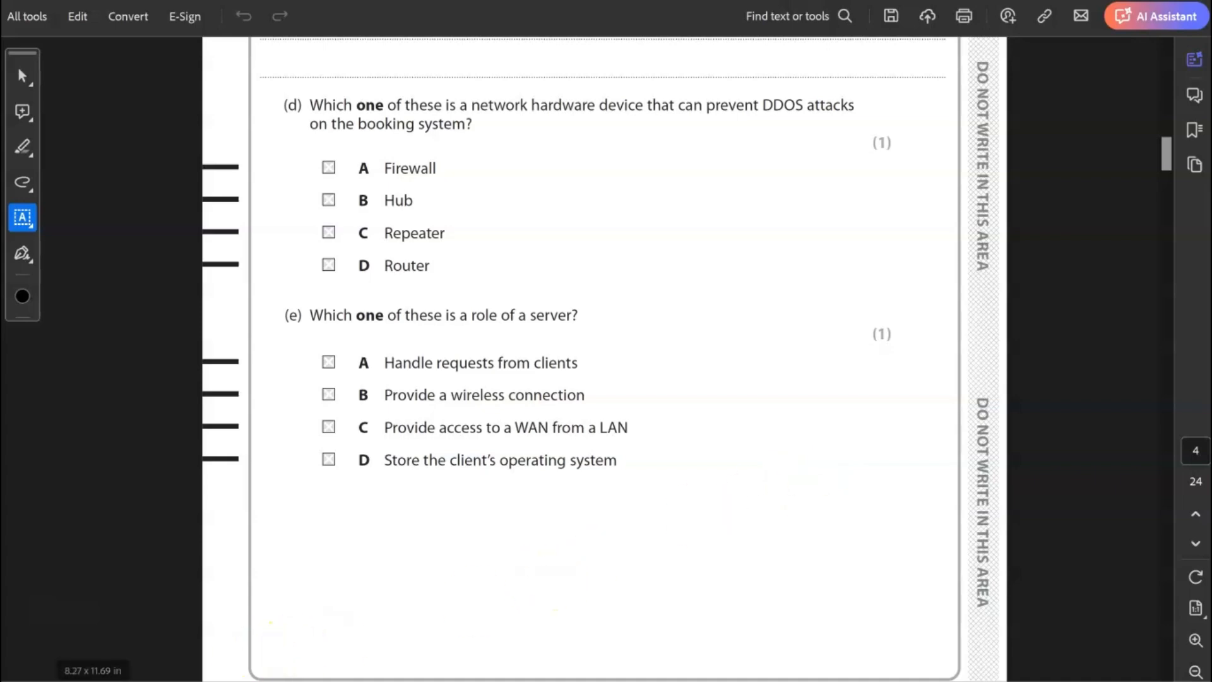
click(328, 166)
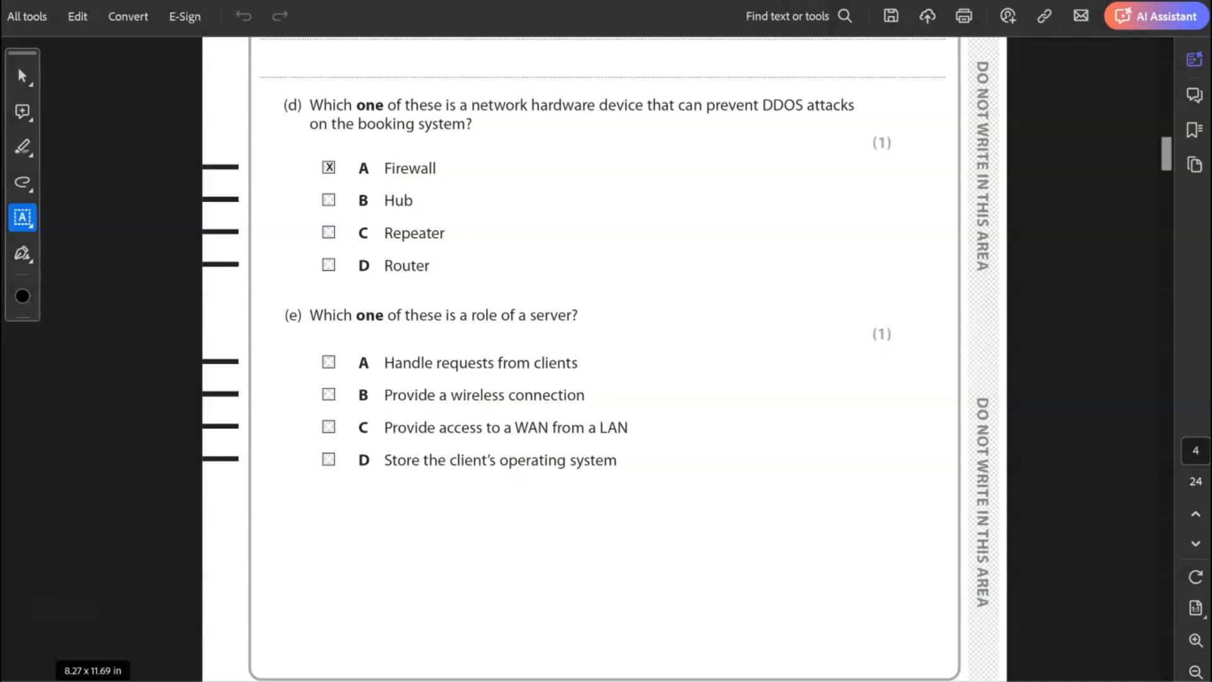
mouse_move(481, 567)
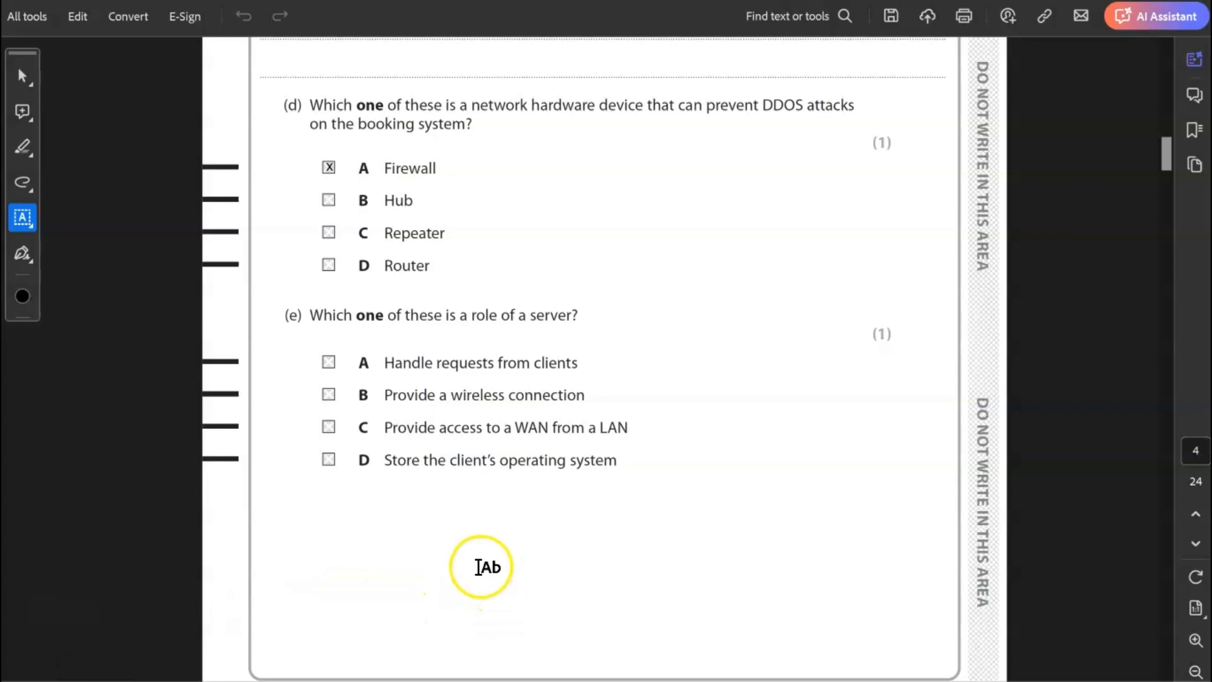
mouse_move(455, 524)
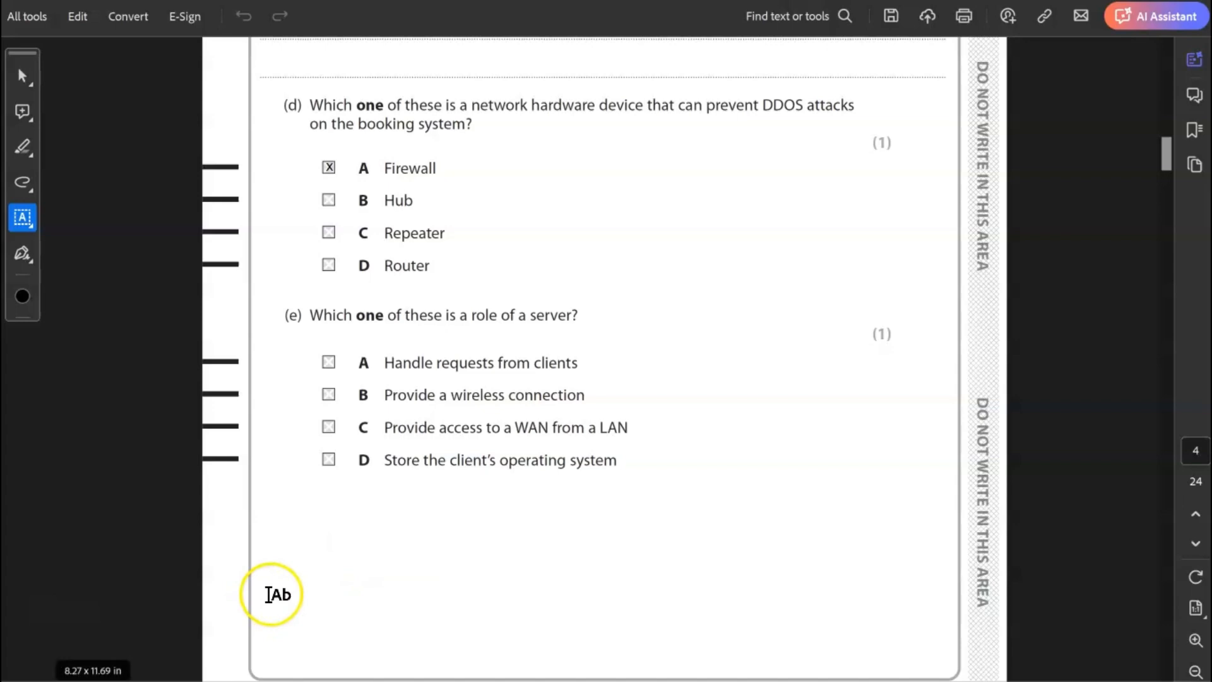
mouse_move(244, 597)
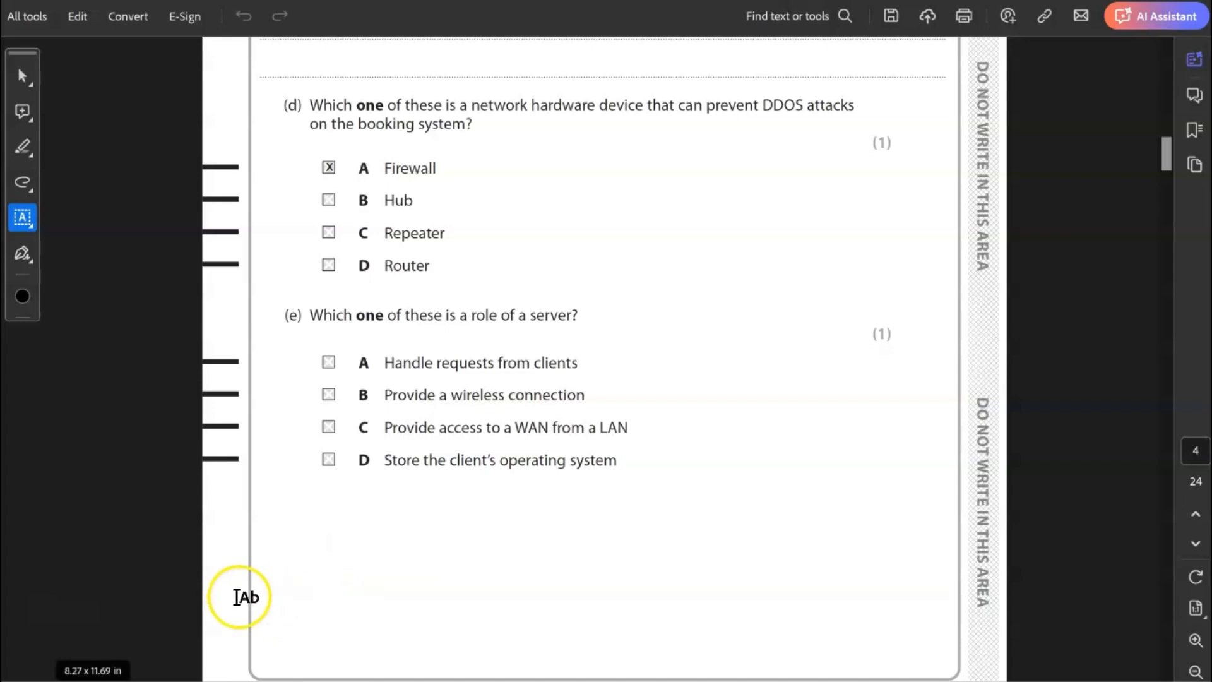
Step: Cross box A 'Handle requests from clients' for (e) and scroll to page 5
click(327, 362)
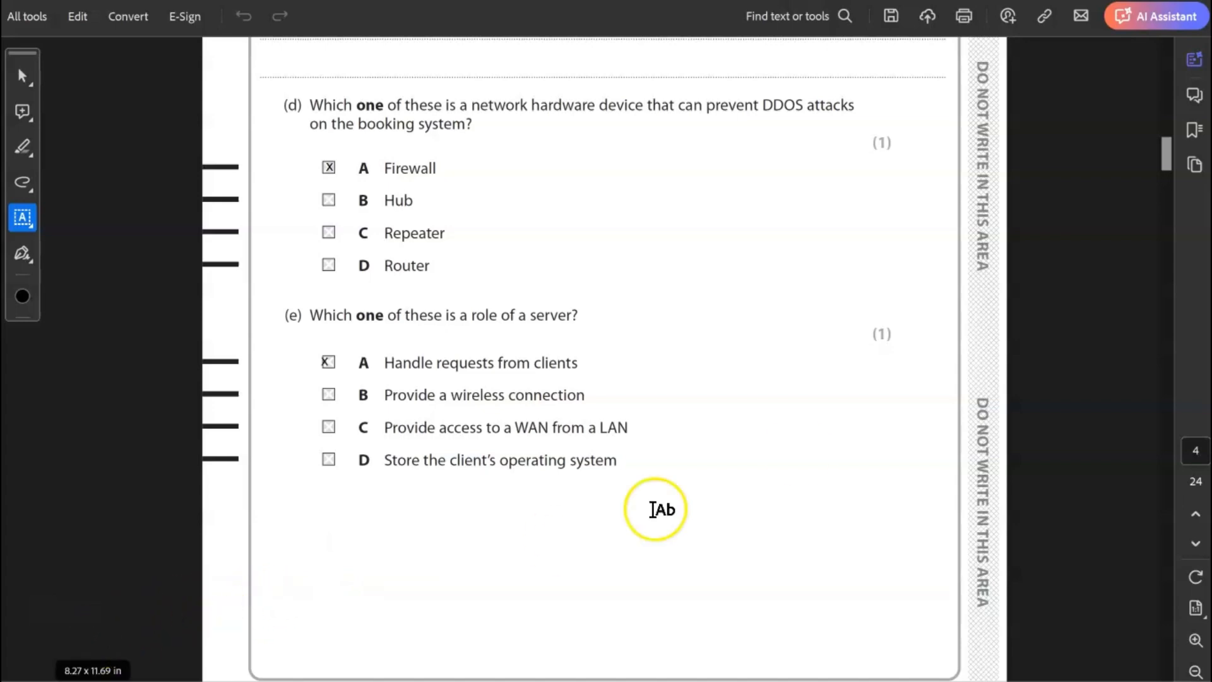
mouse_move(730, 417)
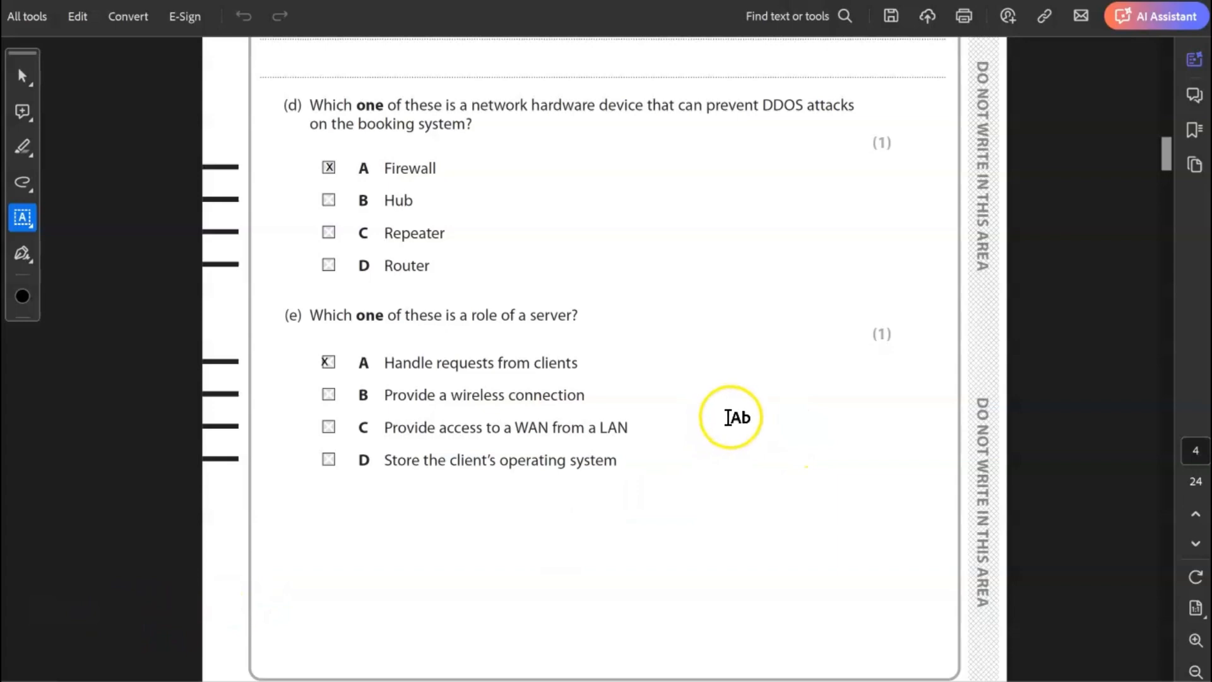
scroll(down, 3)
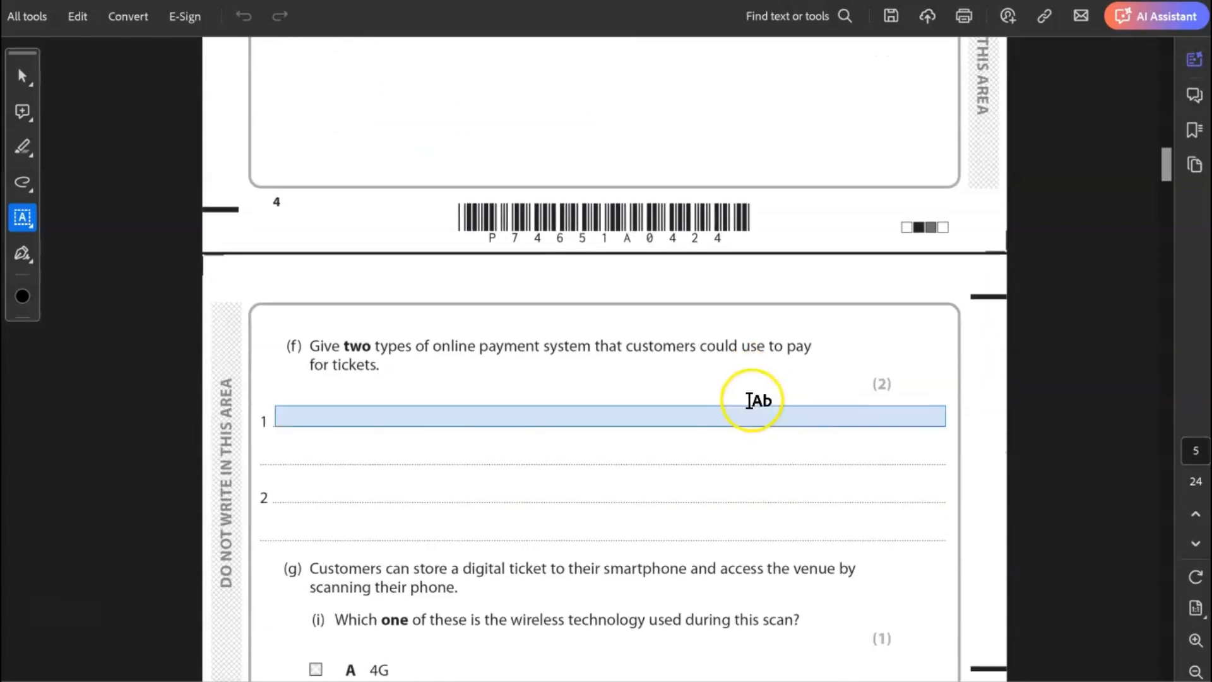
scroll(down, 3)
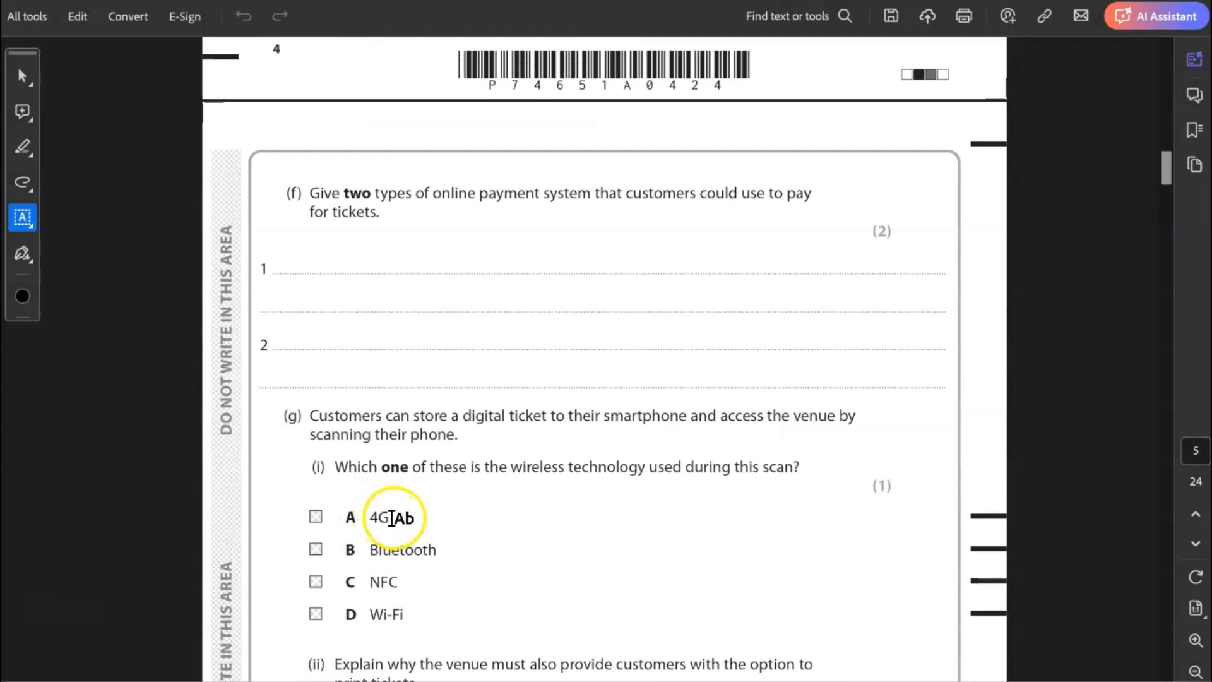
mouse_move(340, 541)
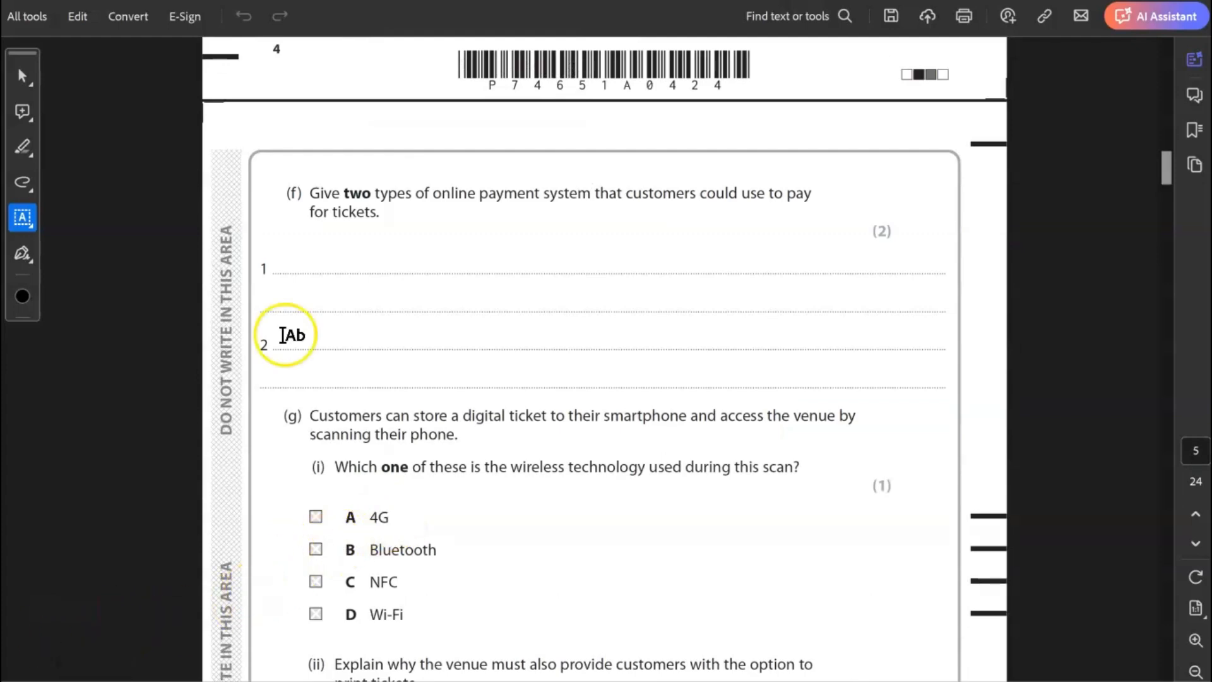
Step: Type 'Credit card' and 'A third party payment system.' on the two answer lines of (f)
text(Credit card)
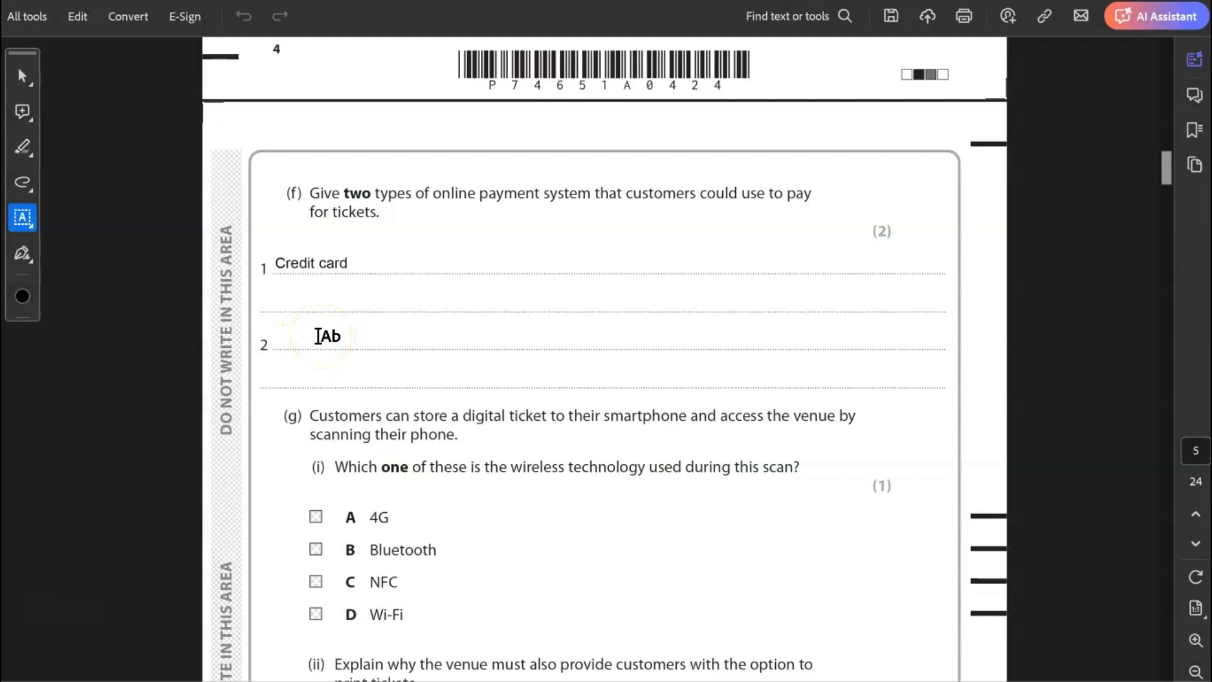
mouse_move(274, 407)
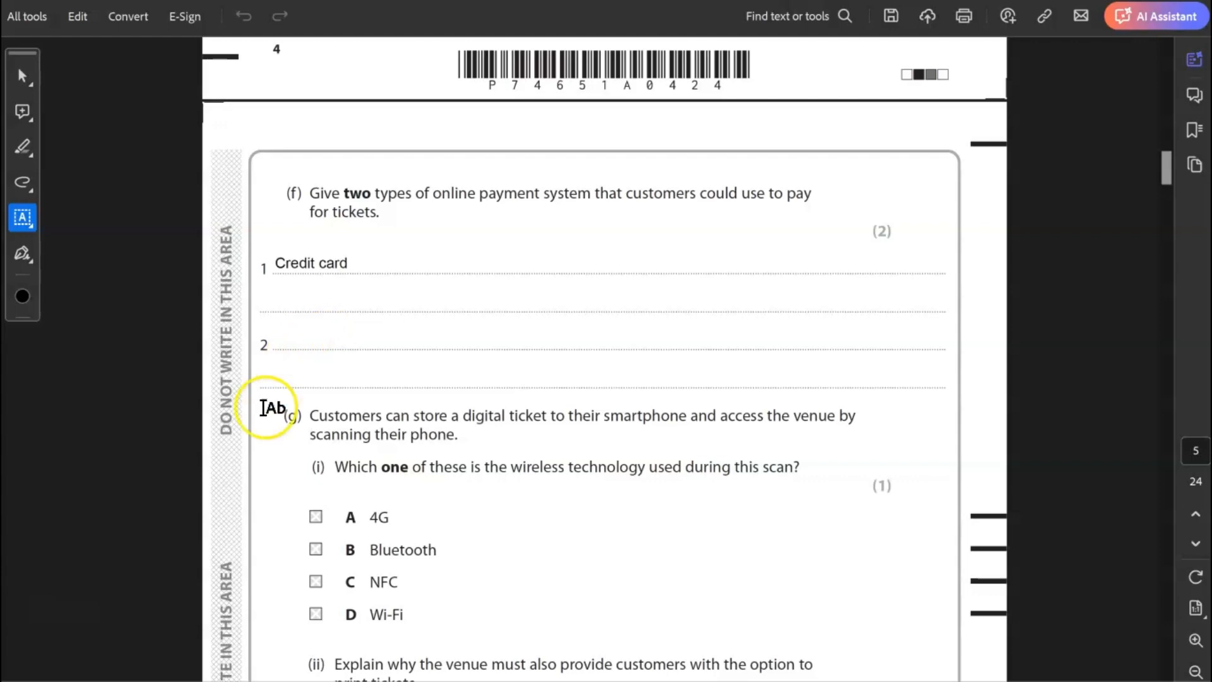
mouse_move(242, 488)
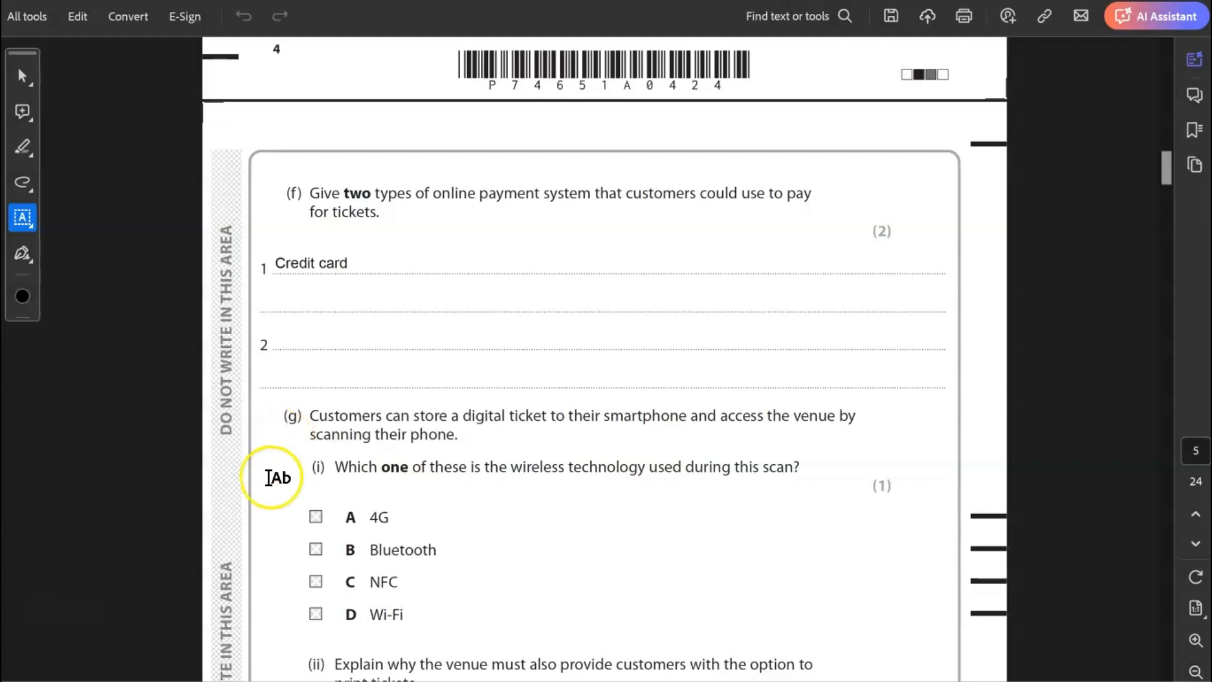
text(A third party payment system.)
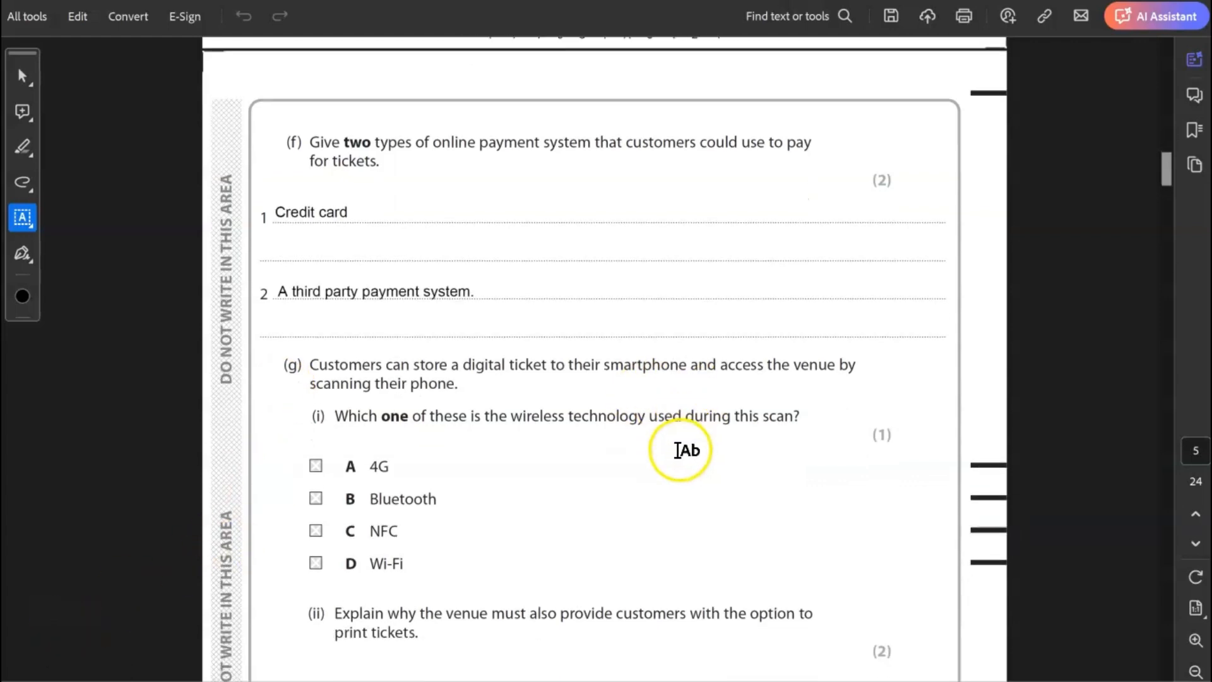
Step: Cross NFC for (g)(i) and type that not everyone has a smartphone for (g)(ii)
scroll(down, 3)
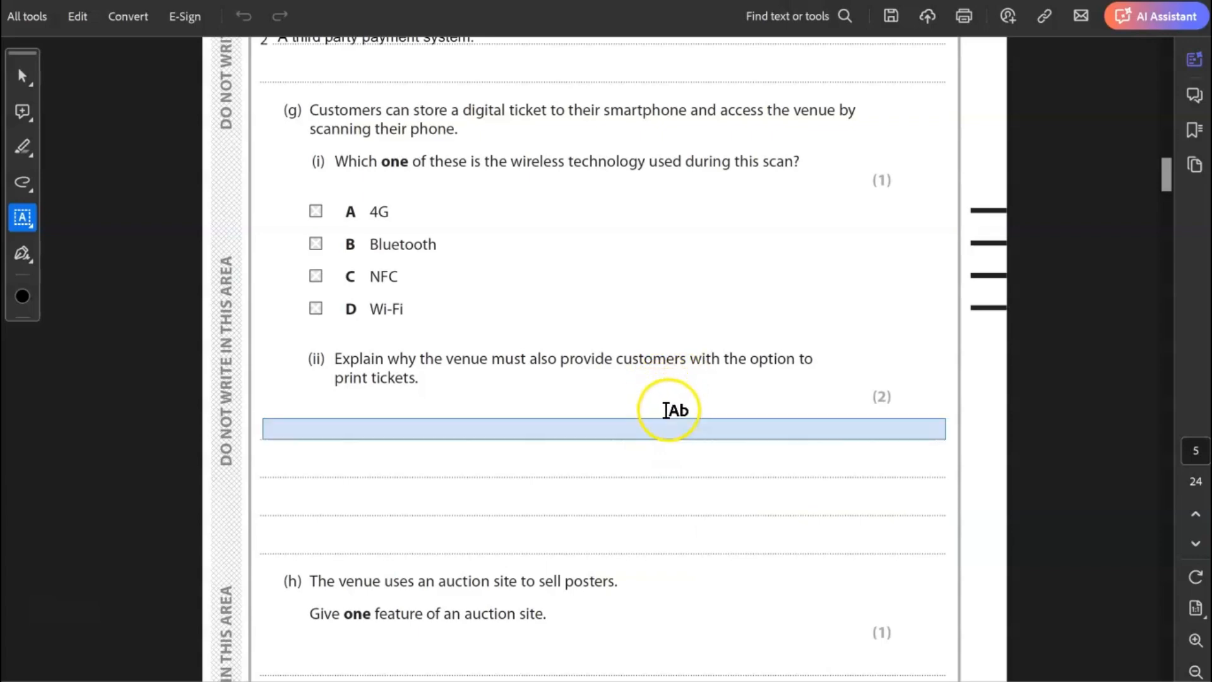
mouse_move(723, 413)
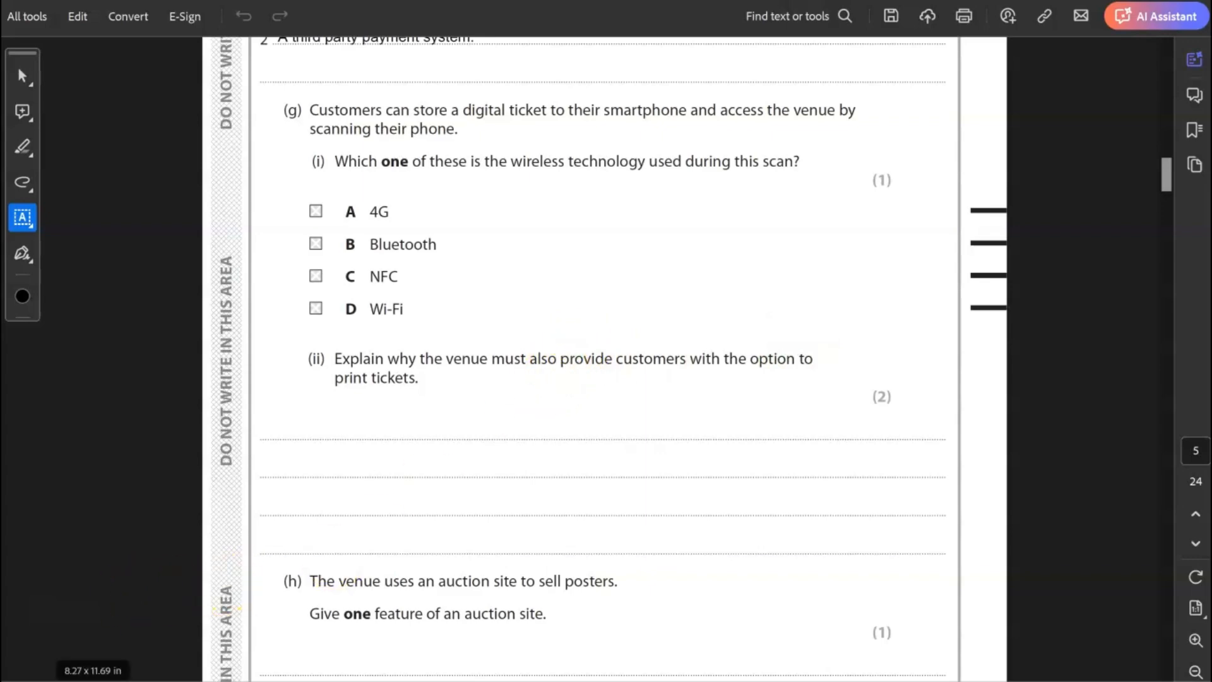
click(316, 276)
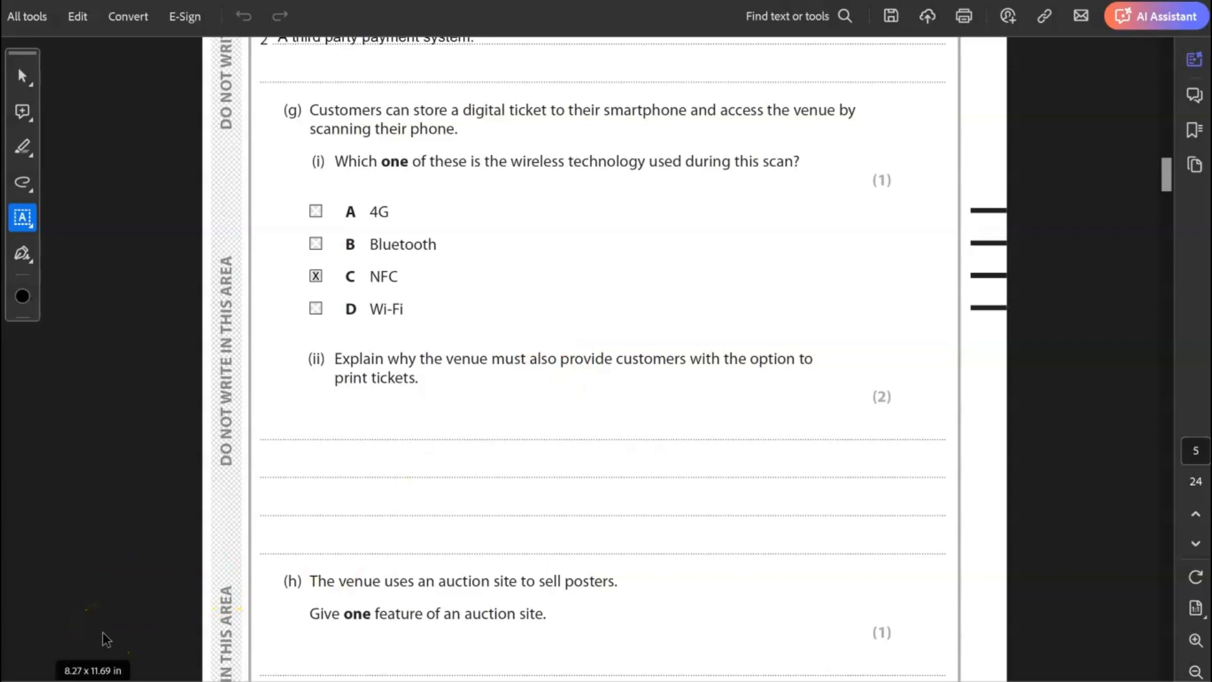
mouse_move(99, 634)
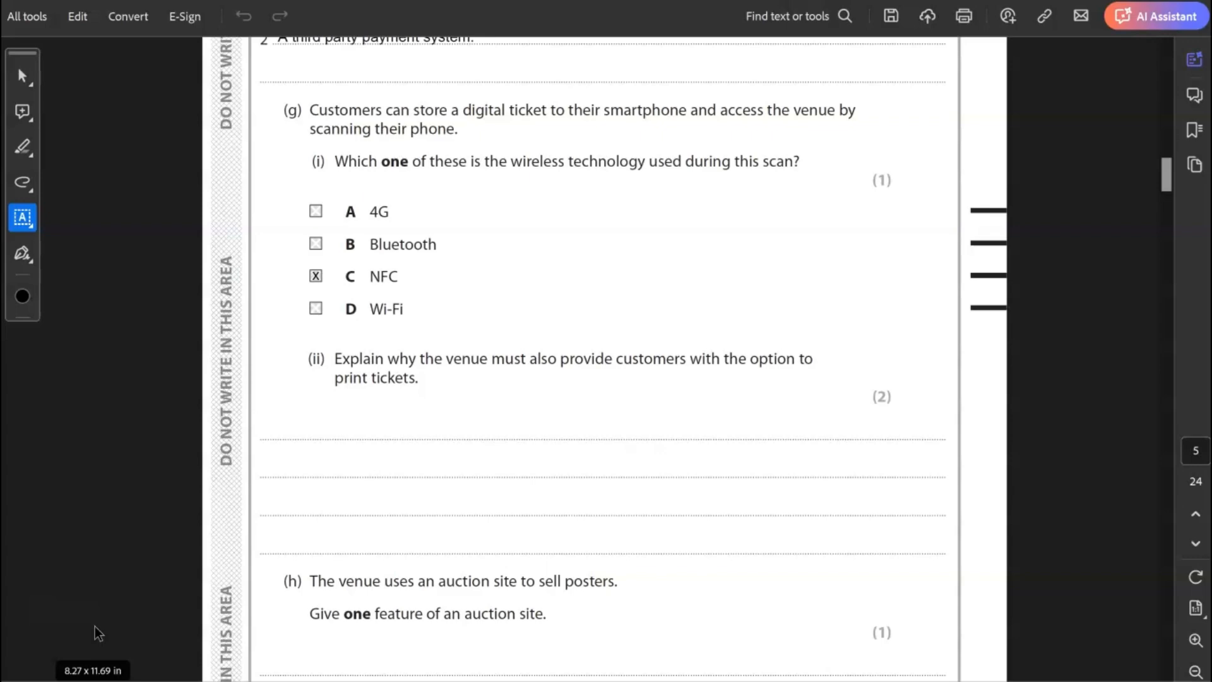
text(Not everyone has access to a smartphone and is able to provide a QR code to be scanned on their device.)
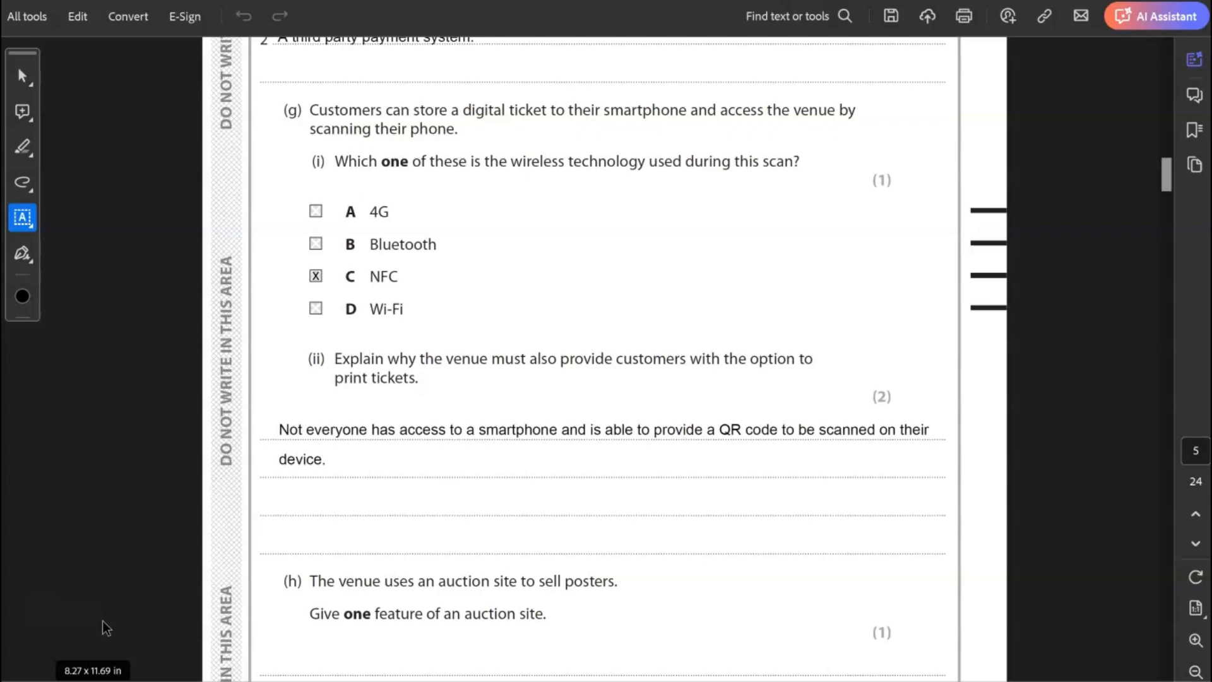
Step: Type 'People can make bids on their posters.' on the first answer line of (h)
scroll(down, 3)
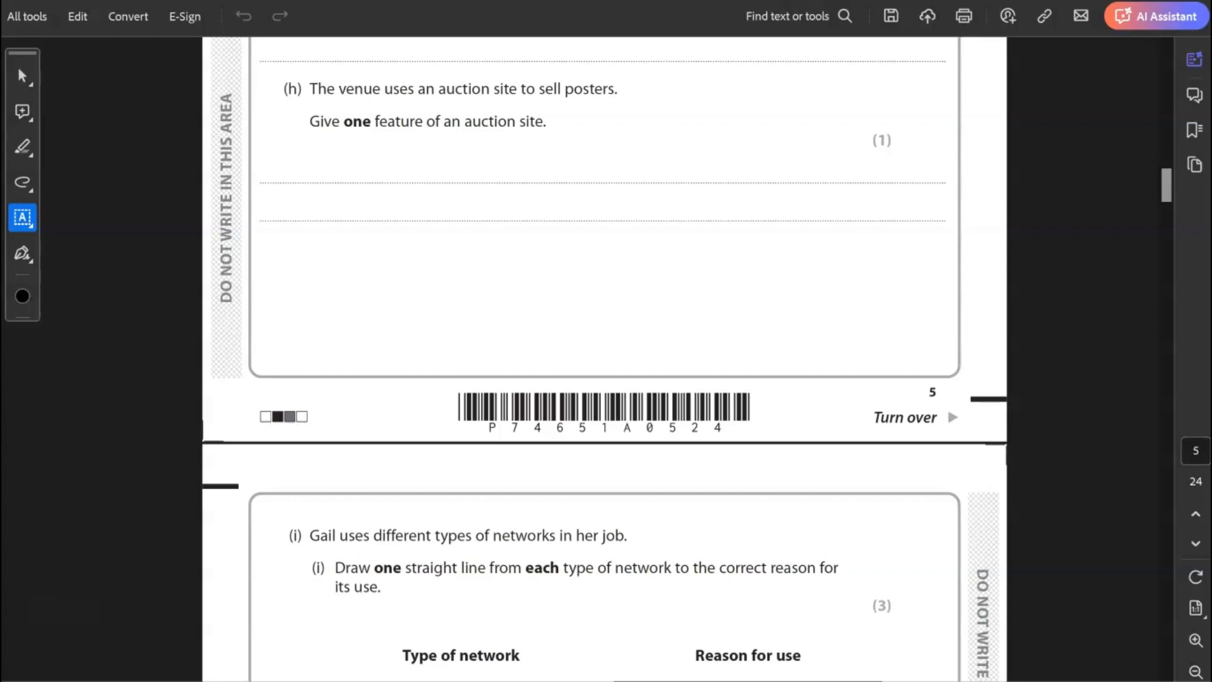
text(People can make bids on their posters.)
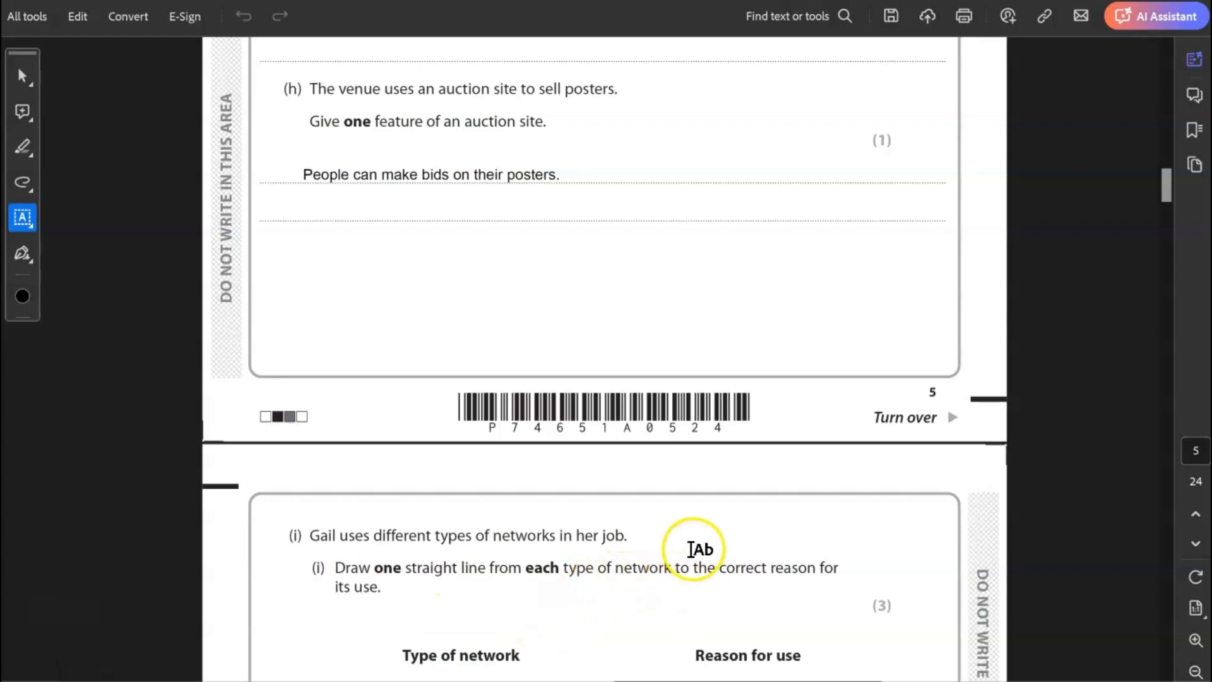
Step: Draw lines linking PAN to Bluetooth headphones, LAN to home office network, WAN to cloud services
scroll(down, 3)
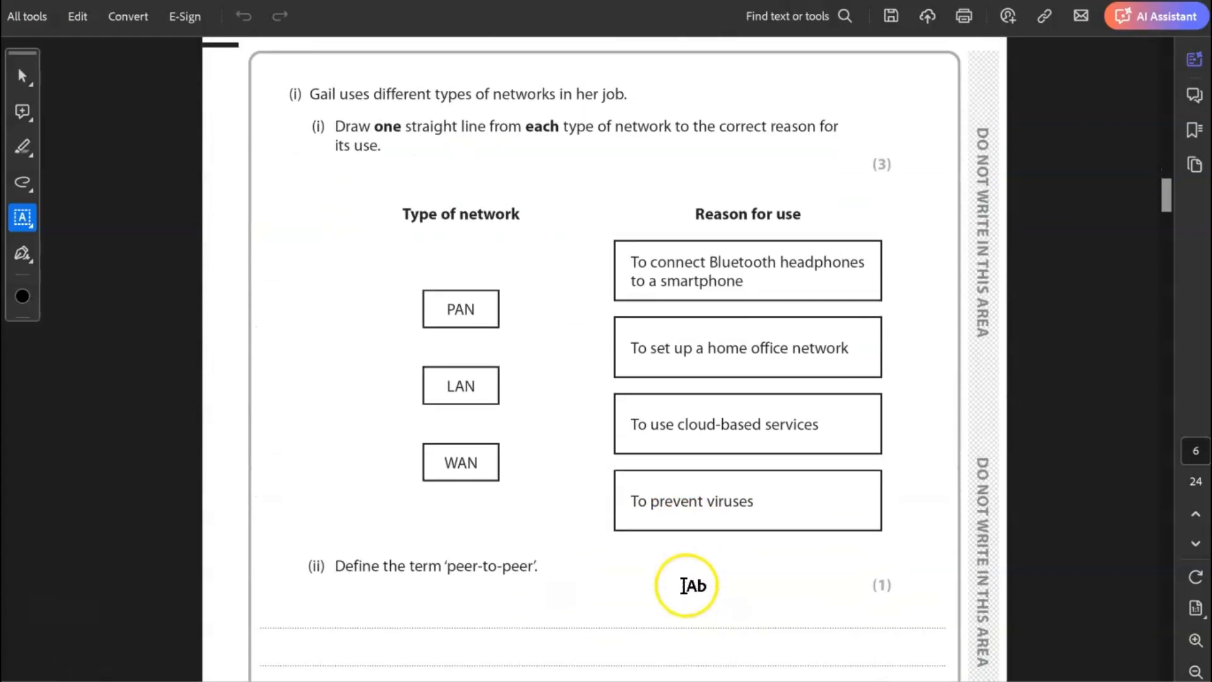
scroll(down, 3)
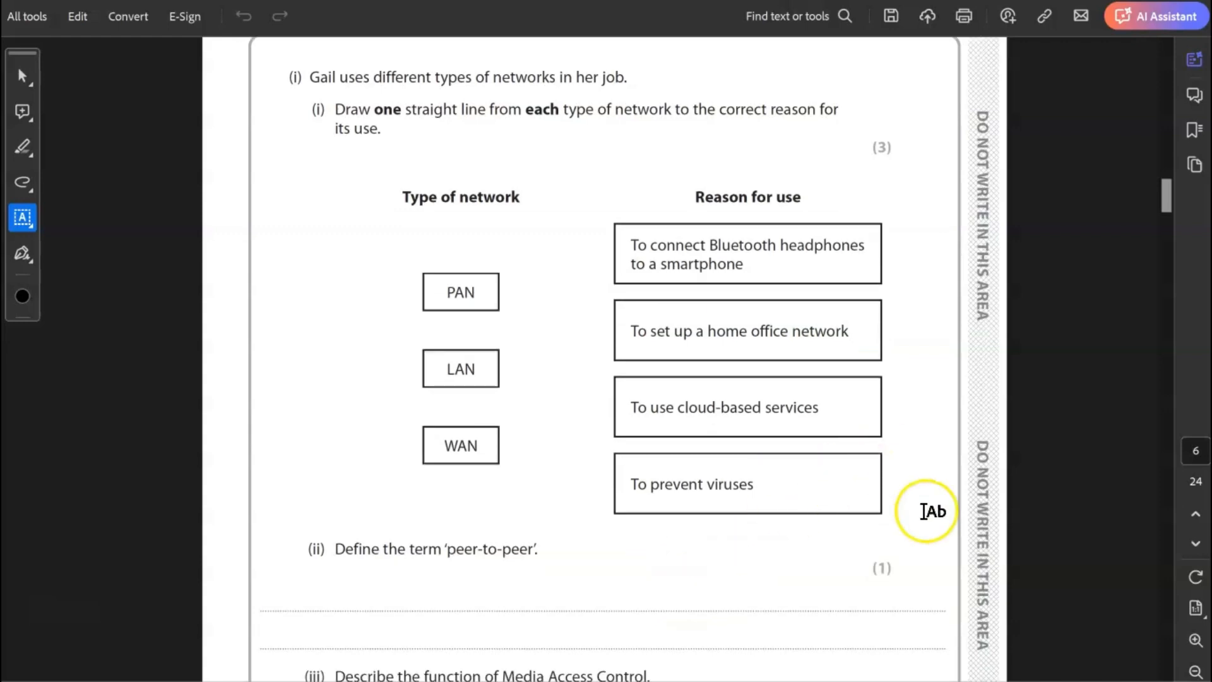
mouse_move(957, 513)
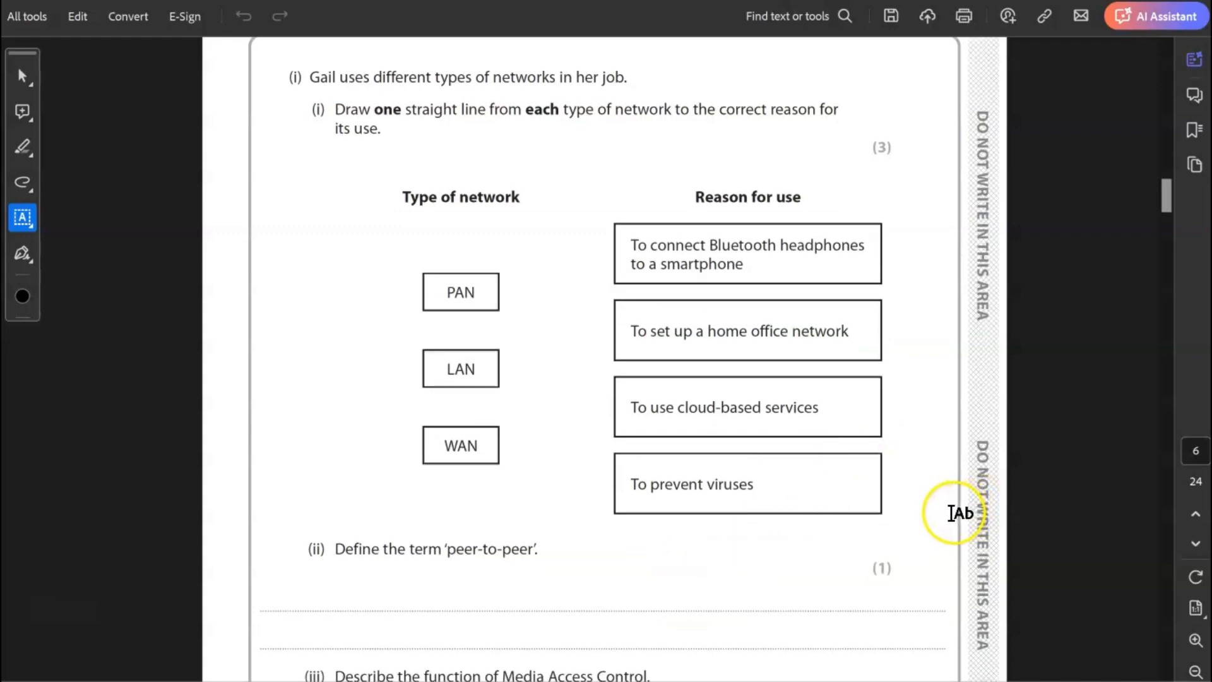
mouse_move(950, 517)
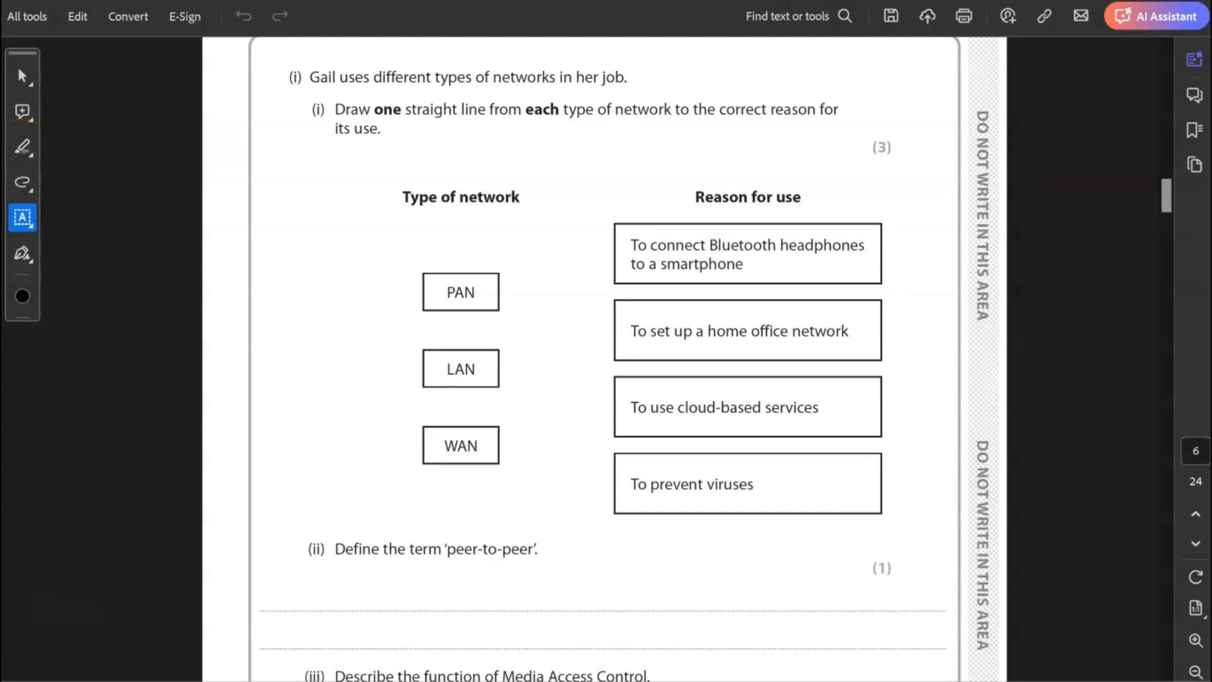
drag(499, 293, 615, 255)
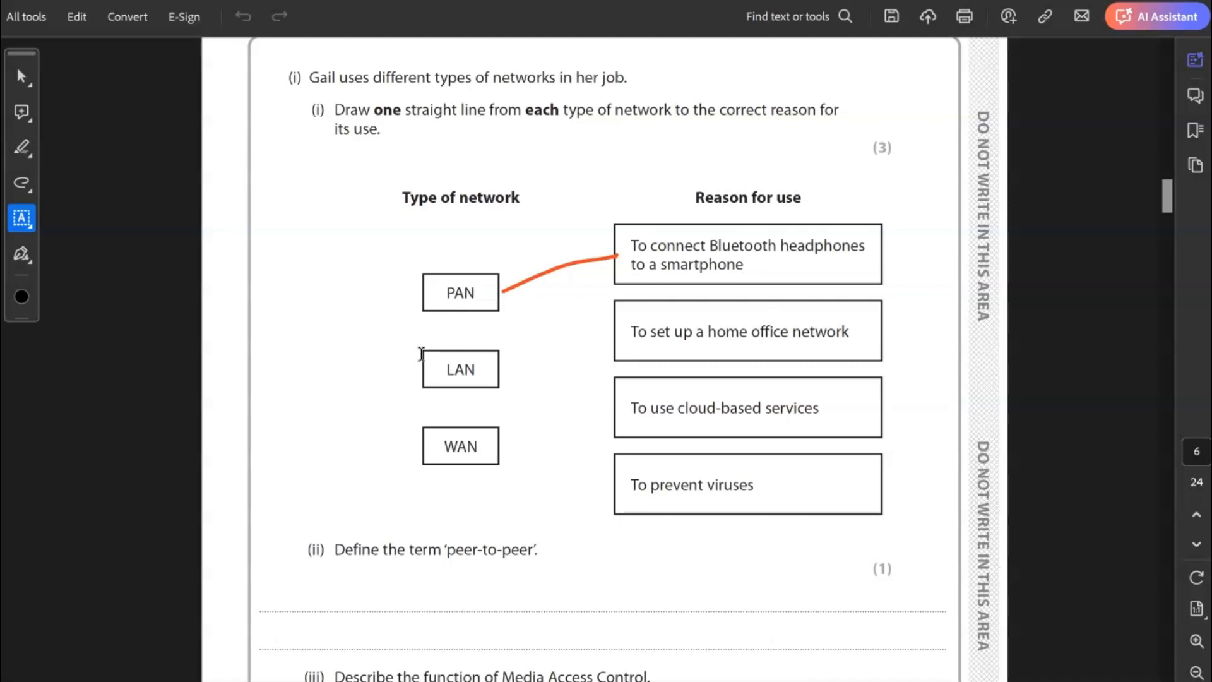
drag(501, 369, 614, 334)
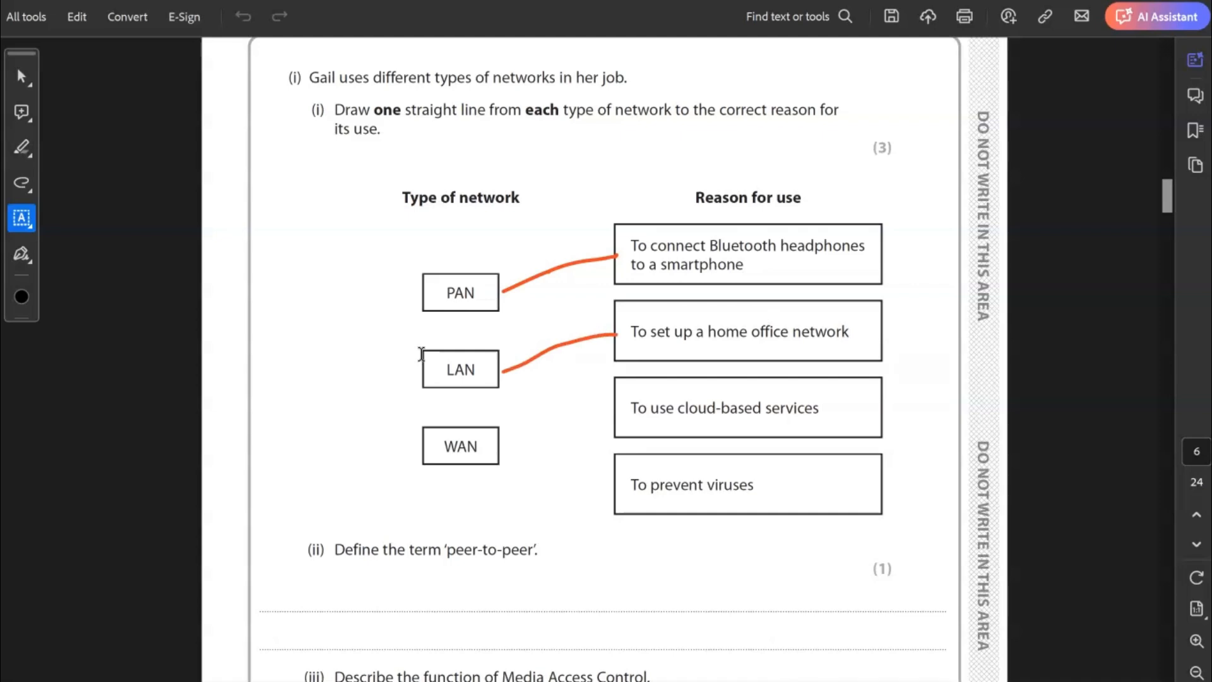
drag(501, 443, 607, 407)
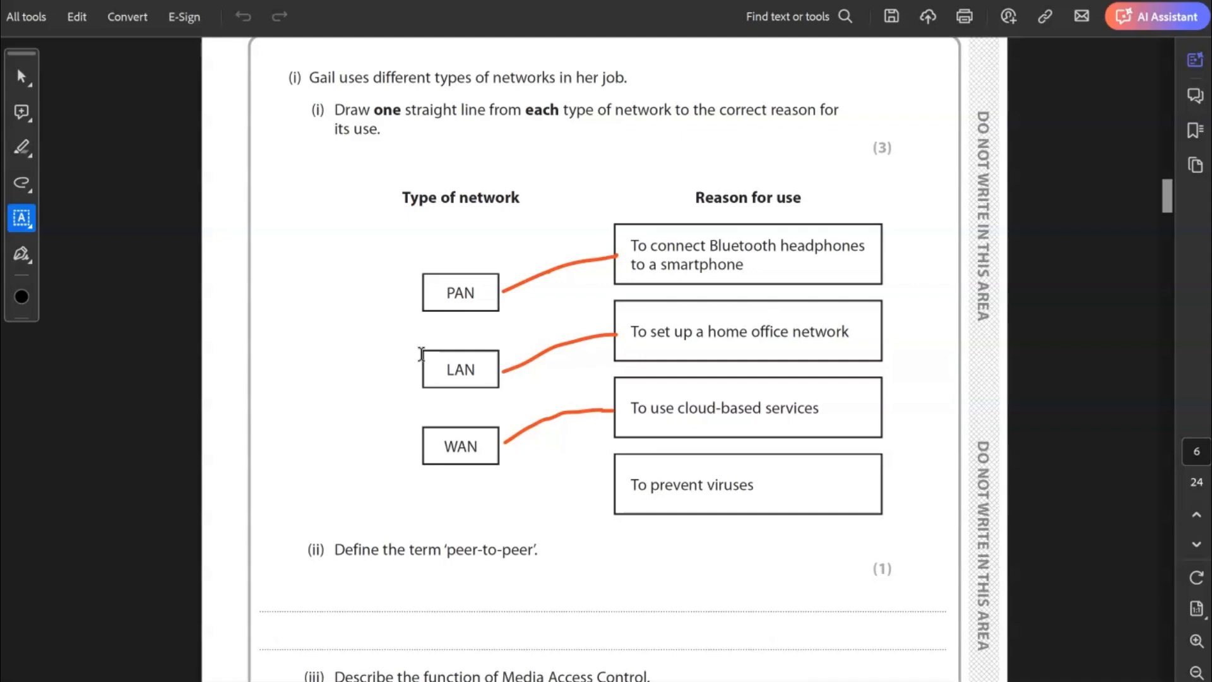
Step: Type the serverless peer-to-peer definition and MAC as a device's unique network identifier
scroll(down, 3)
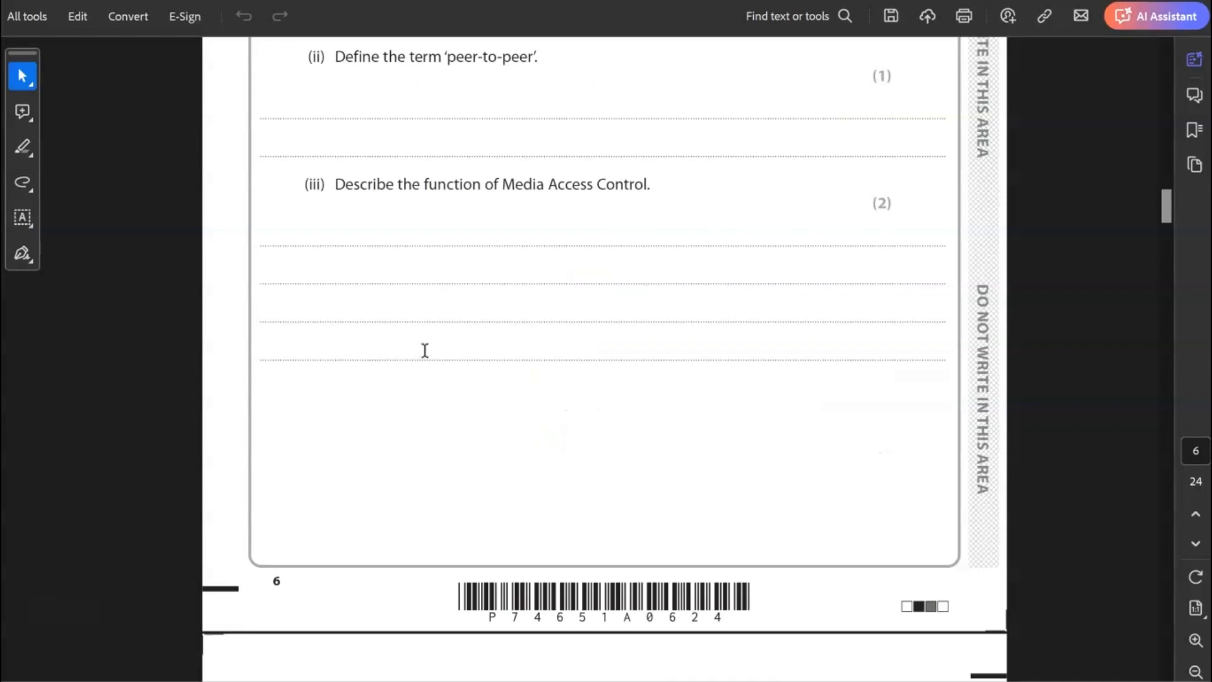
text(Peer to peer is where devices are connected together to form a network, without a server.)
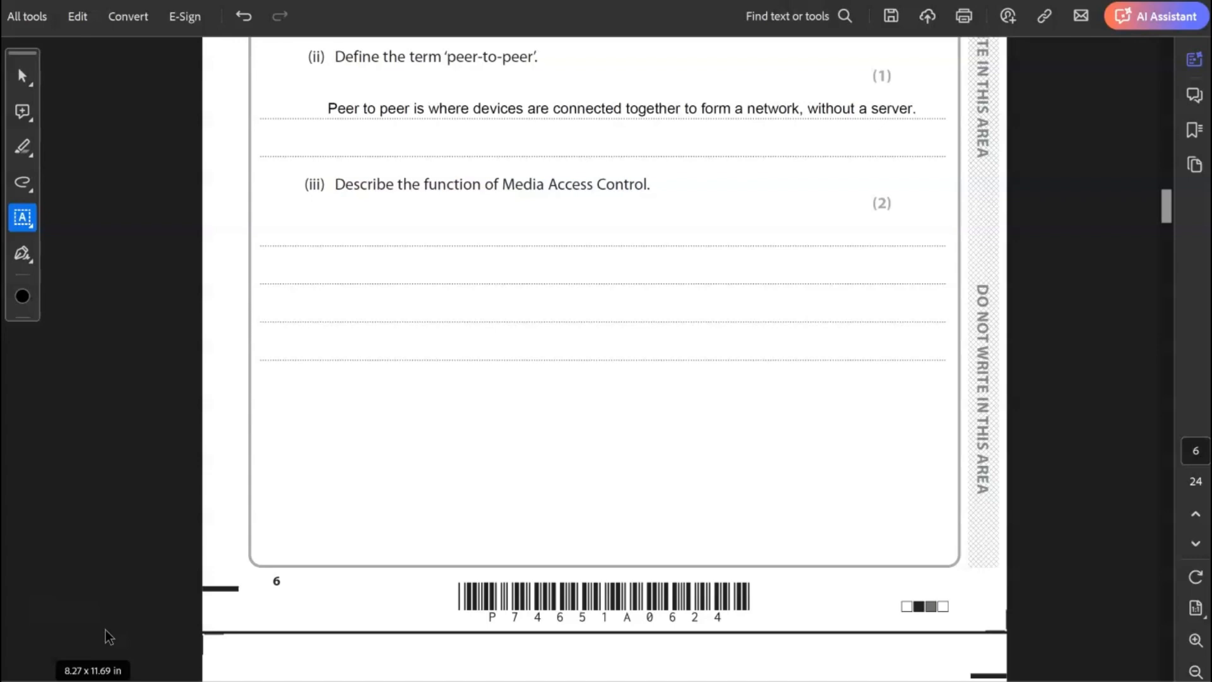
text(MAC is a form of identification for a device on a network, a unique number assigned in the factory, that does not change.)
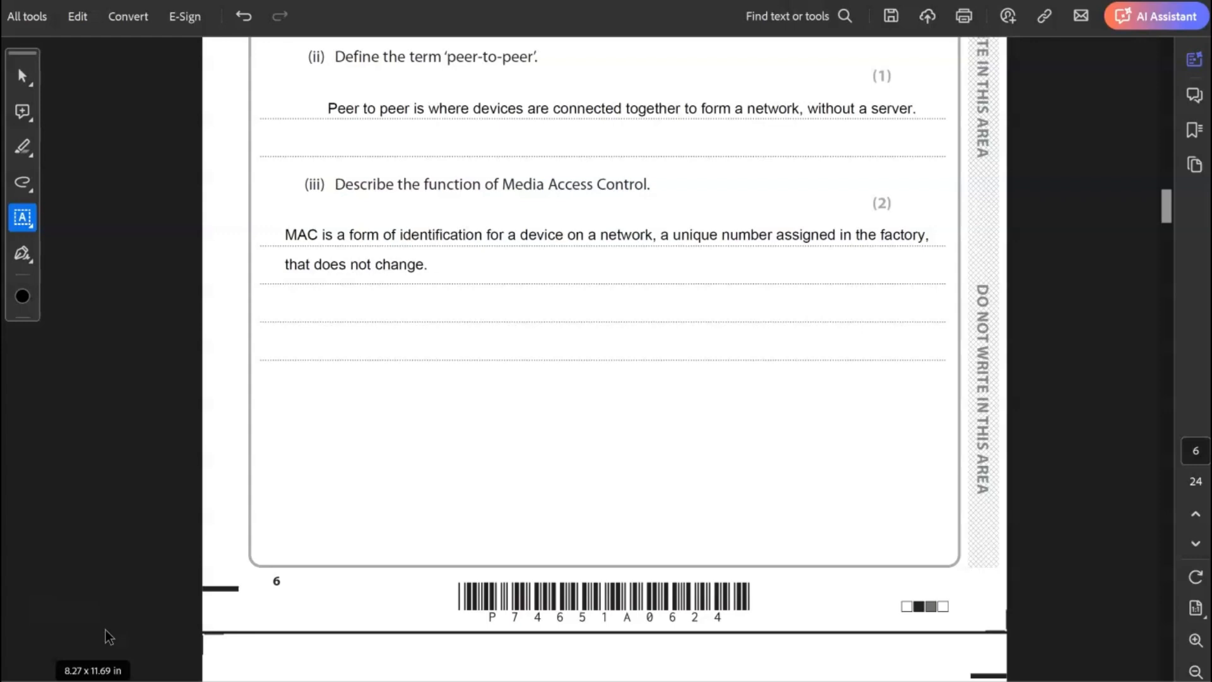
scroll(down, 3)
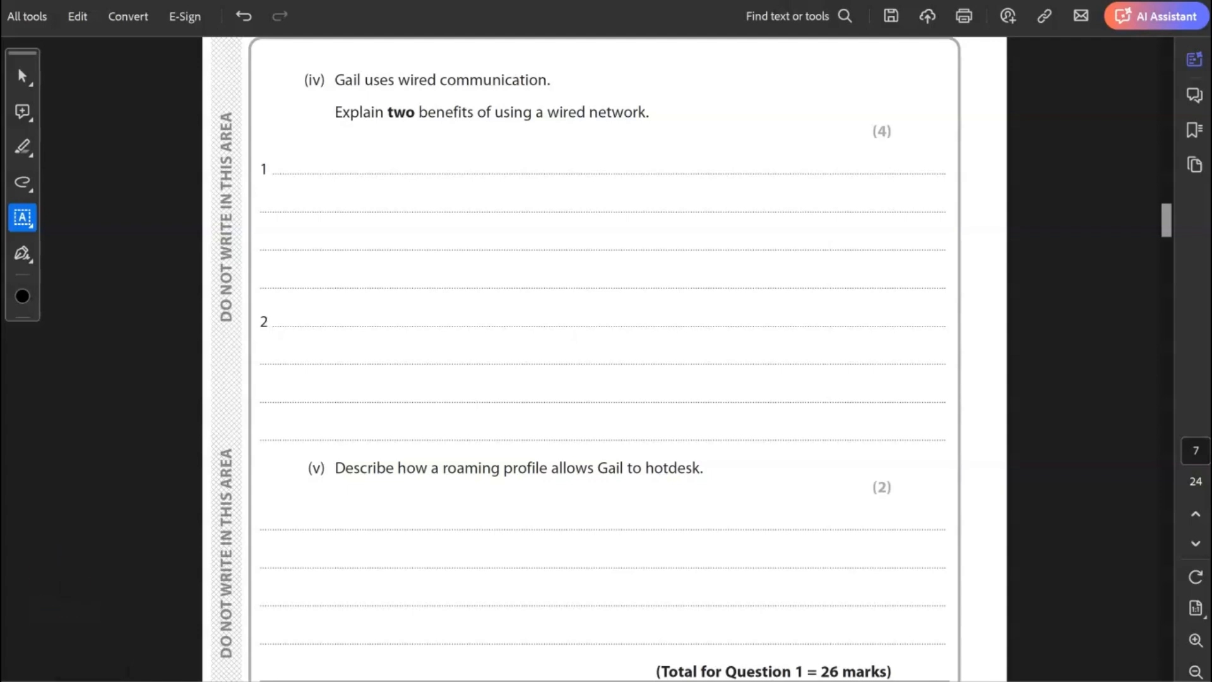
Step: Type part (iv)'s wired-network benefits: more secure against packet sniffers, and faster without interference
text(A wired network will be more secure and less vulnerable to packet sniffers who will want to steal data packets travelling wirelessly, through interception.)
text(A wired network is faster - it allows data to travel quickly without being slowed down by interferance.)
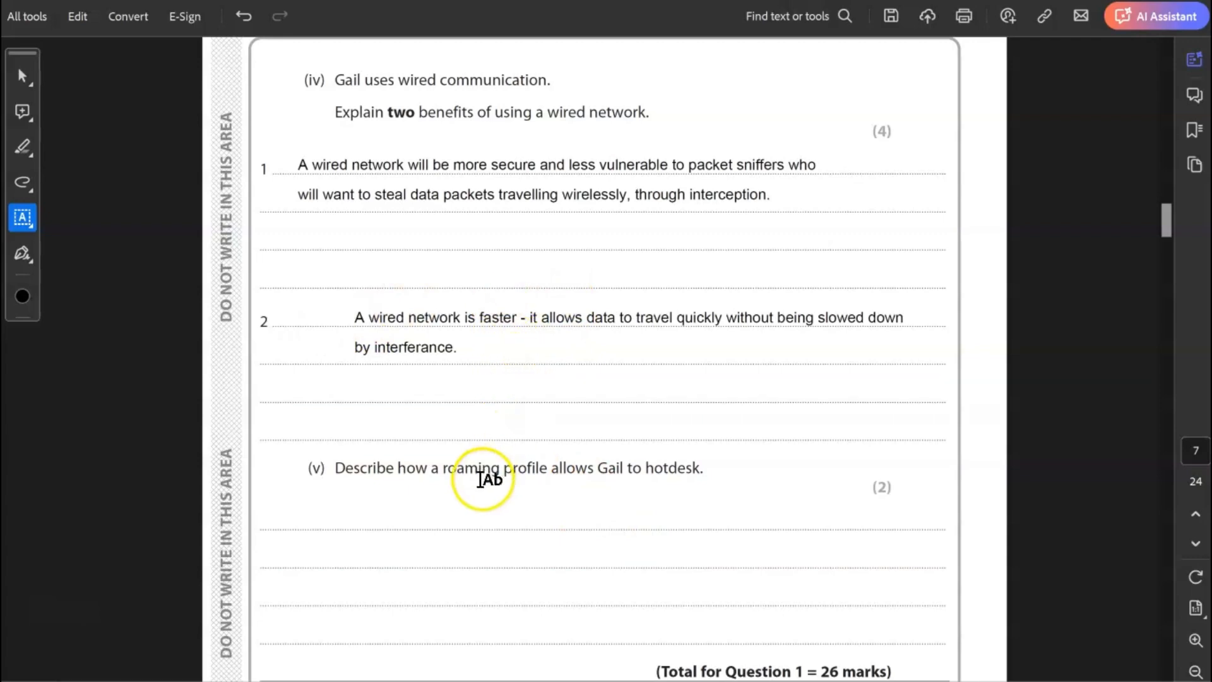
Step: Type under part (v) that a roaming profile lets Gail log on anywhere and access her files
click(491, 520)
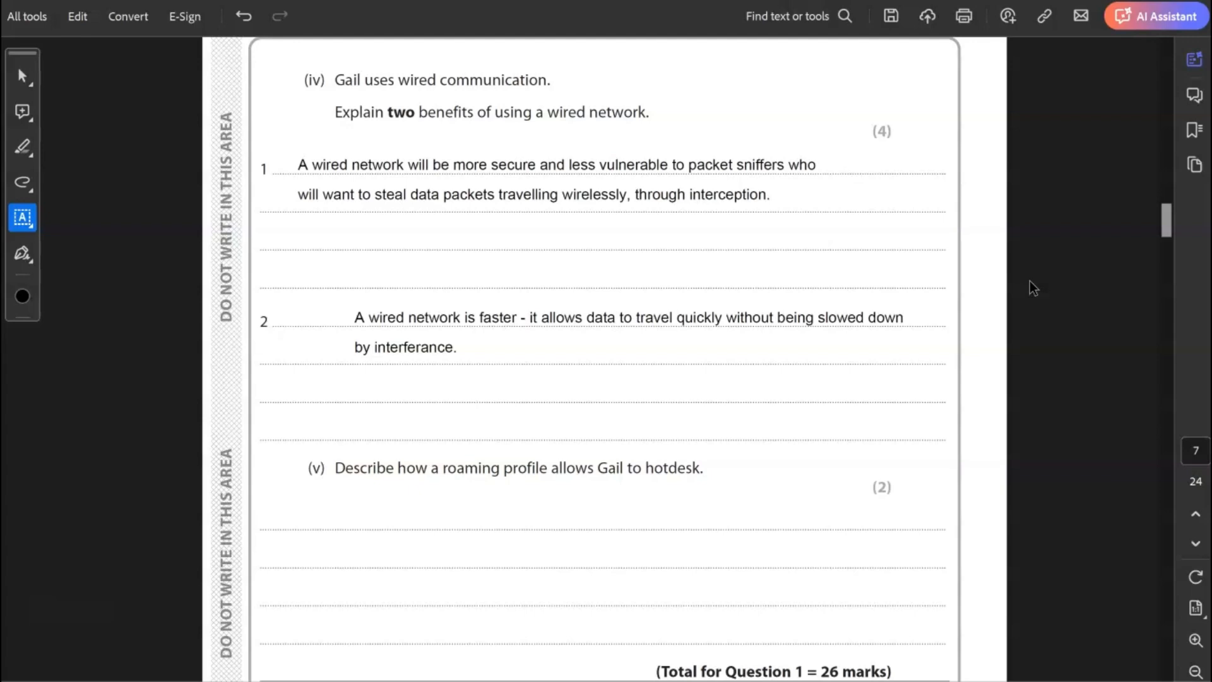
text(A roaming profile allows Gail to log on to any computer on the network and access her files and her preferences, as normal.)
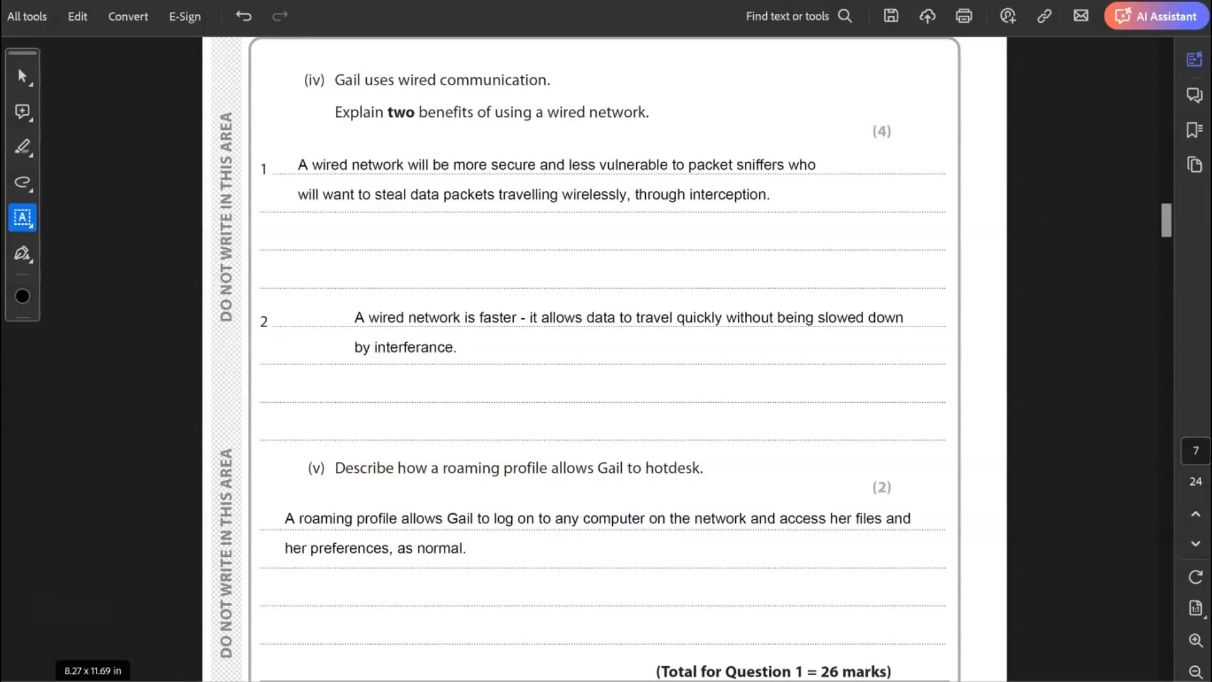
Step: Type on the 2(a) lines that more RAM gives the processor more space, so it runs smoothly
scroll(down, 3)
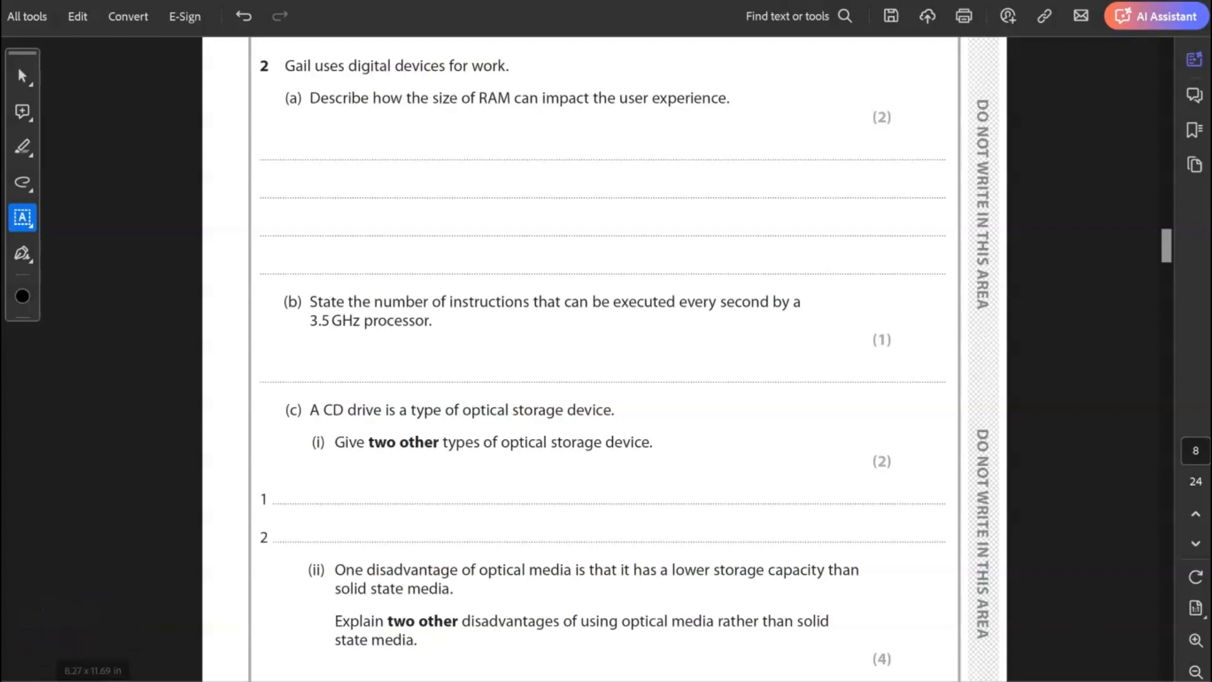
mouse_move(107, 630)
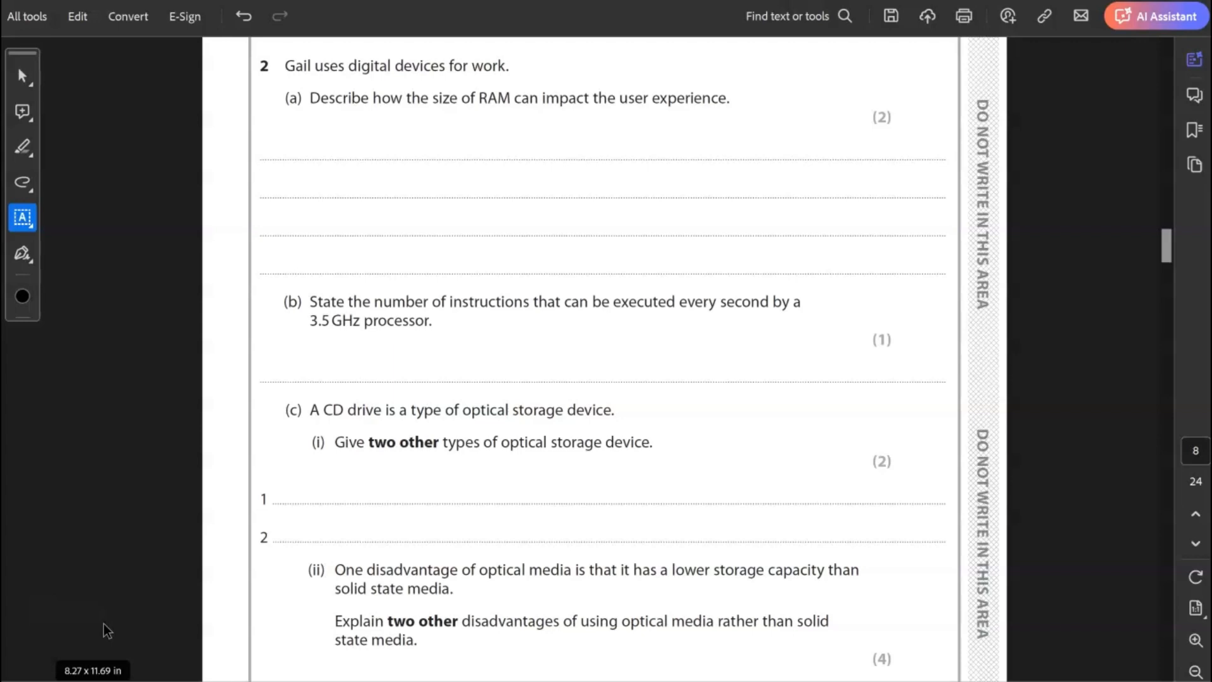
click(48, 593)
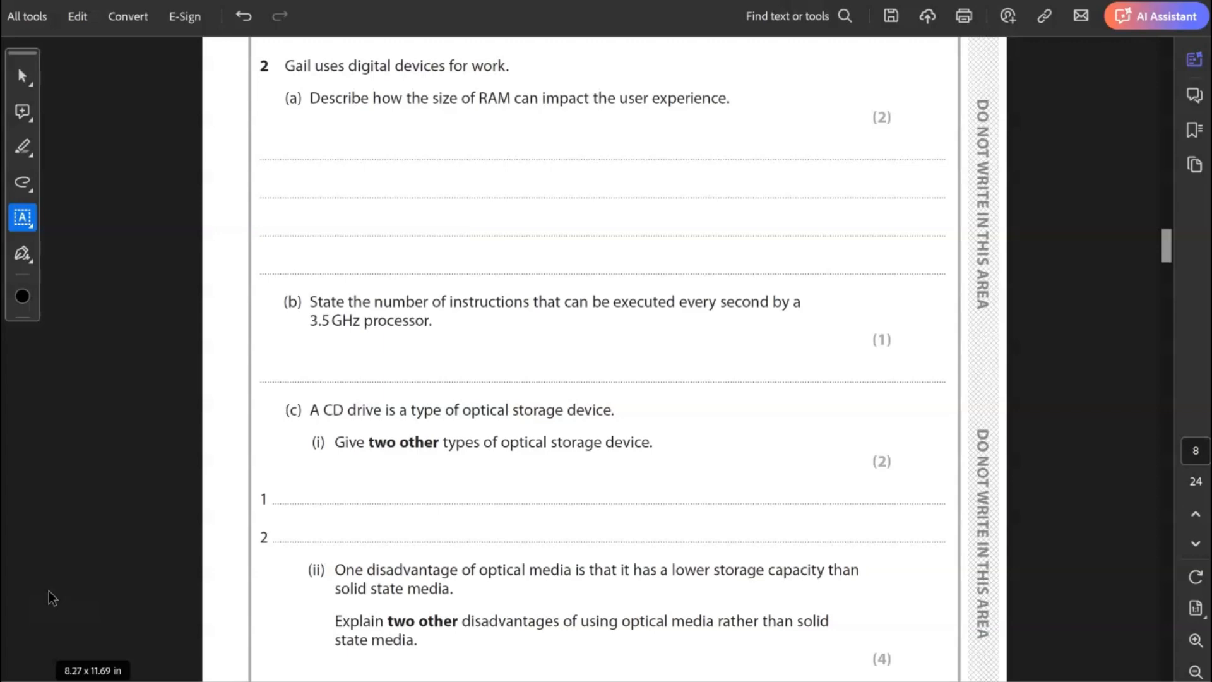
text(The more RAM you have means that the computer runs more smoothly as there is more space for the processesor to store its data and instructions.)
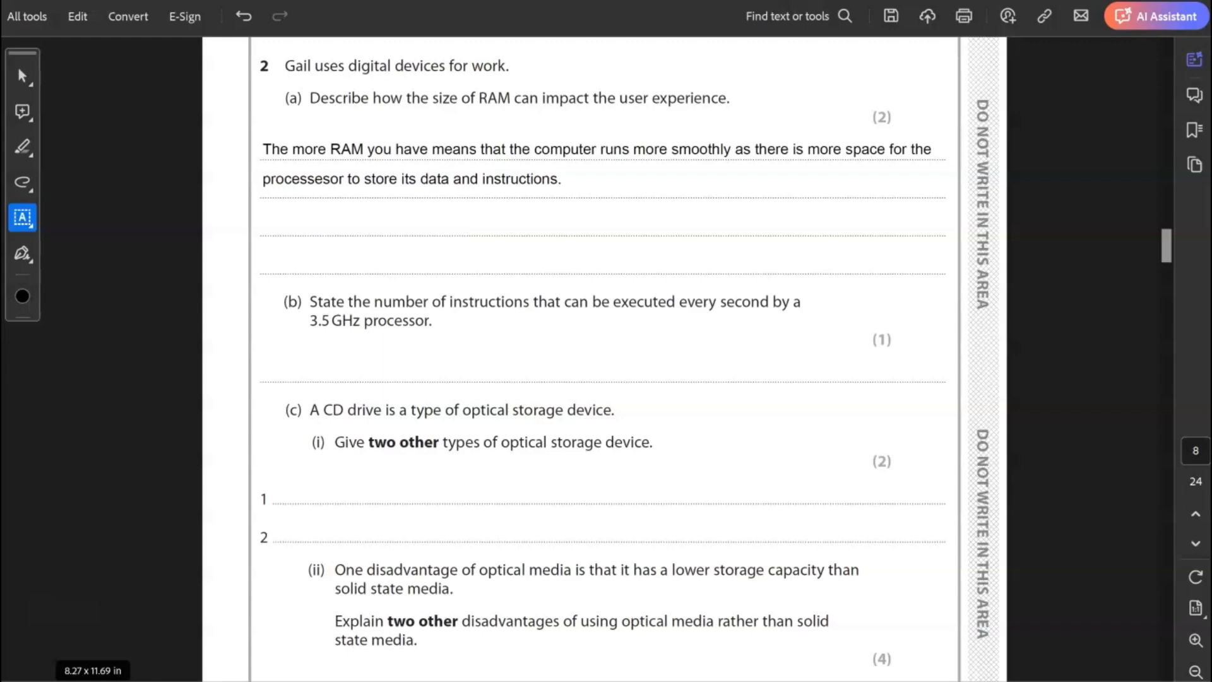
Step: Enter 3,500,000,000 as the answer to question 2(b)
text(3,500,000,000)
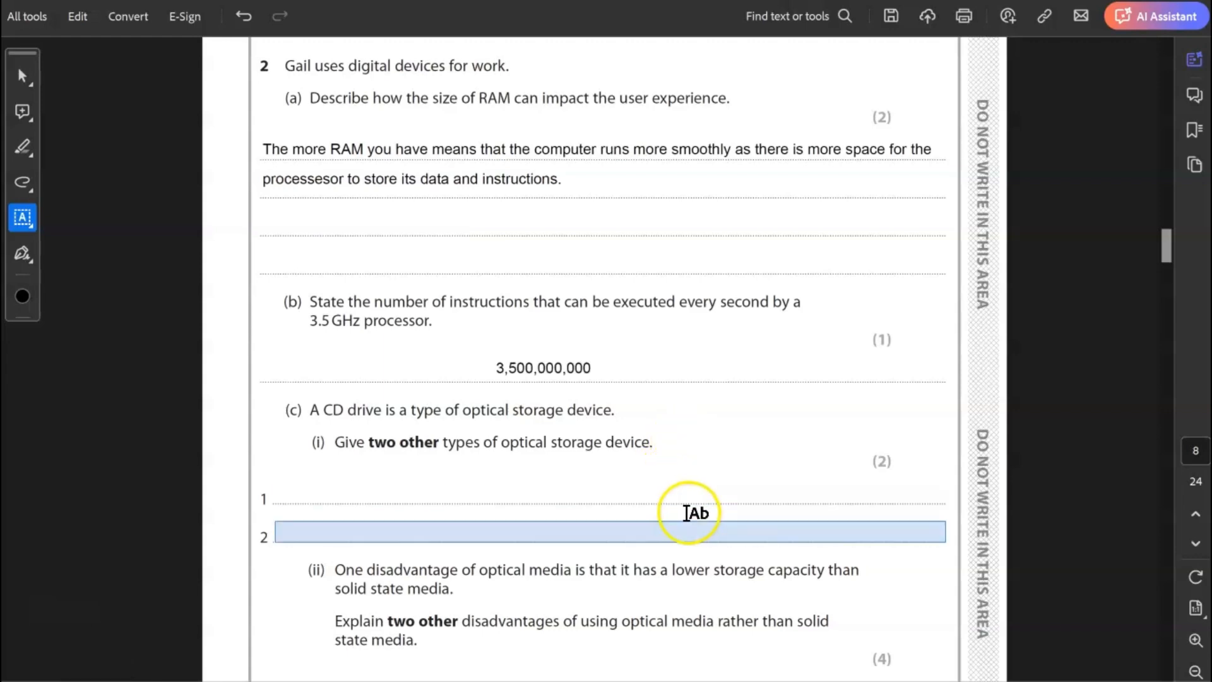
scroll(down, 3)
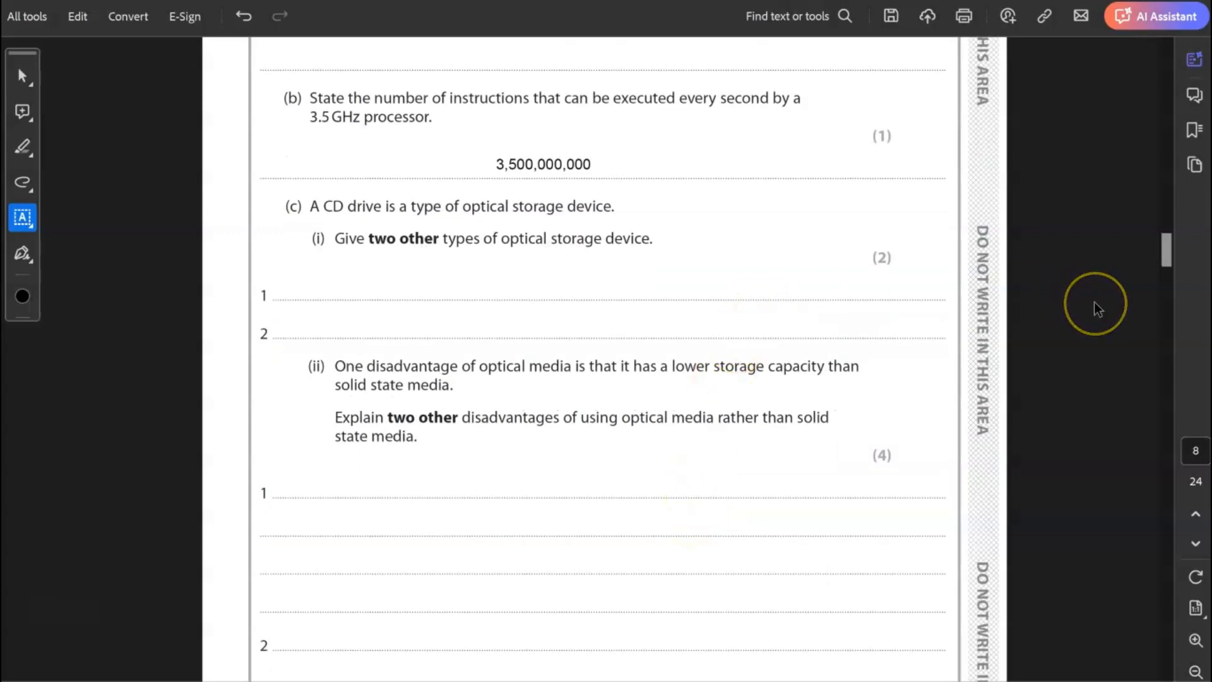
mouse_move(1099, 309)
text(Blu Ray)
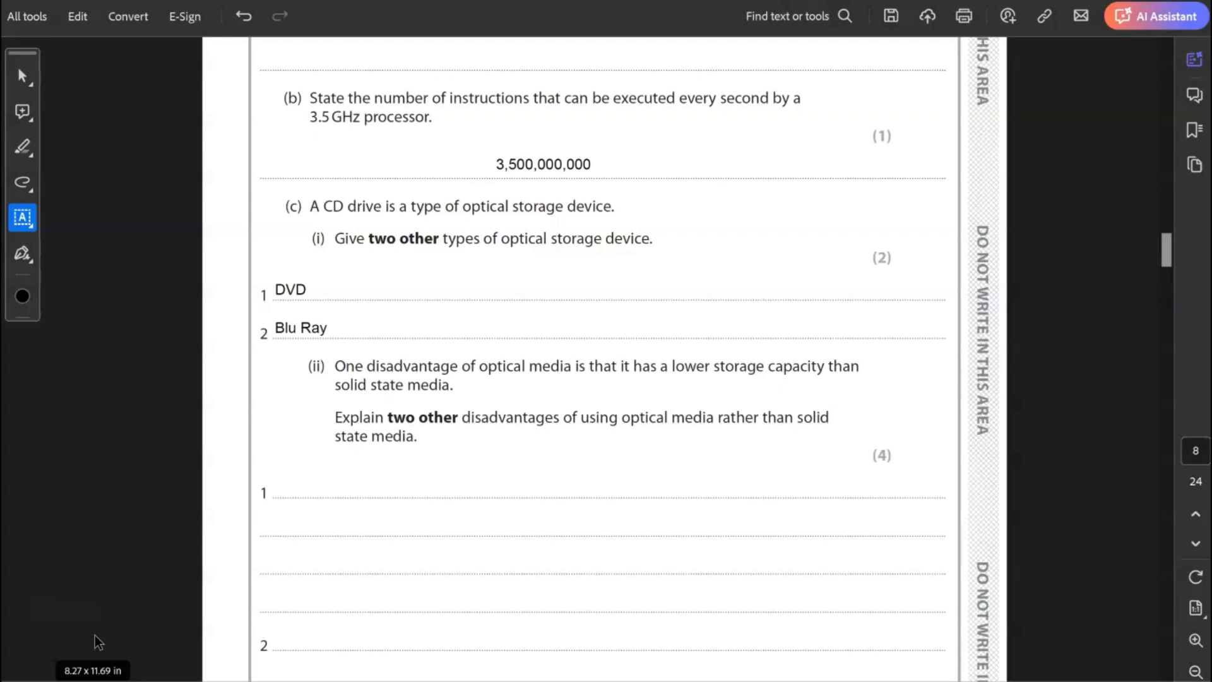
Step: Scroll down to part (c)(ii) on the disadvantages of optical media
scroll(down, 3)
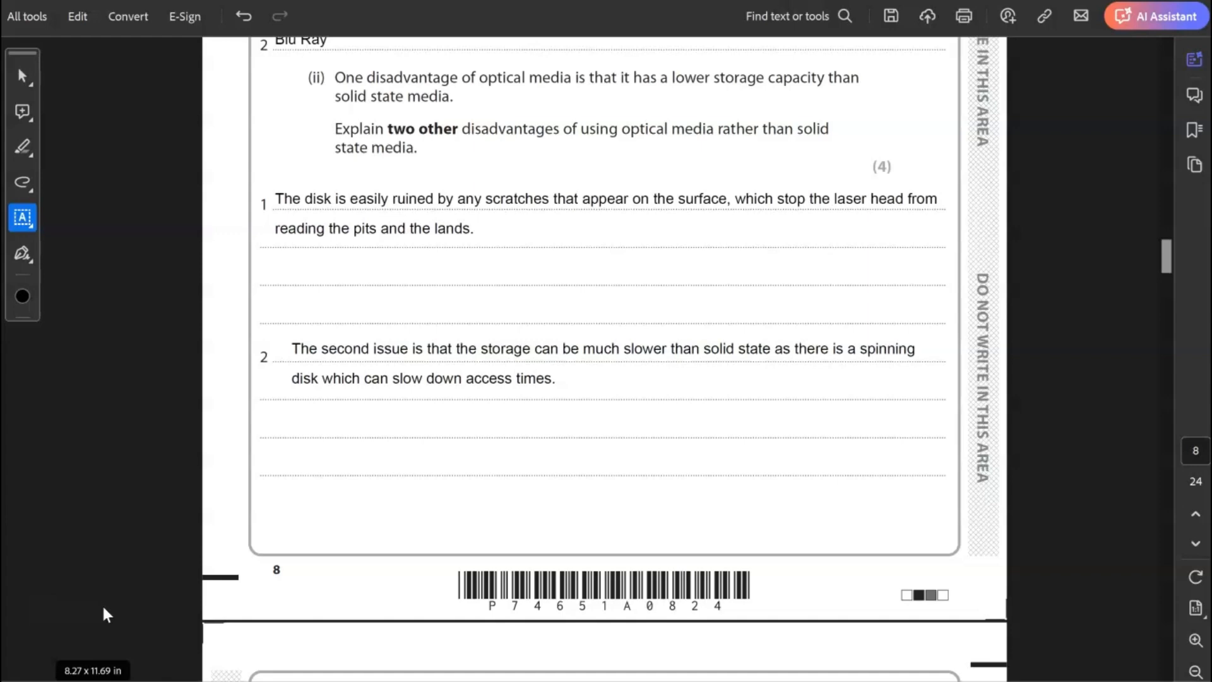
Step: Cross option C, Operating system, for 2(d)(i) on page 9
scroll(down, 3)
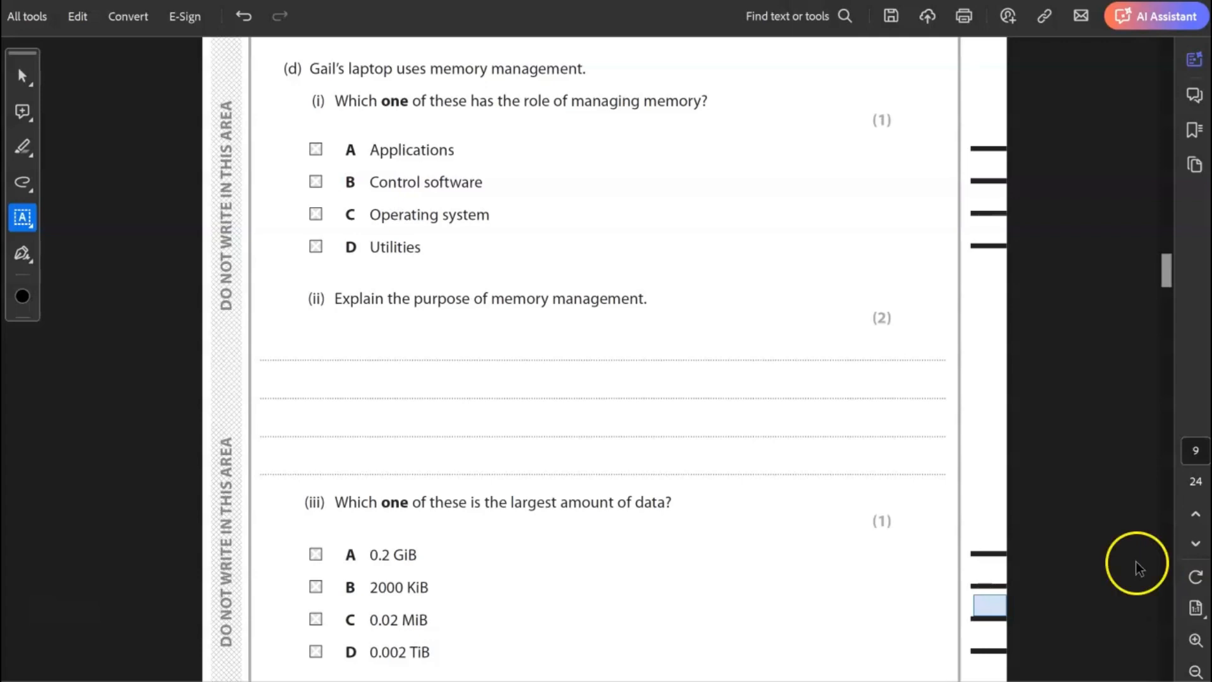
click(315, 214)
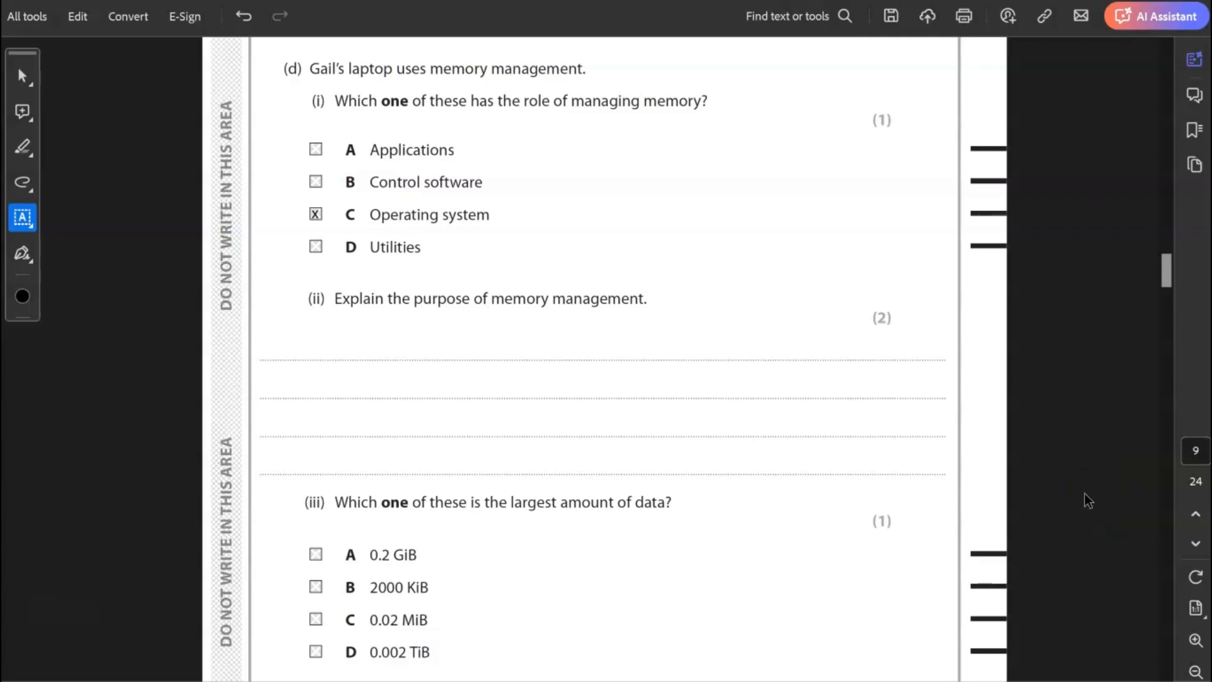
mouse_move(1083, 500)
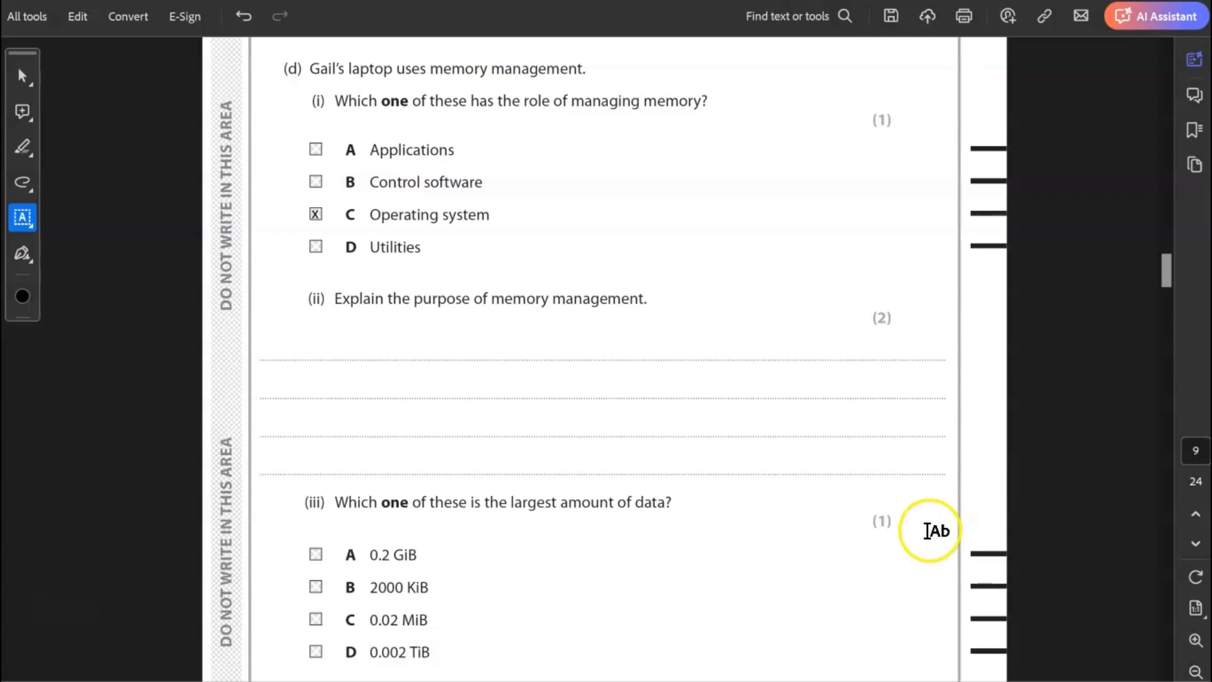
scroll(down, 3)
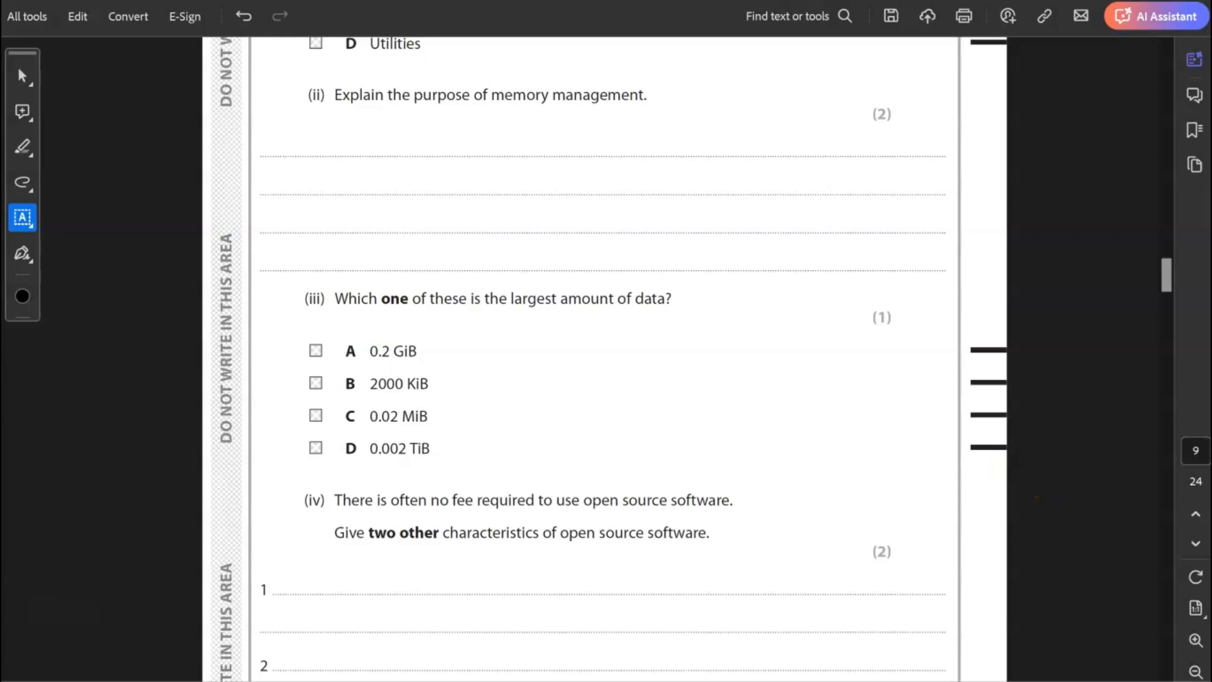
Step: Type 'To move data and instructions between secondary storage and main memory (RAM).' for part (ii)
text(To move data and instructions between secondary storage and main memory (RAM).)
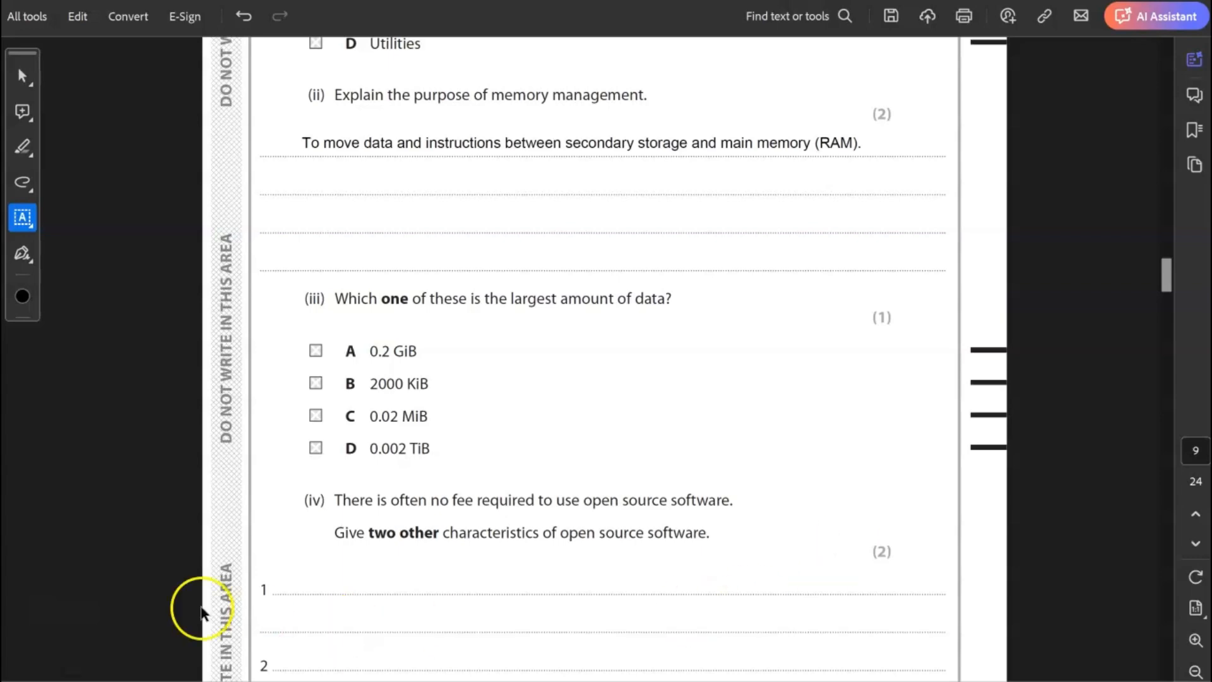
Step: Cross box D, 0.002 TiB, for part (iii), then scroll to page 10
click(316, 449)
text(x)
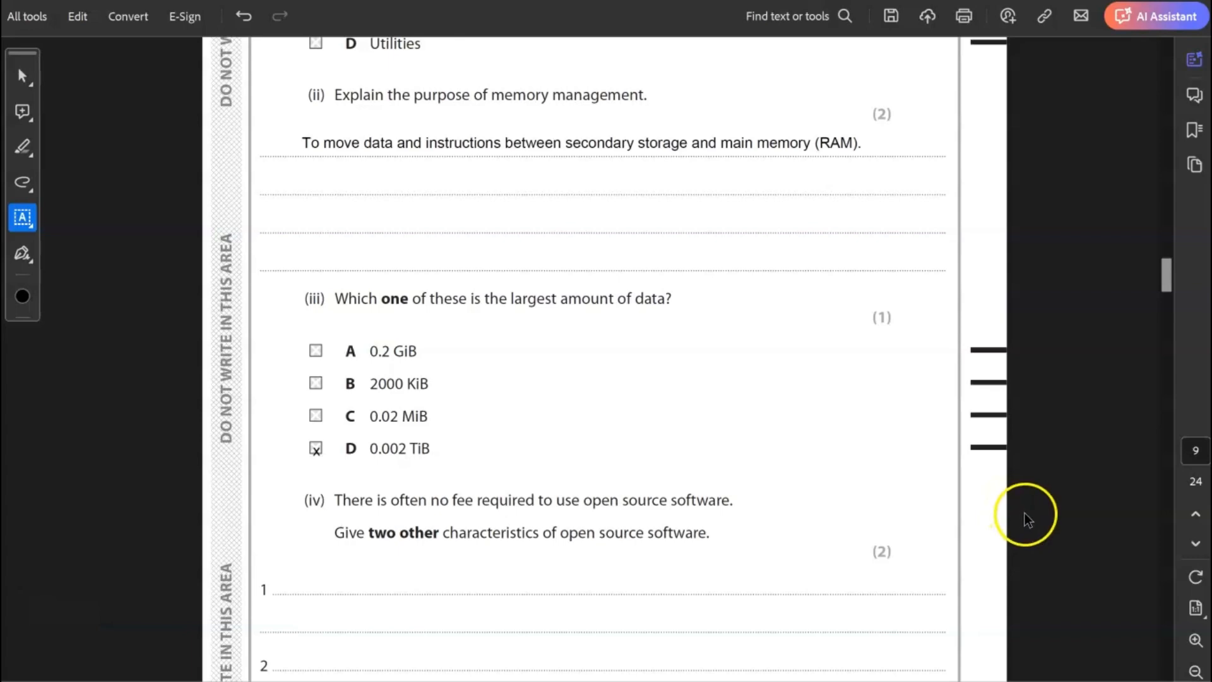
scroll(down, 3)
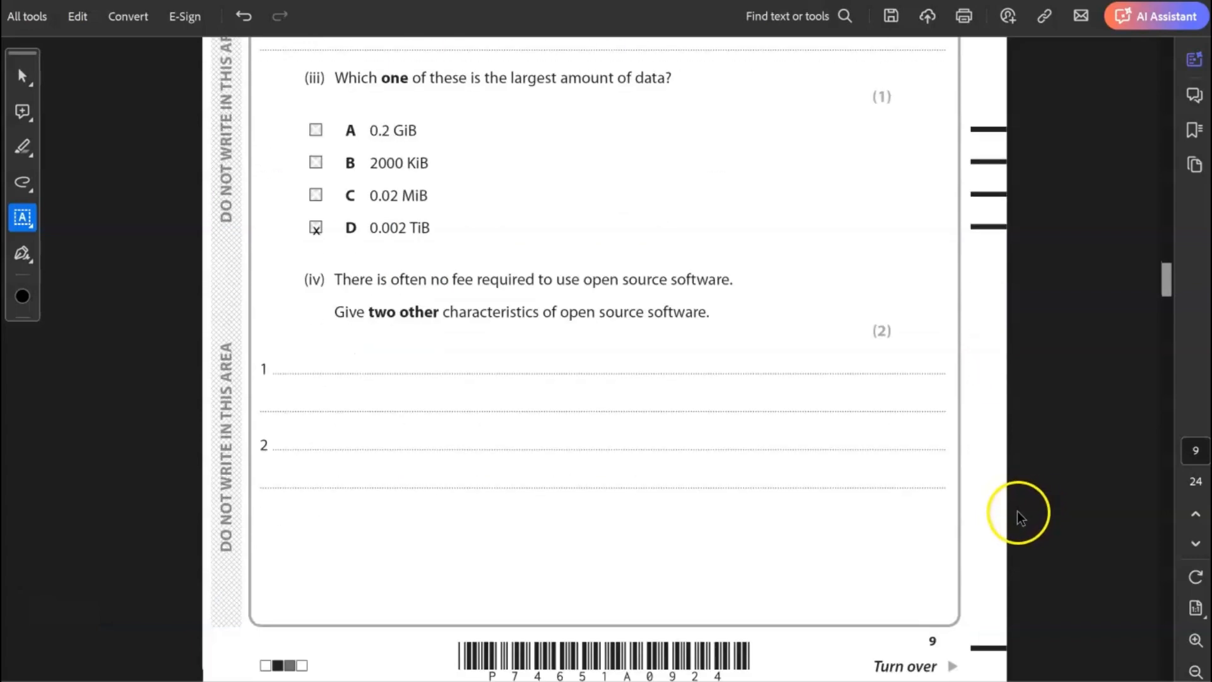
scroll(down, 3)
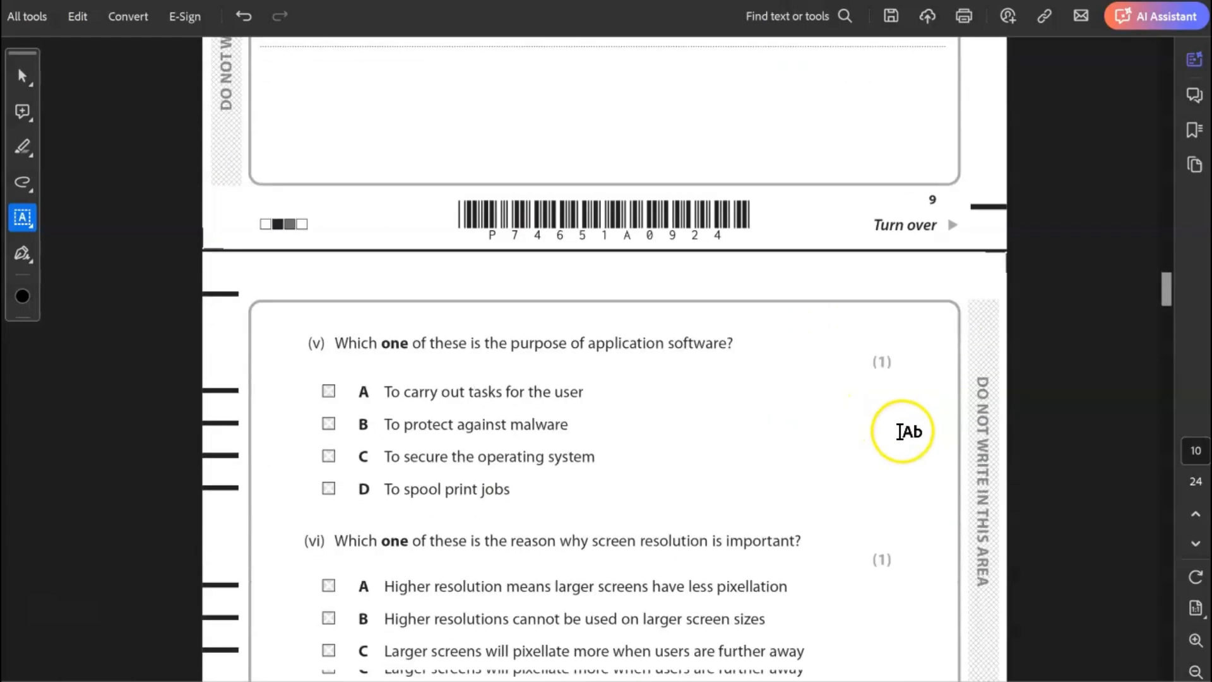
Step: Cross 'To carry out tasks for the user' and option A, higher resolution means less pixellation
scroll(down, 3)
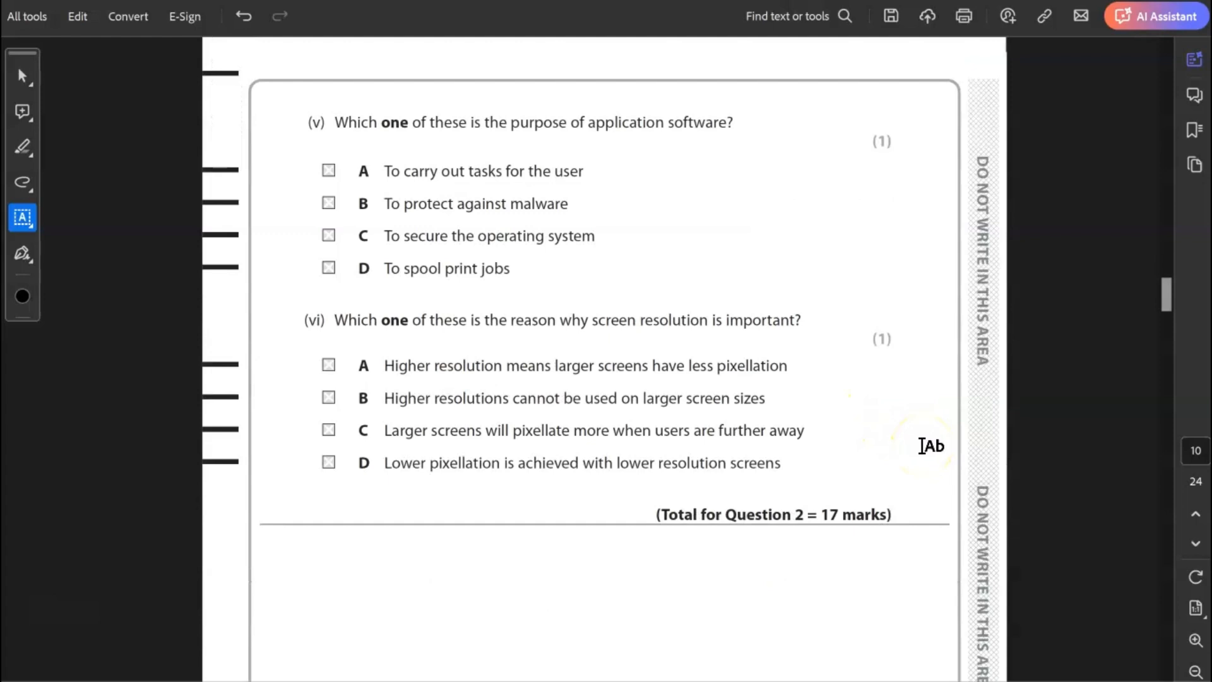
mouse_move(945, 423)
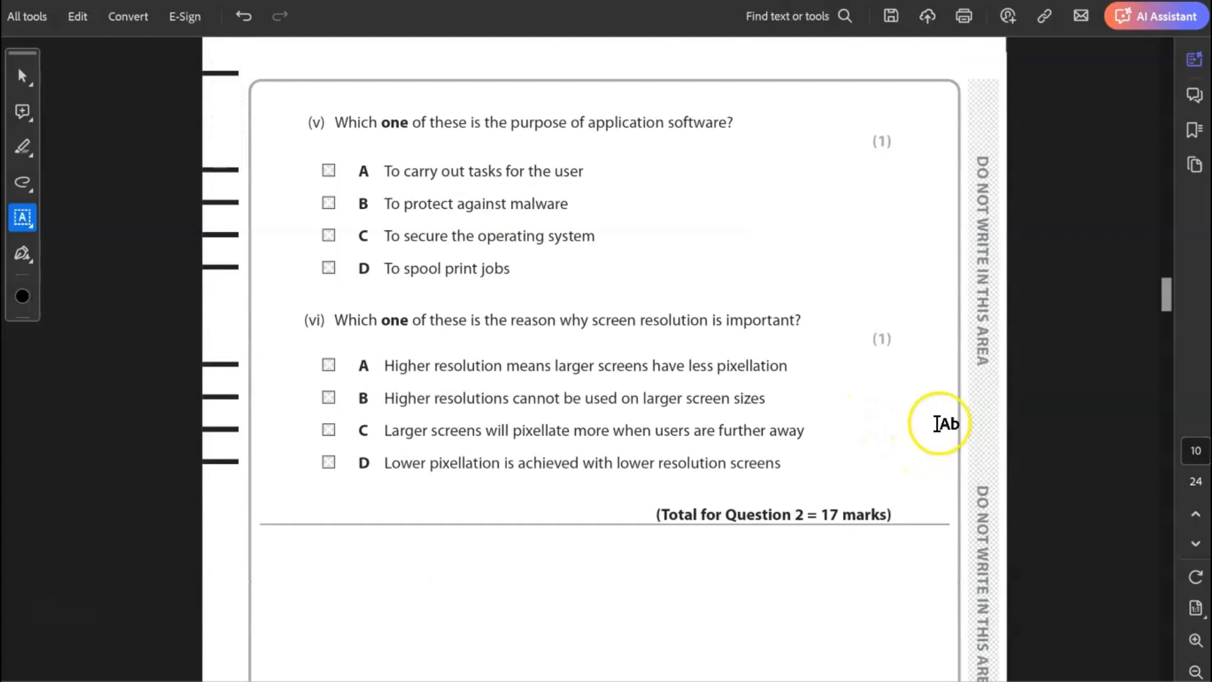
mouse_move(948, 418)
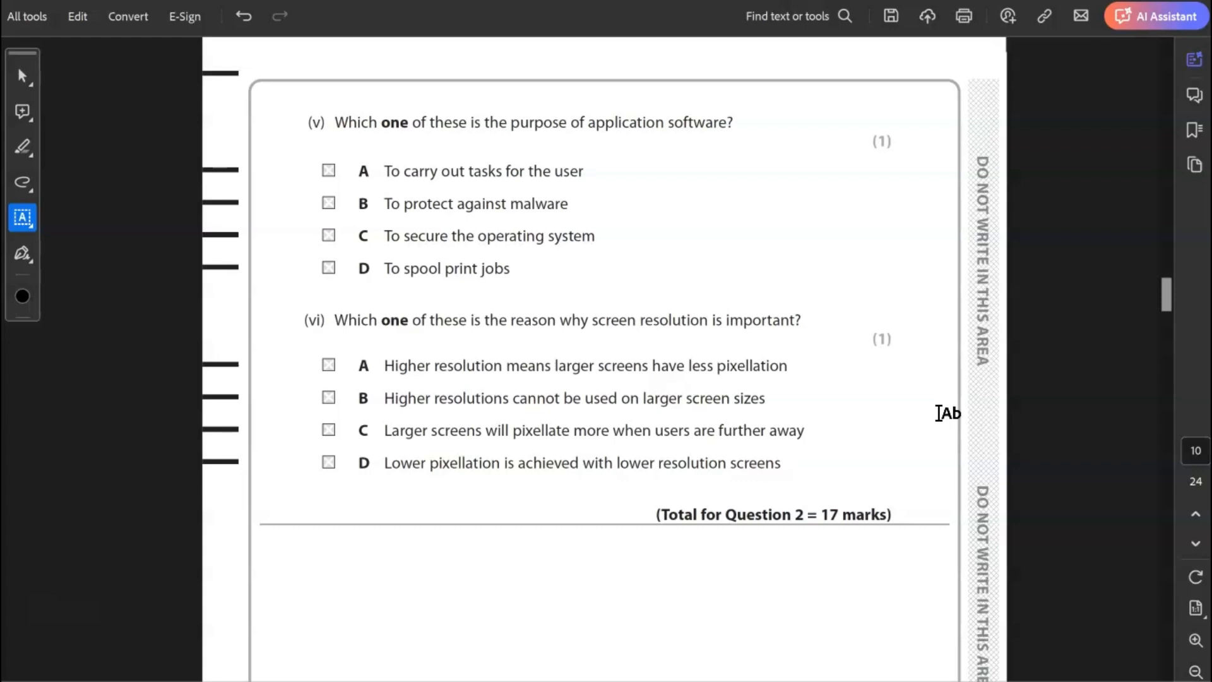
click(328, 170)
text(X)
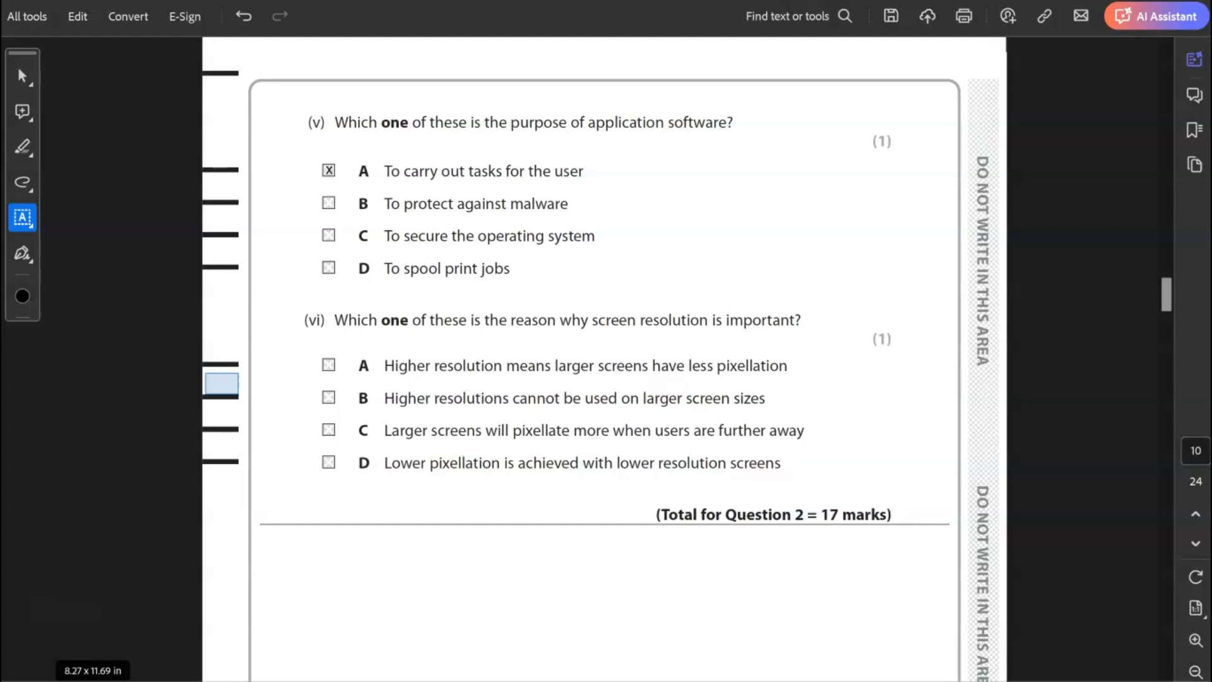
click(328, 364)
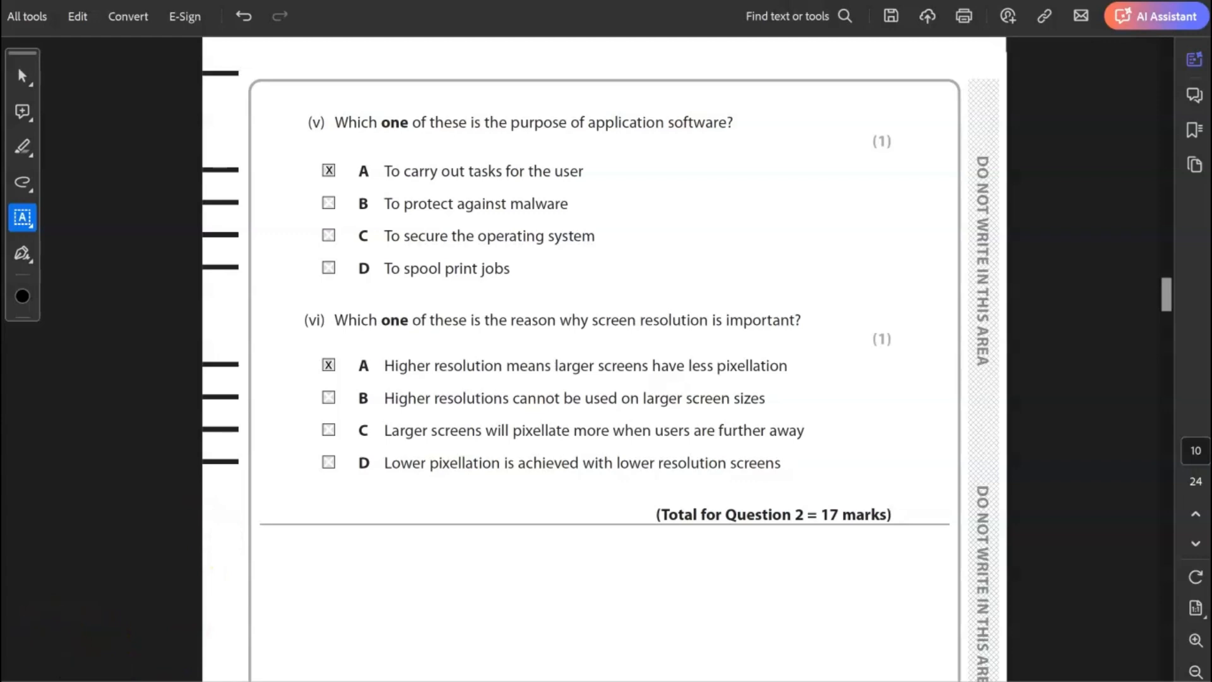
Step: Type 'Social media' on line 2 of question 3(a) below Forums
scroll(down, 3)
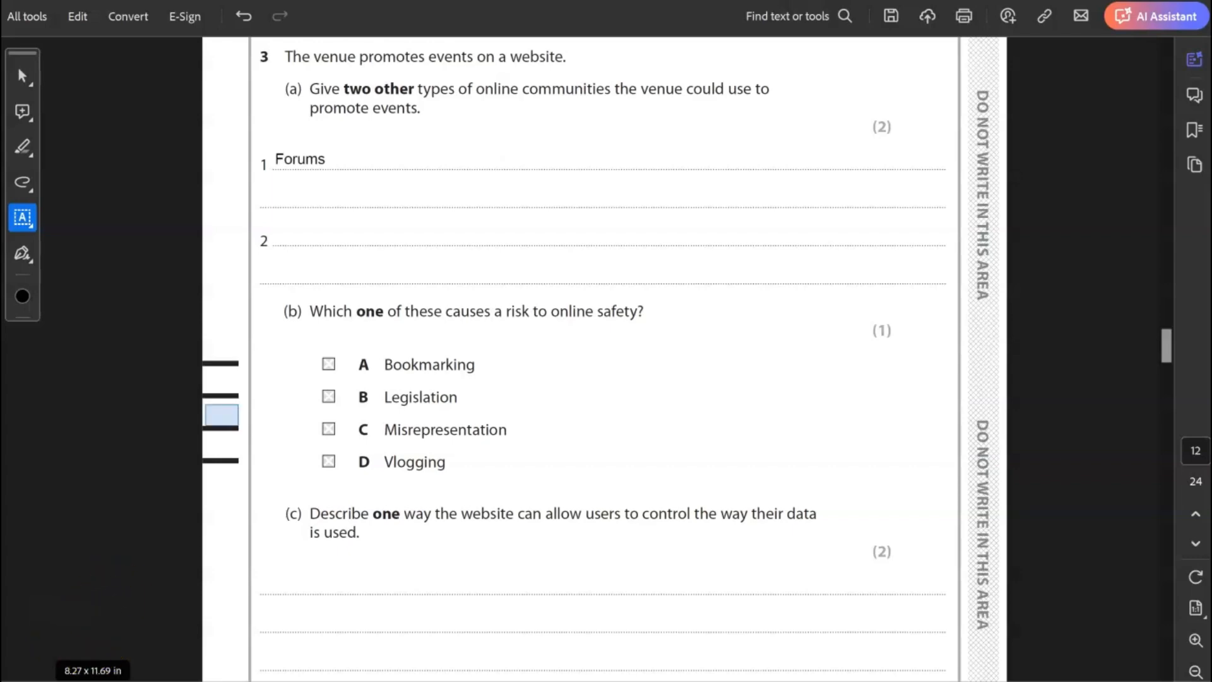
text(Social media)
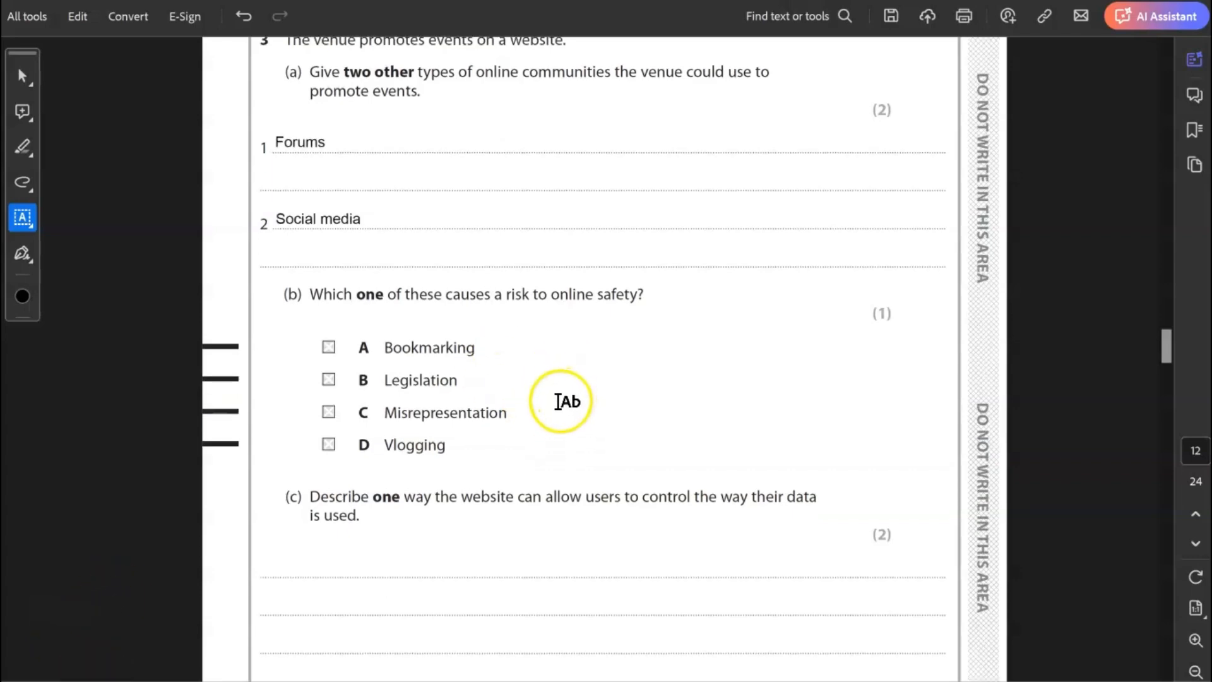
scroll(down, 3)
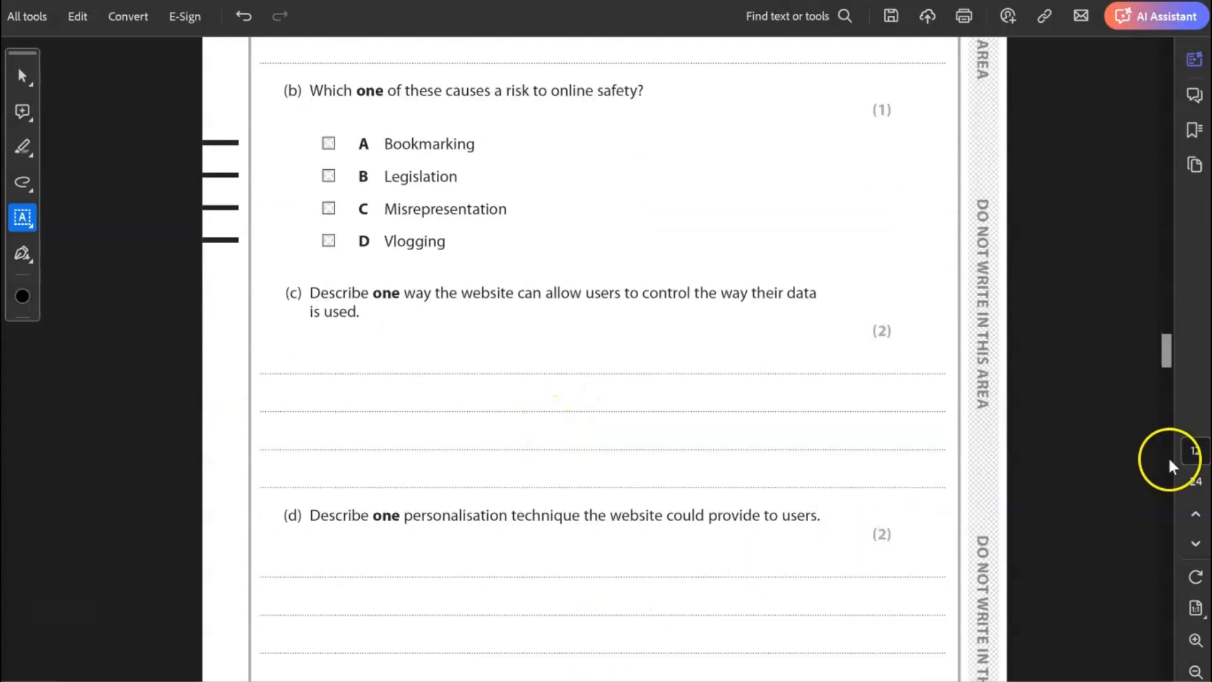
mouse_move(1145, 460)
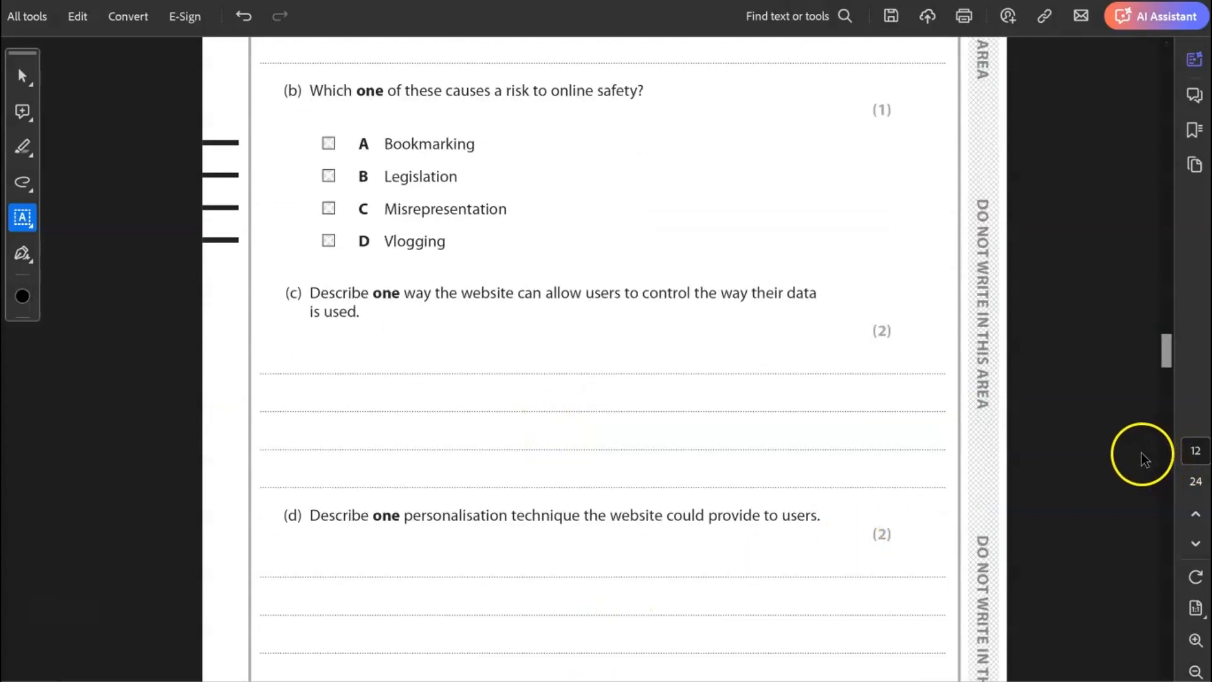
mouse_move(1129, 455)
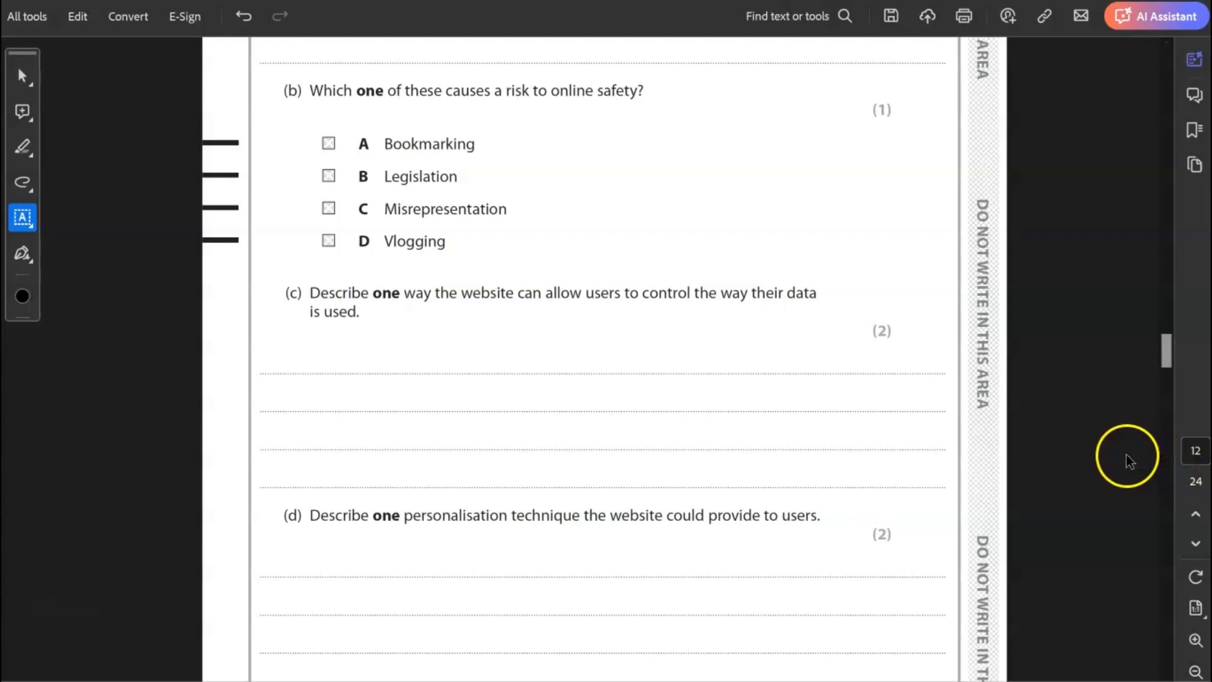
mouse_move(1091, 475)
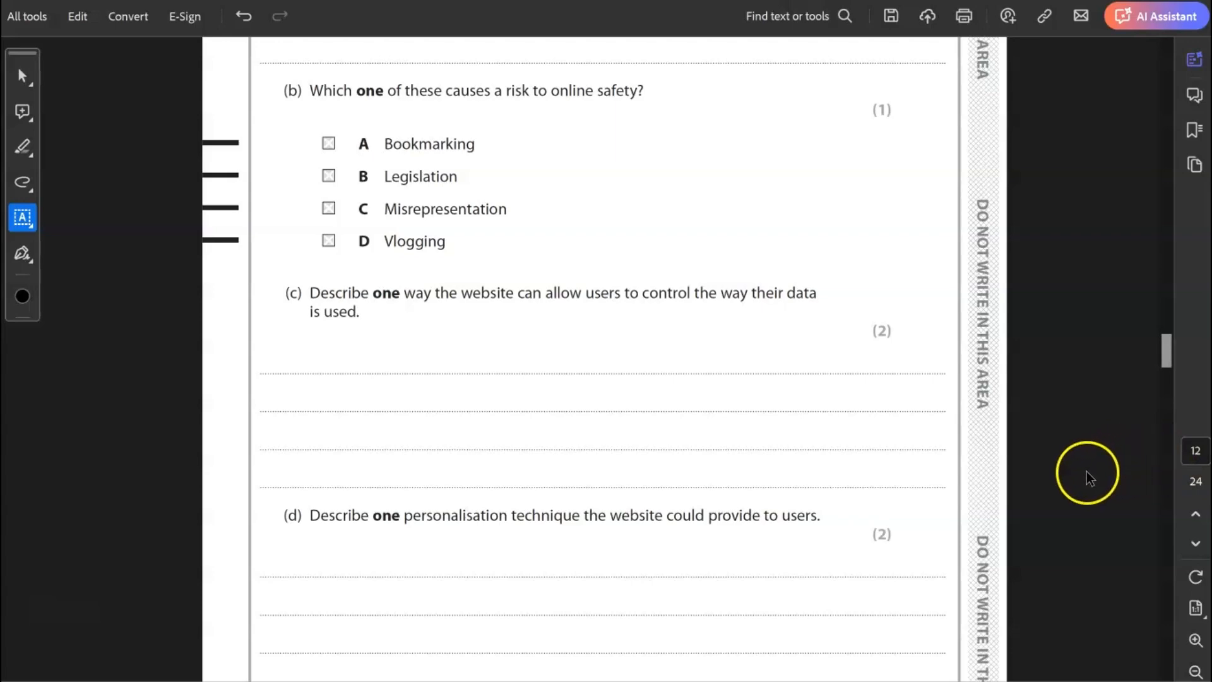
mouse_move(1147, 545)
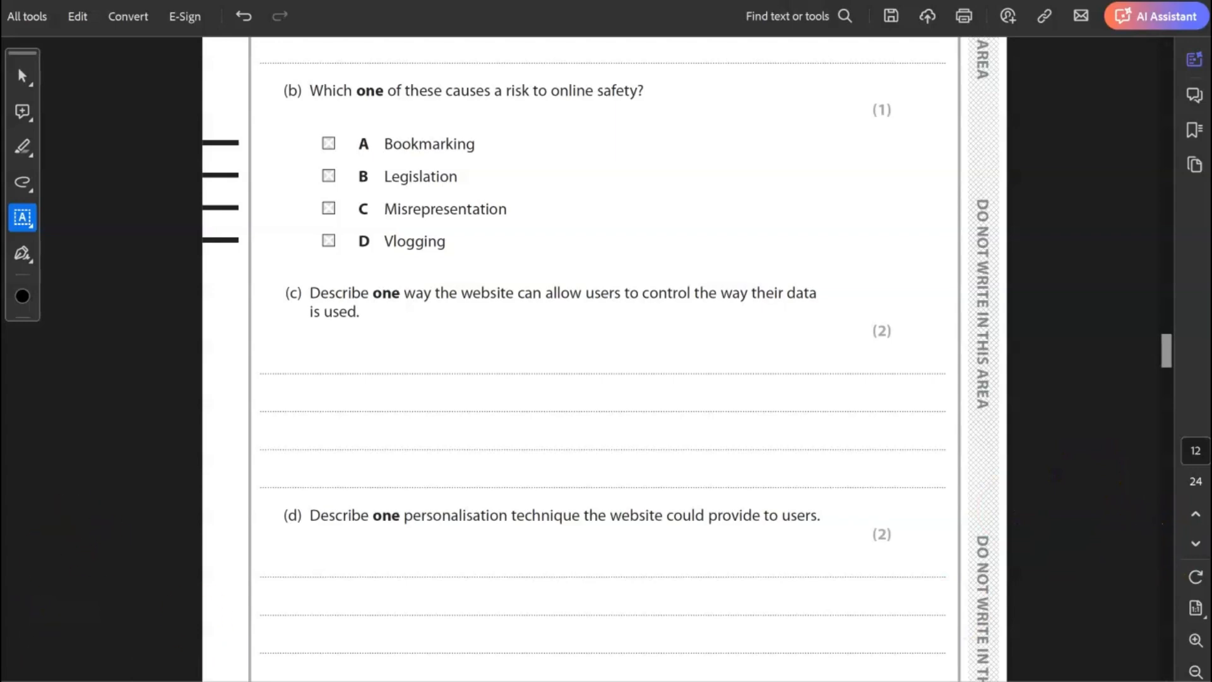
Step: Type answers for 3(c), the right to opt out of cookies, and 3(d), user accessibility options
scroll(down, 3)
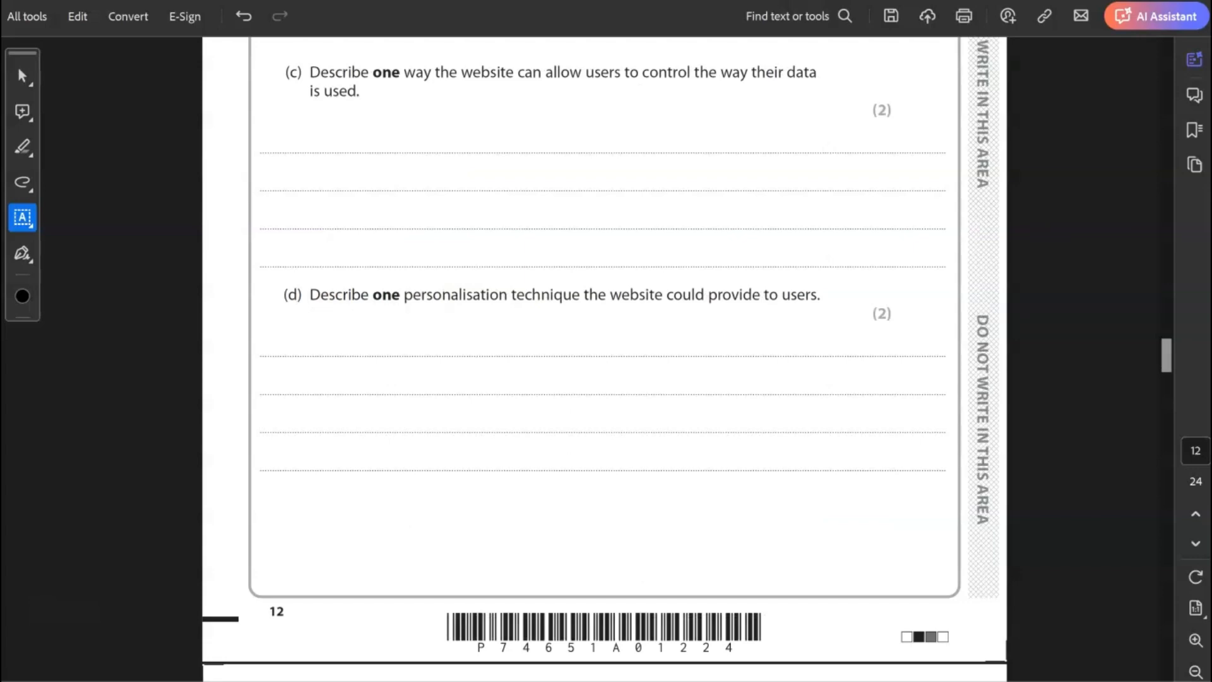
text(The right to opt out of allowing cookies when using the website.)
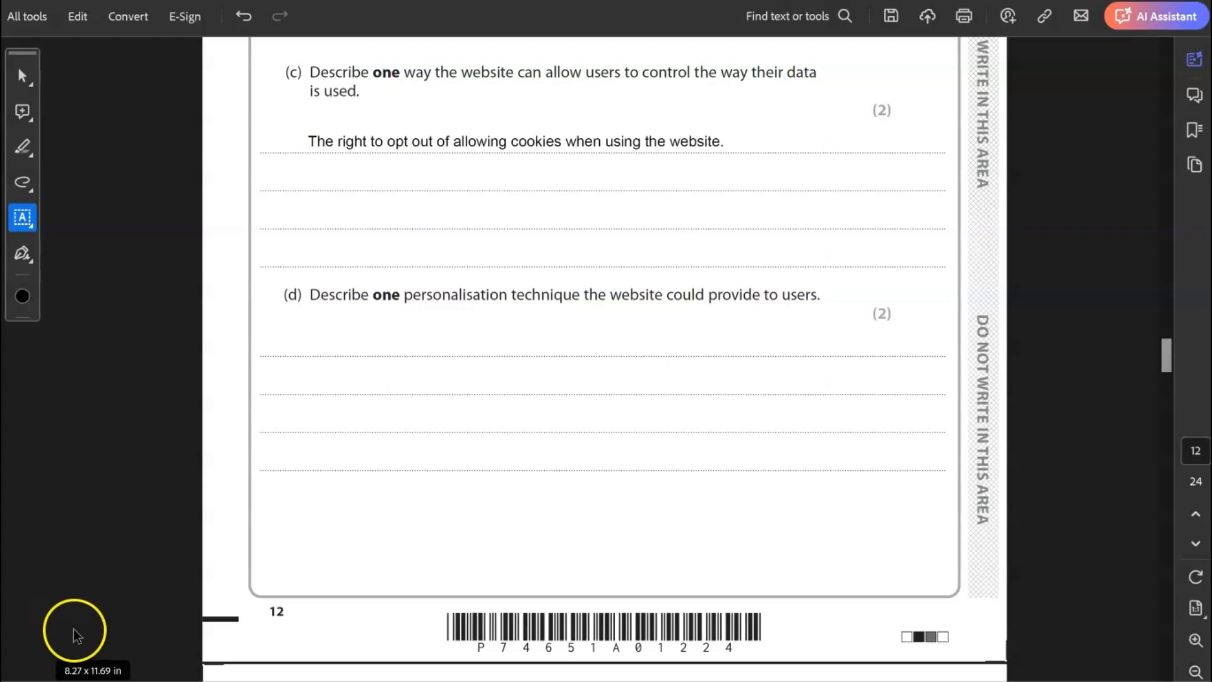
text(The website can allow users to specify their accessibilty options when using the site.)
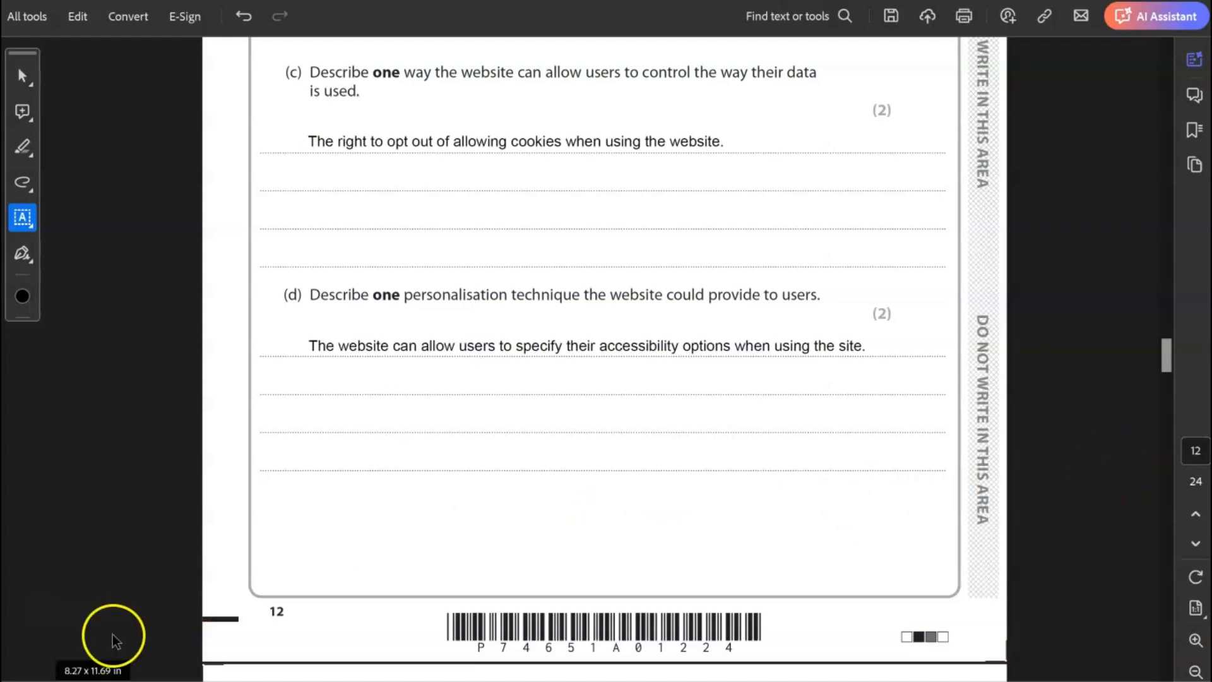
mouse_move(131, 634)
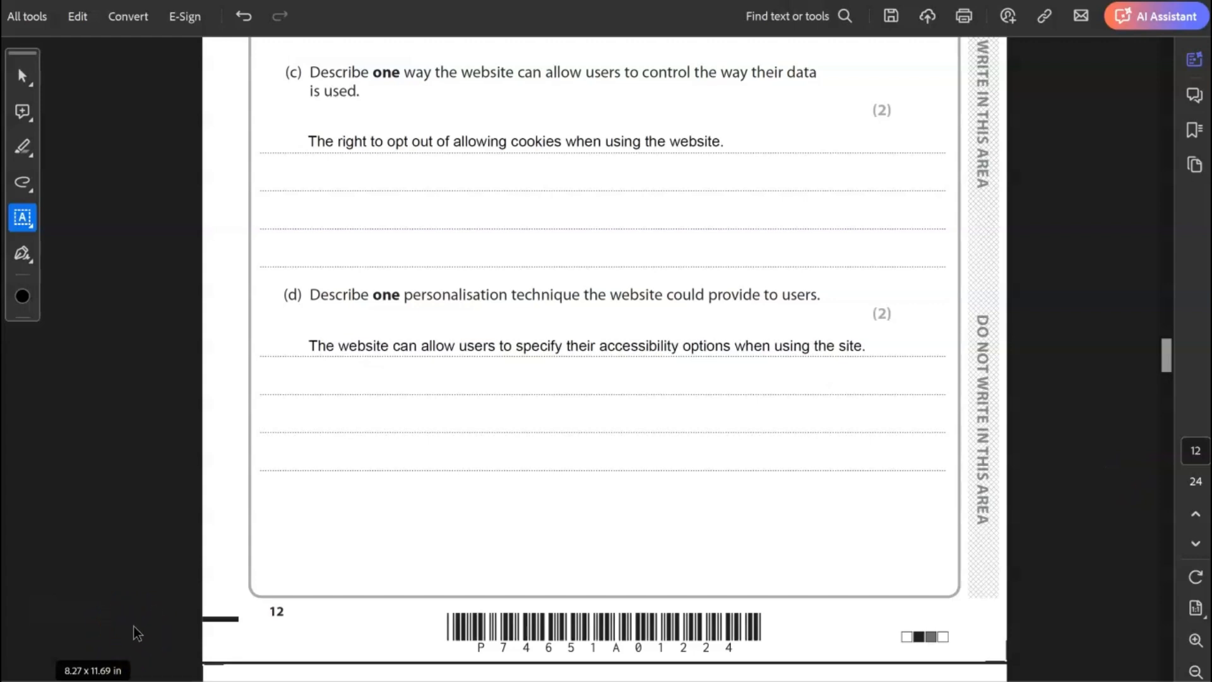
mouse_move(257, 640)
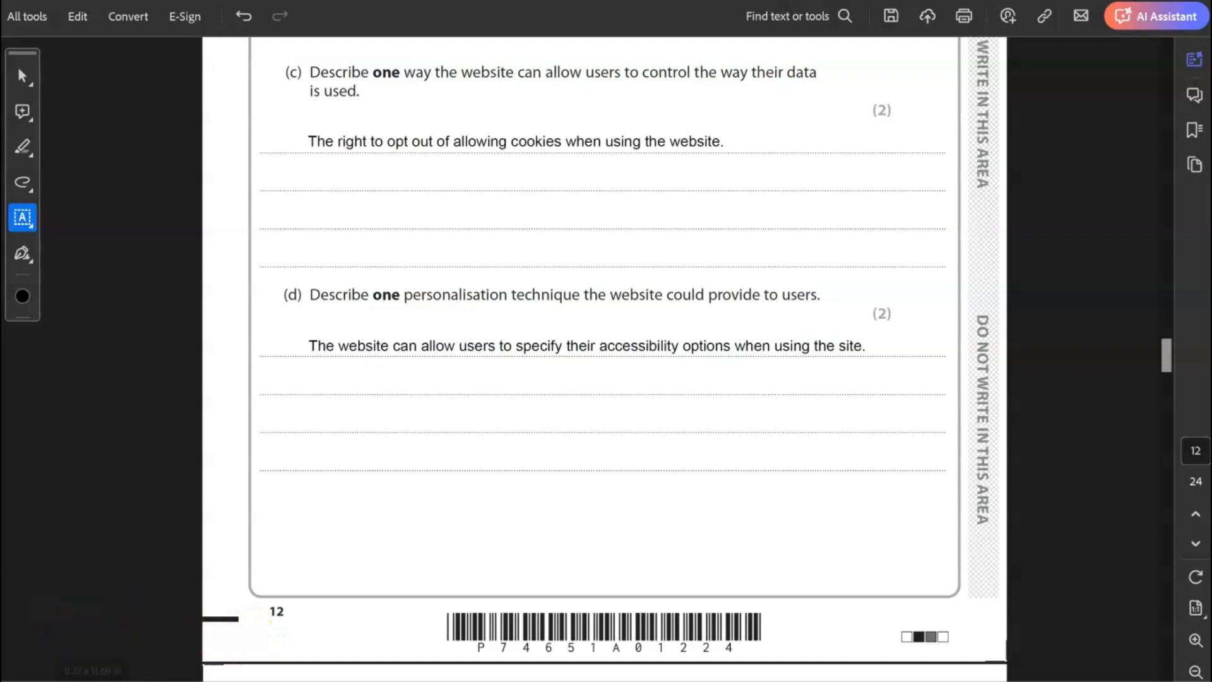
Step: Cross box D, religious beliefs, for 3(e) and add Router and Modem for 3(f)(i)
scroll(down, 3)
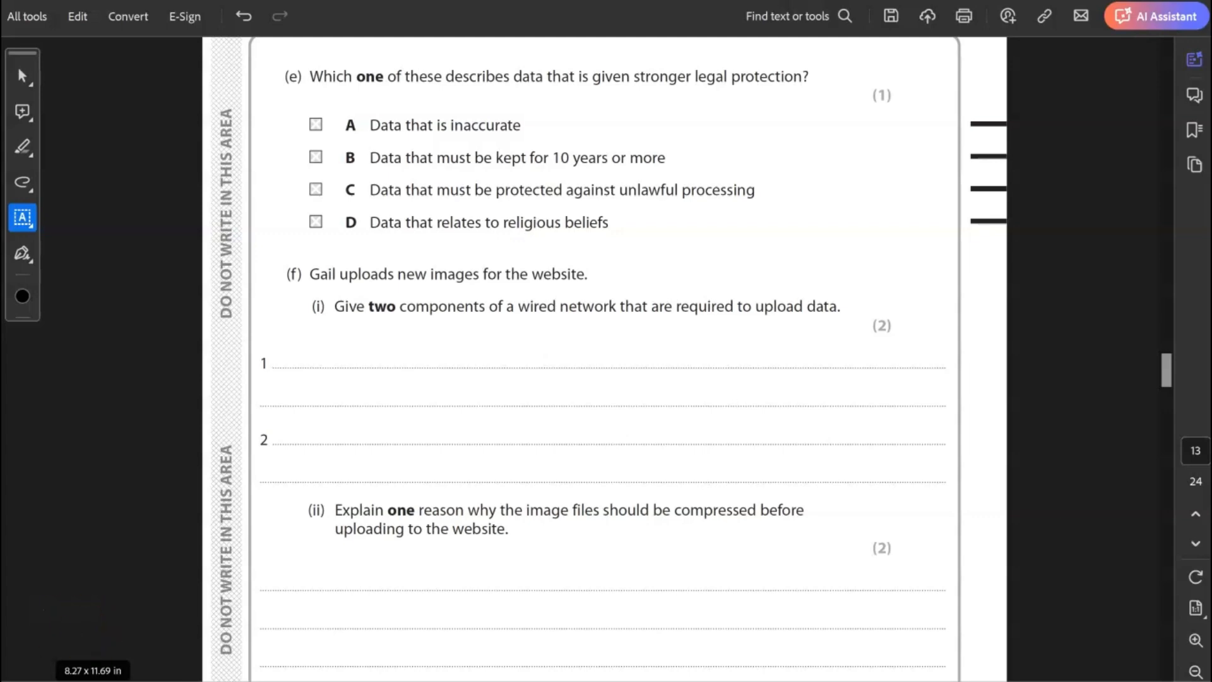
click(316, 221)
text(X)
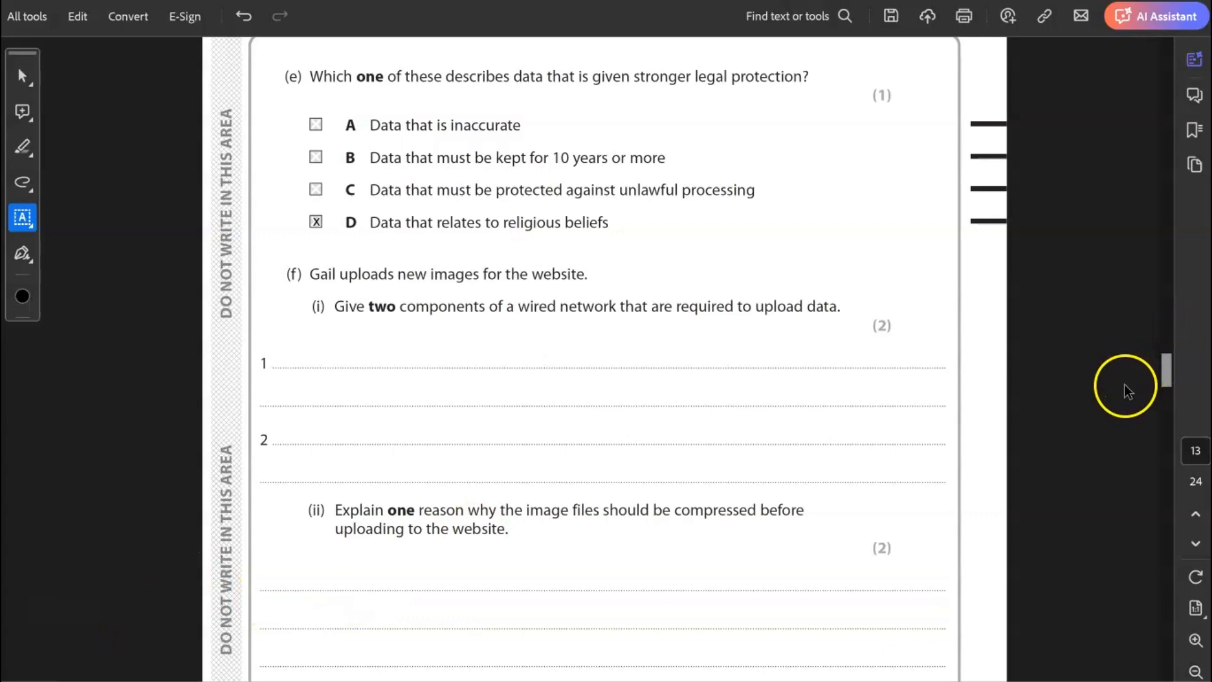
mouse_move(1126, 399)
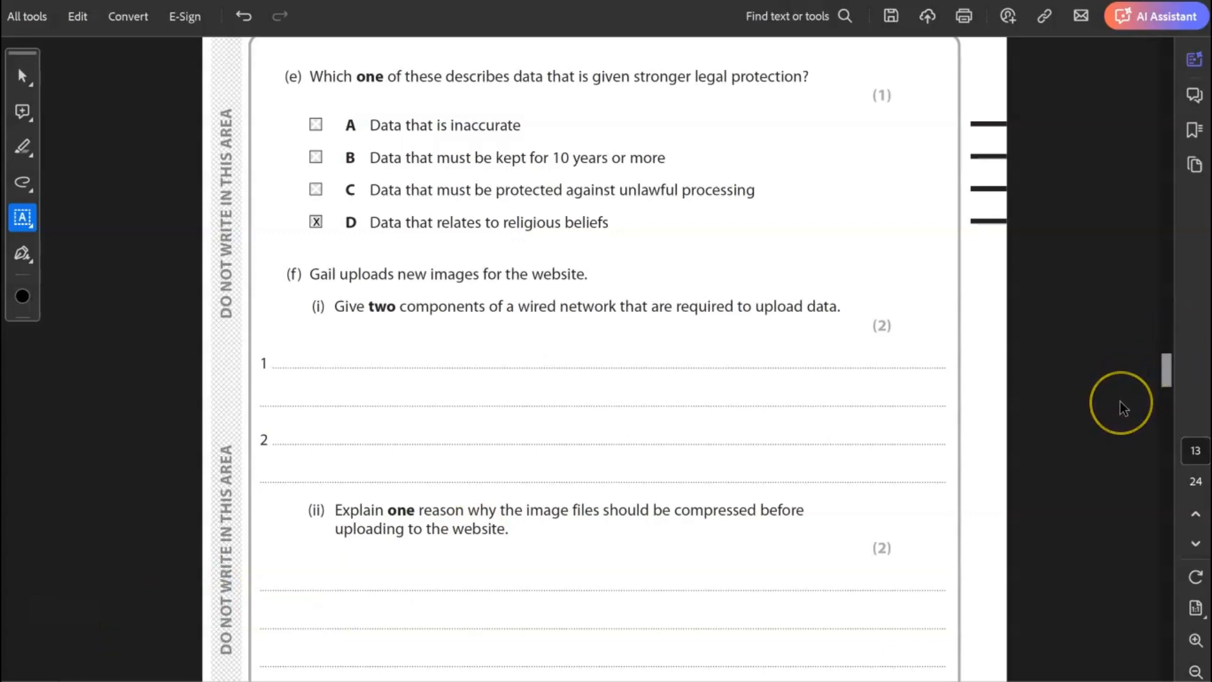
mouse_move(1124, 409)
text(Modem)
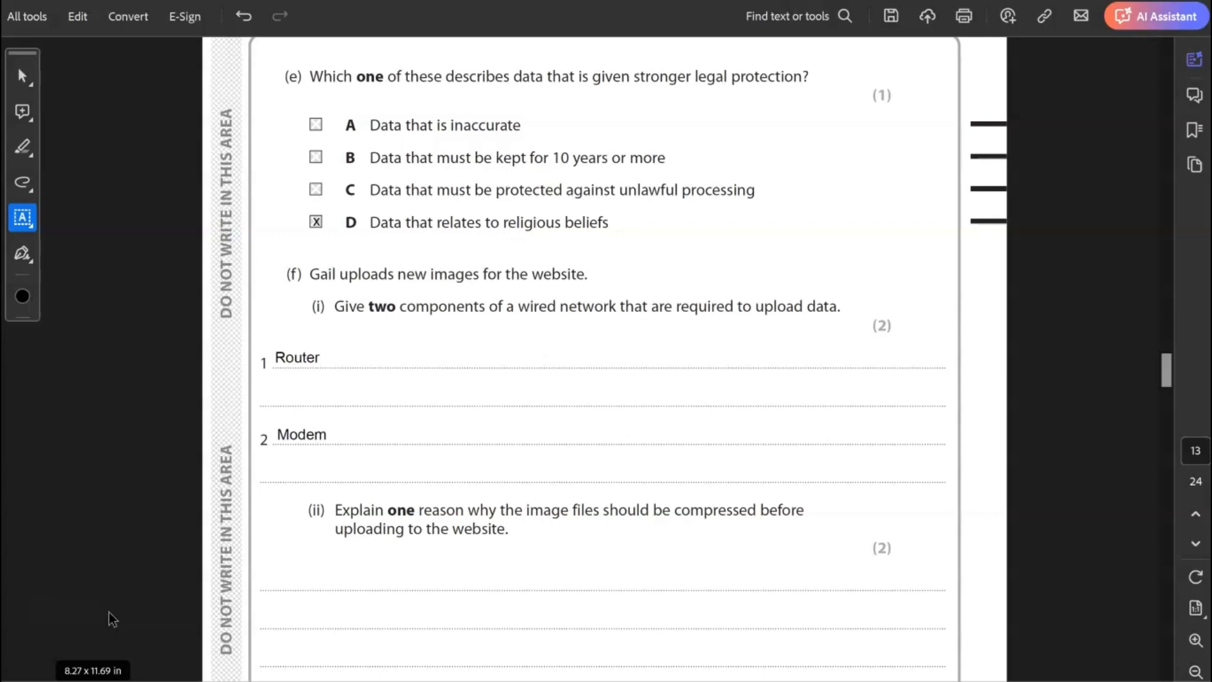
mouse_move(100, 586)
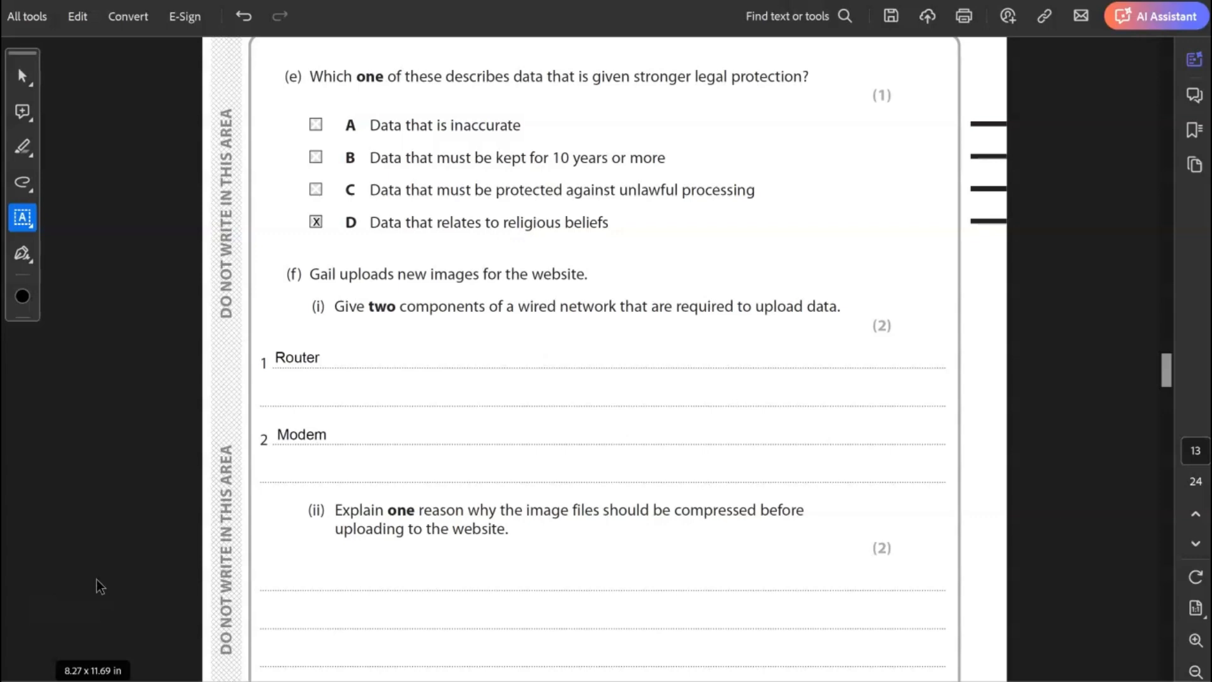
click(93, 575)
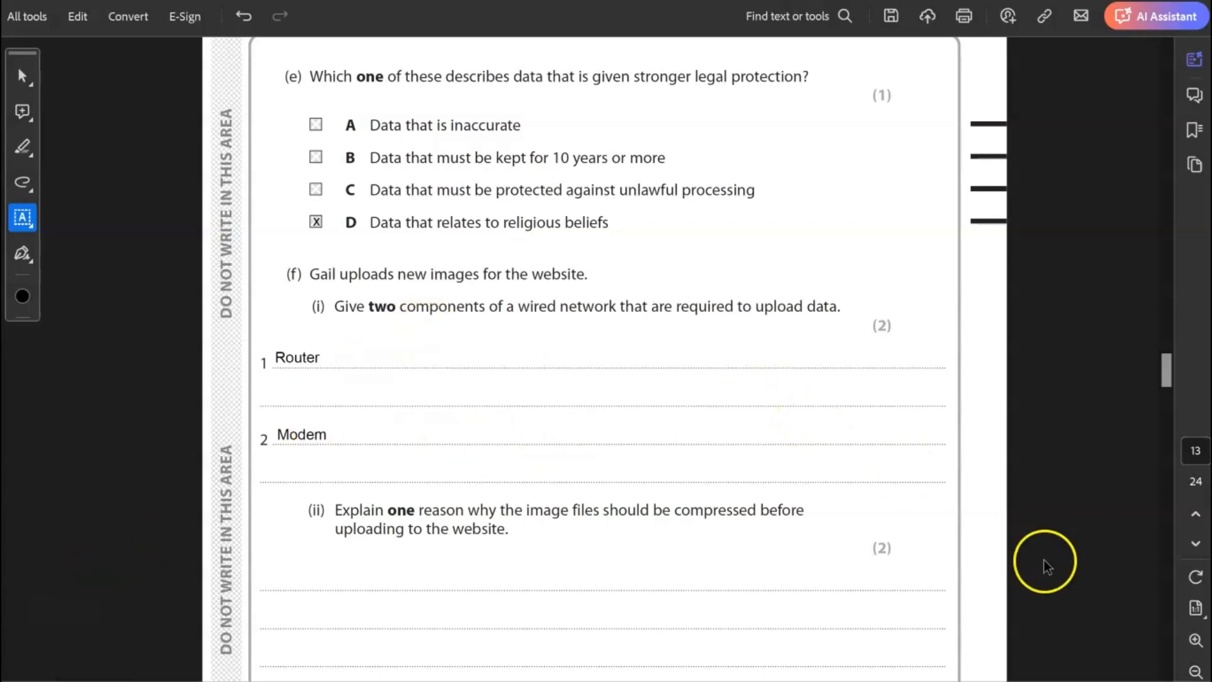
Step: Type that WPA is more secure and generates a new key per data packet
scroll(down, 3)
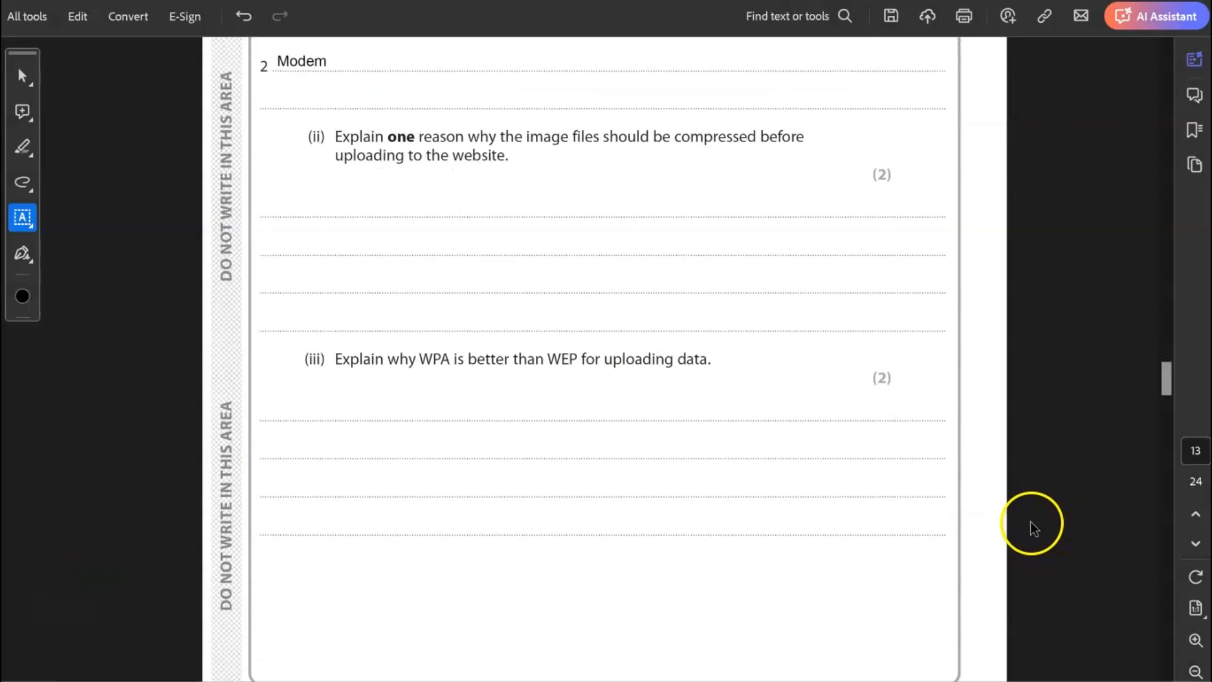
scroll(down, 3)
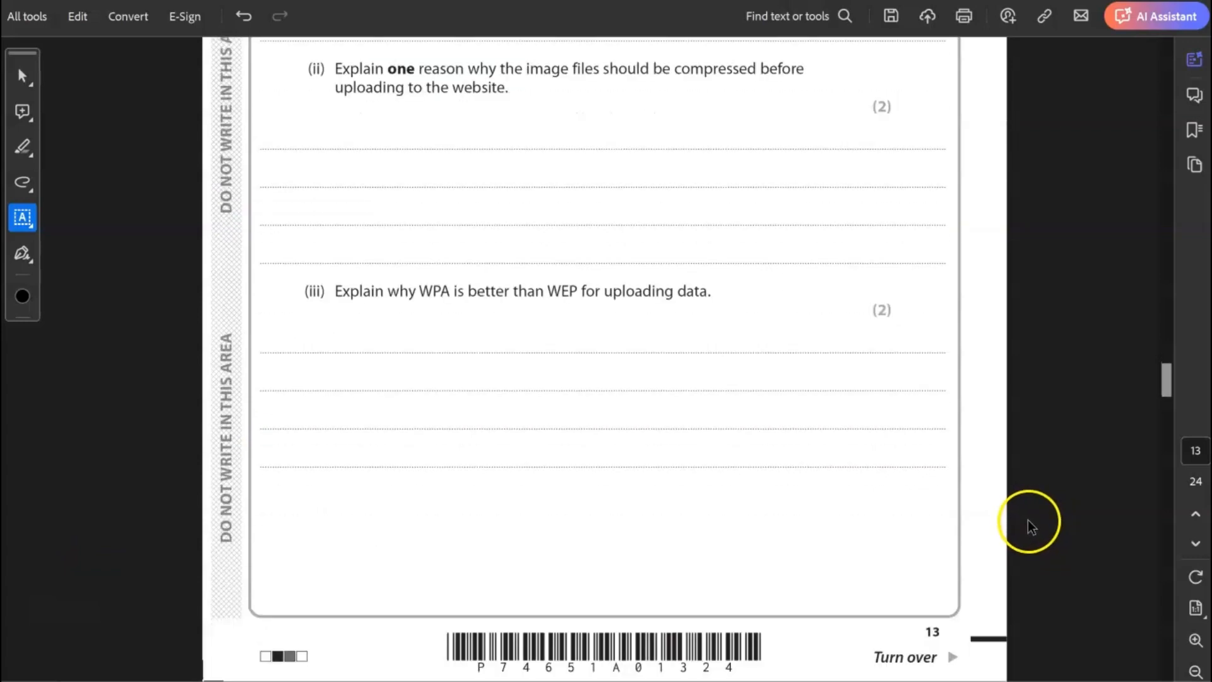
mouse_move(1021, 518)
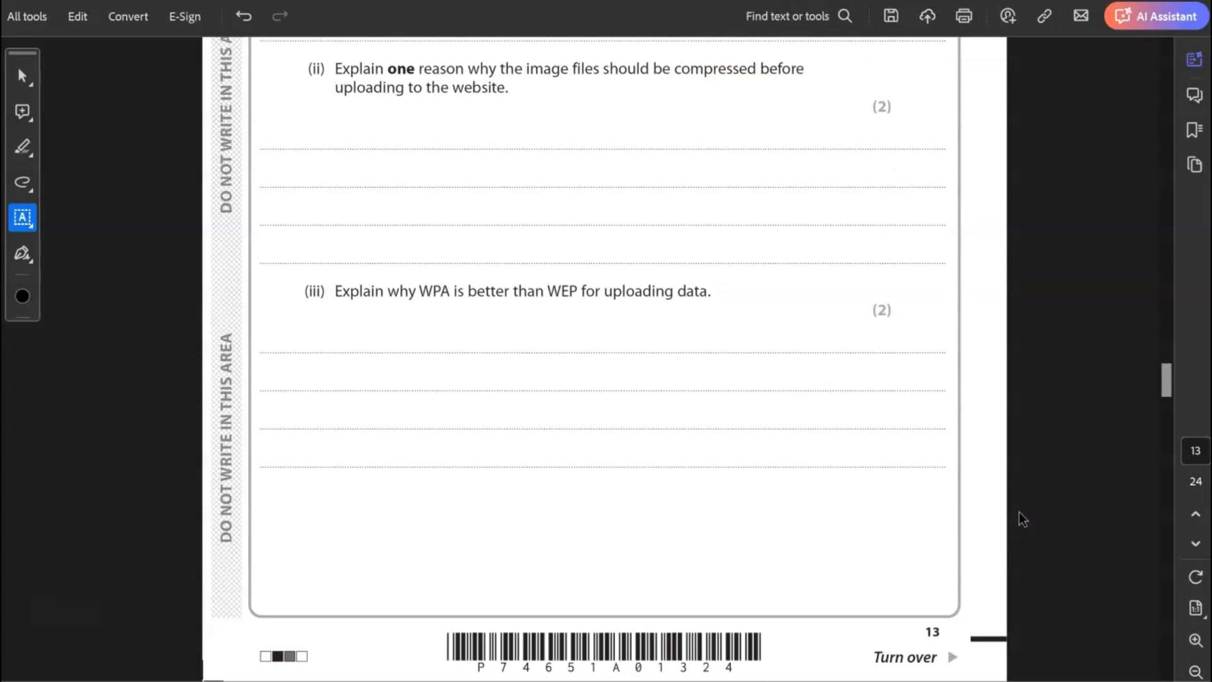
mouse_move(1015, 518)
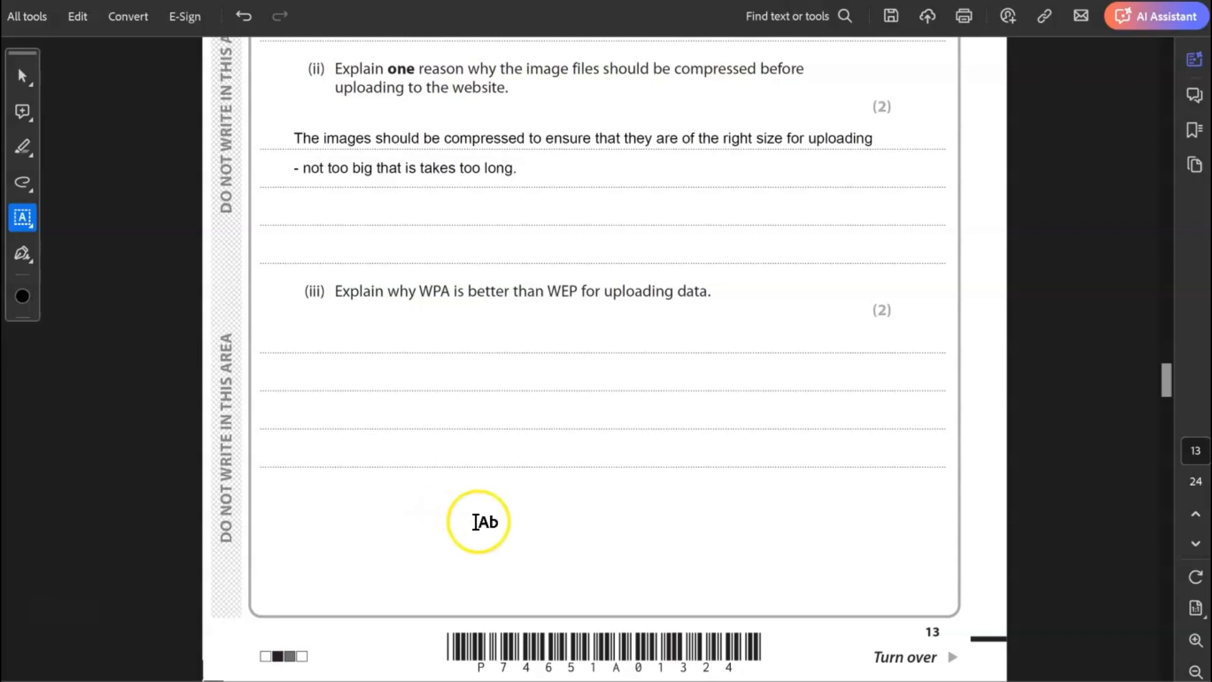
mouse_move(509, 520)
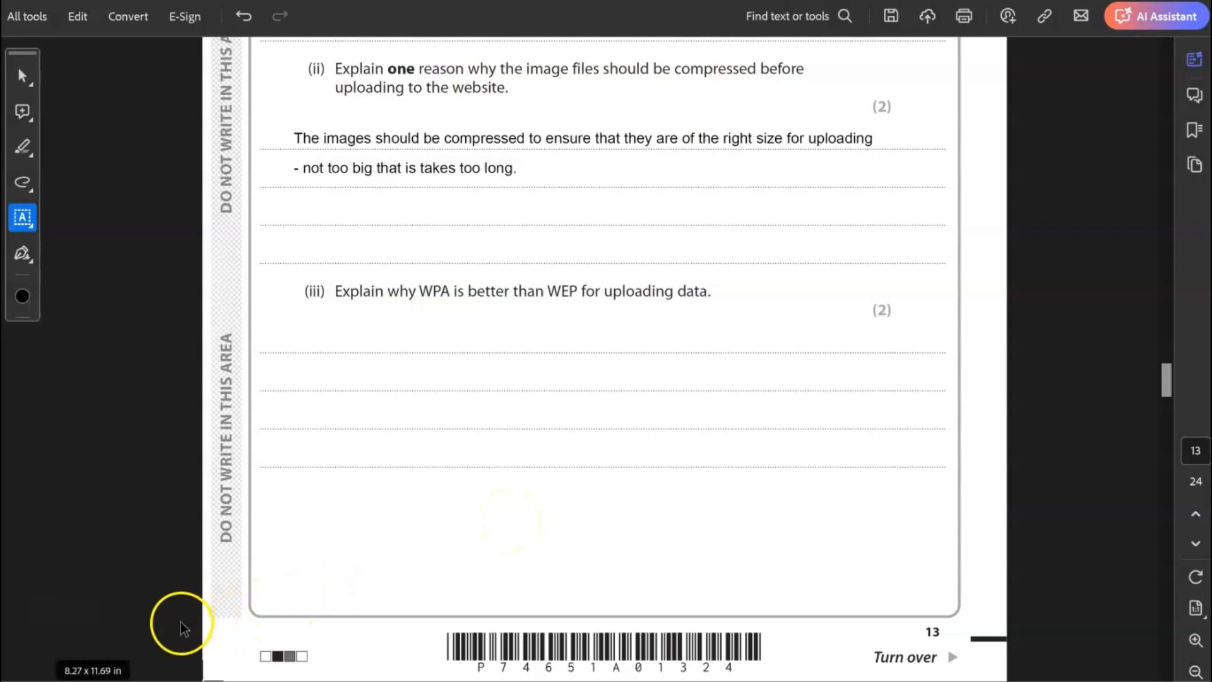
text(It is more secure and generates a new key for each data packet sent.)
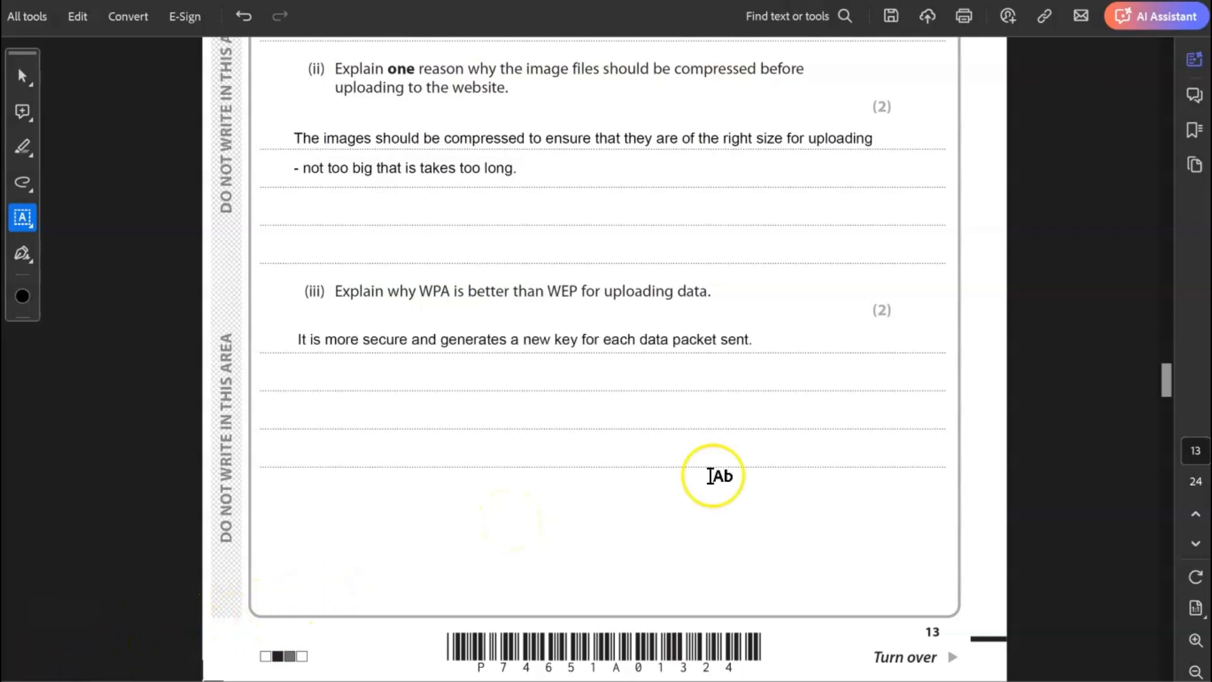
mouse_move(1093, 468)
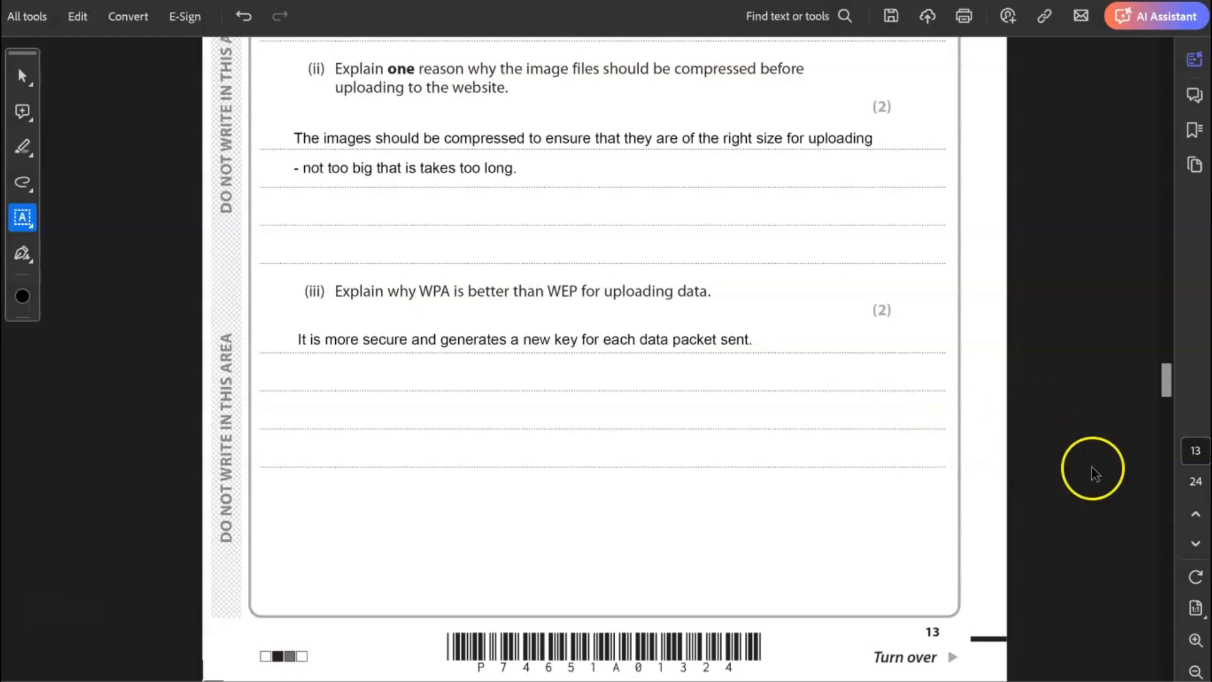
mouse_move(1082, 483)
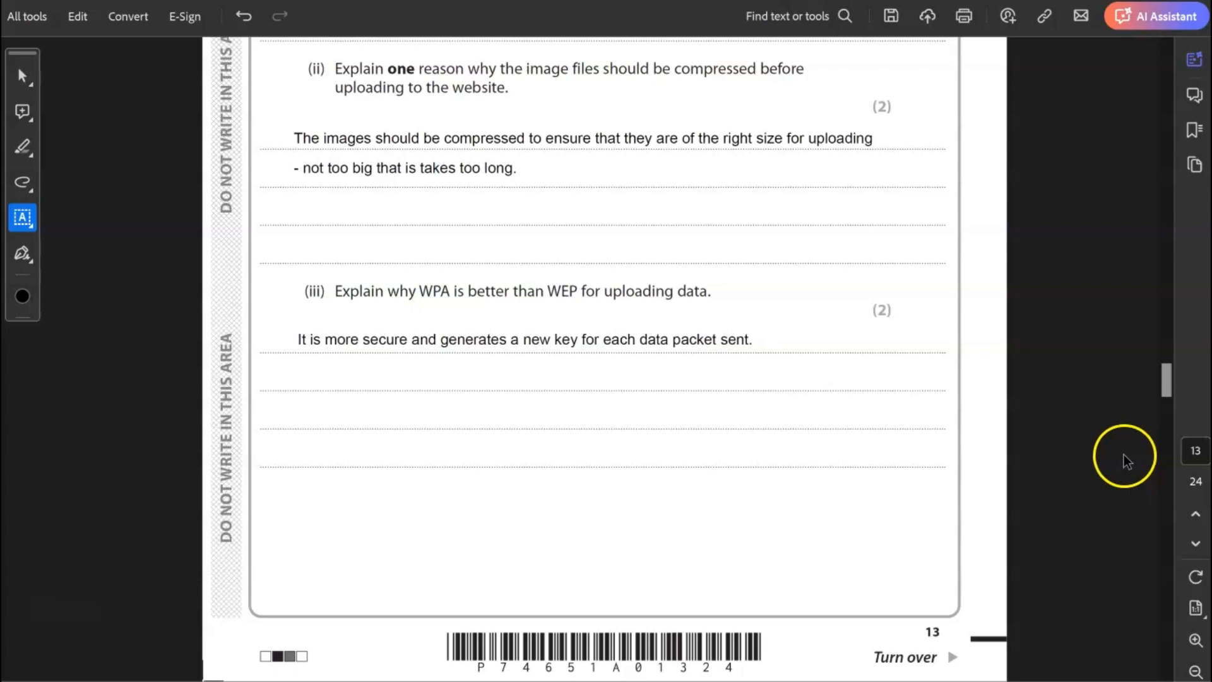
mouse_move(1057, 464)
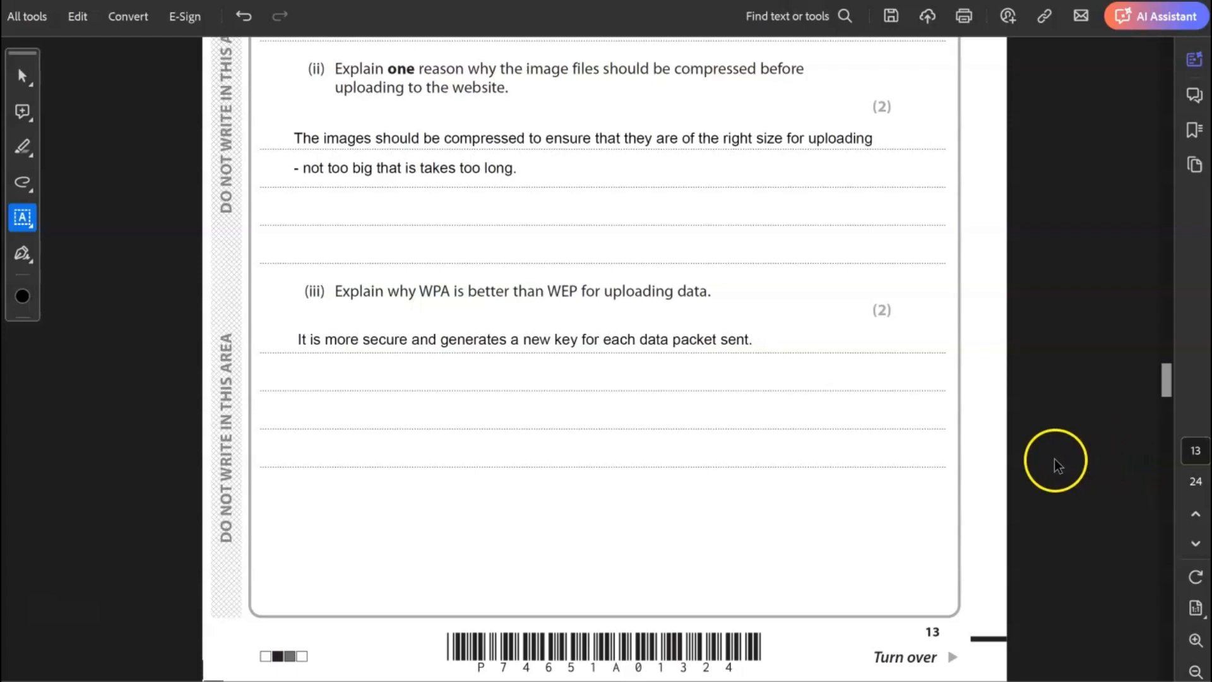
mouse_move(1120, 513)
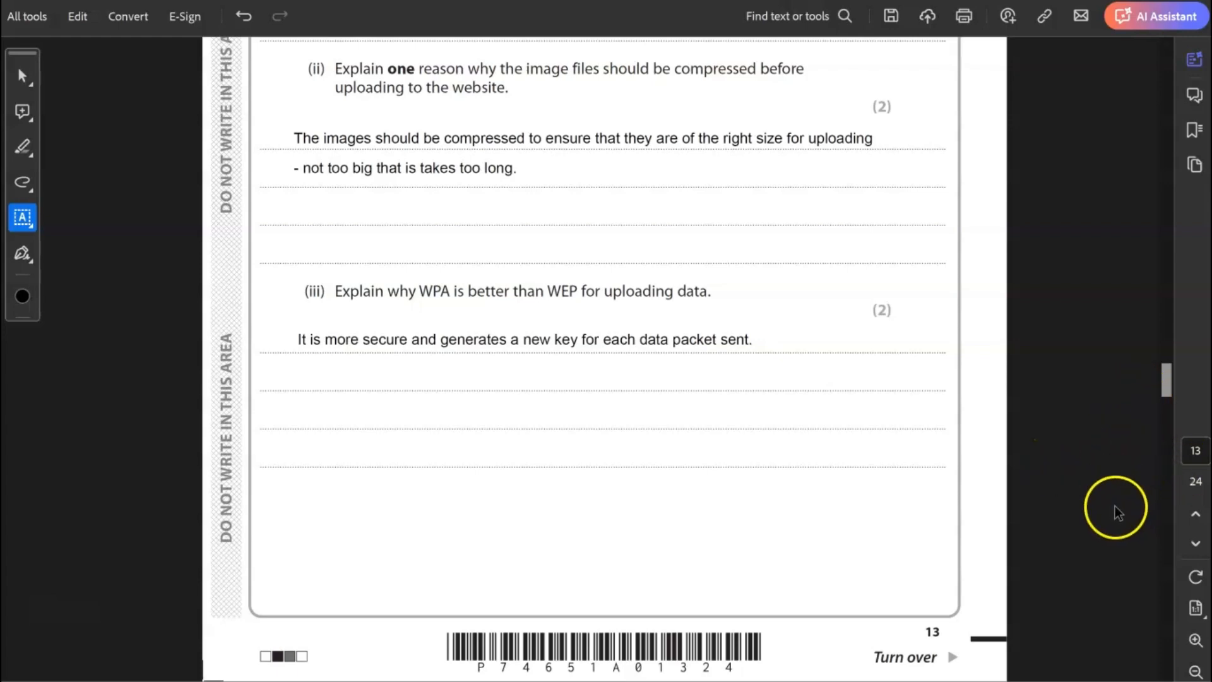
Step: Type 'more keywords' for the search-rank answer and 'lack of infrastructure' for unequal ICT access
scroll(down, 3)
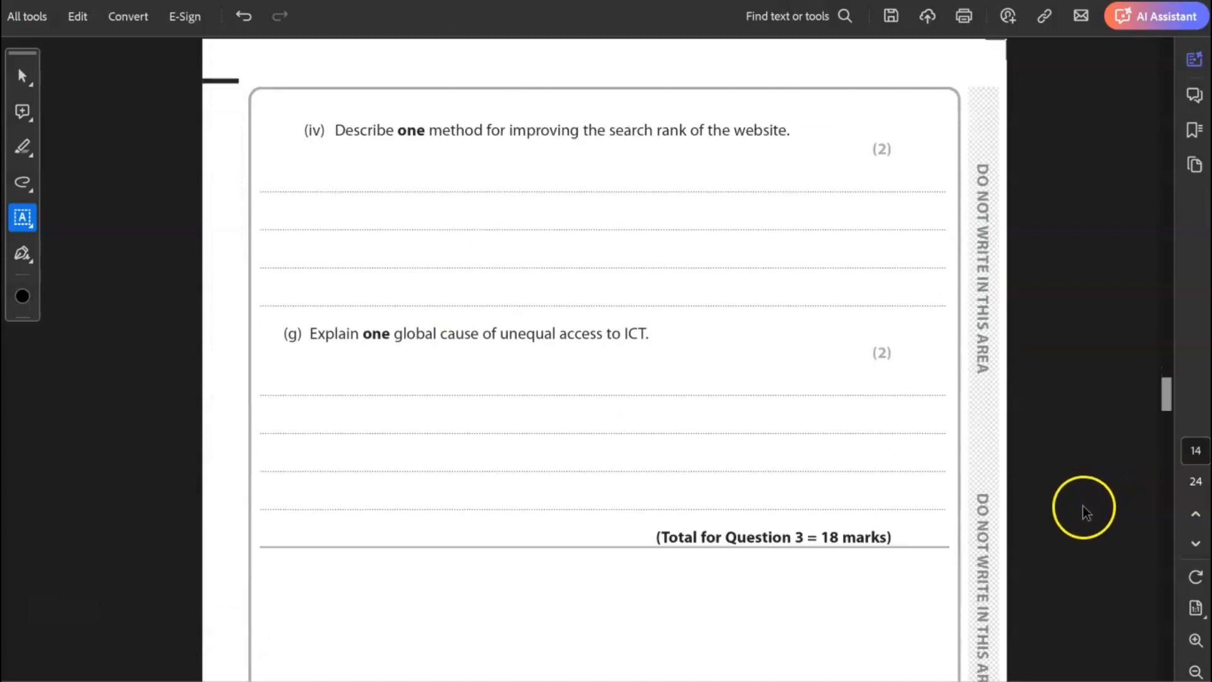
mouse_move(1082, 509)
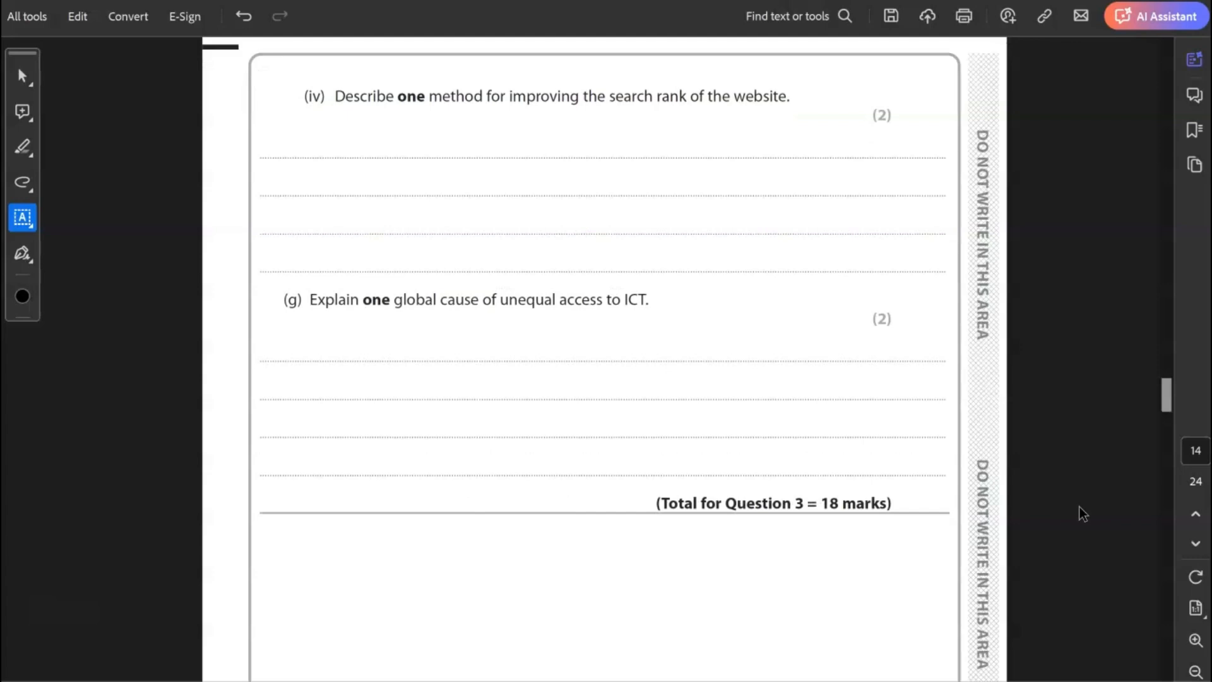
mouse_move(1078, 509)
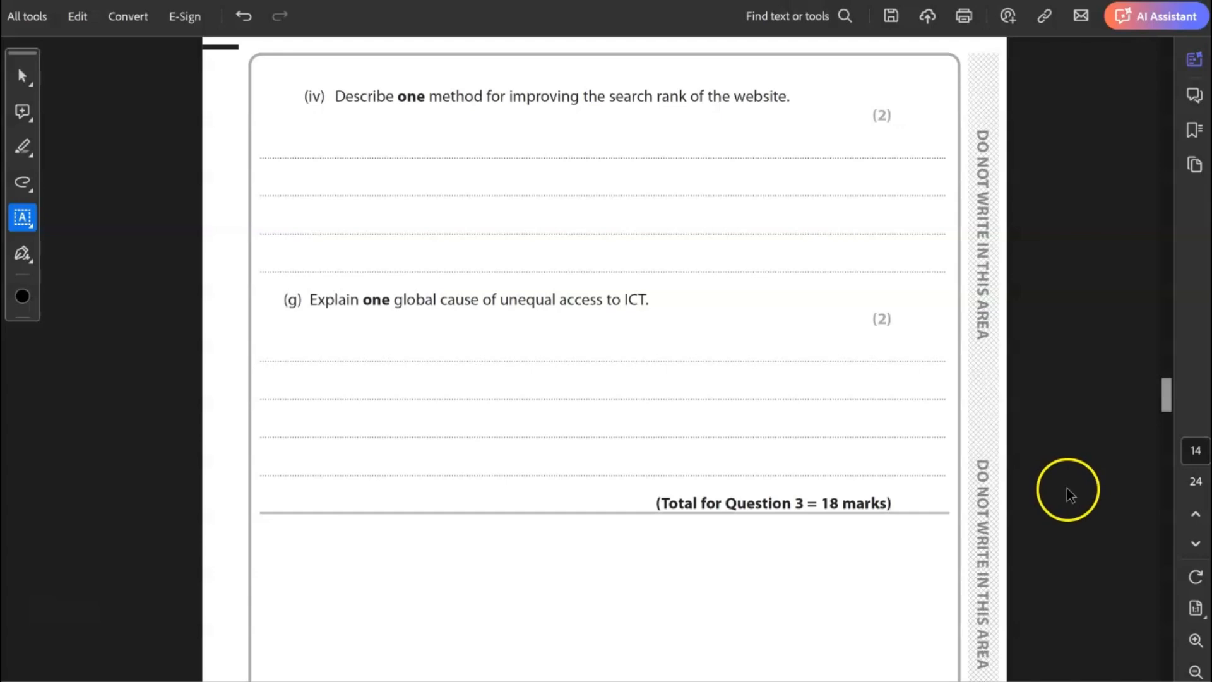
mouse_move(1071, 486)
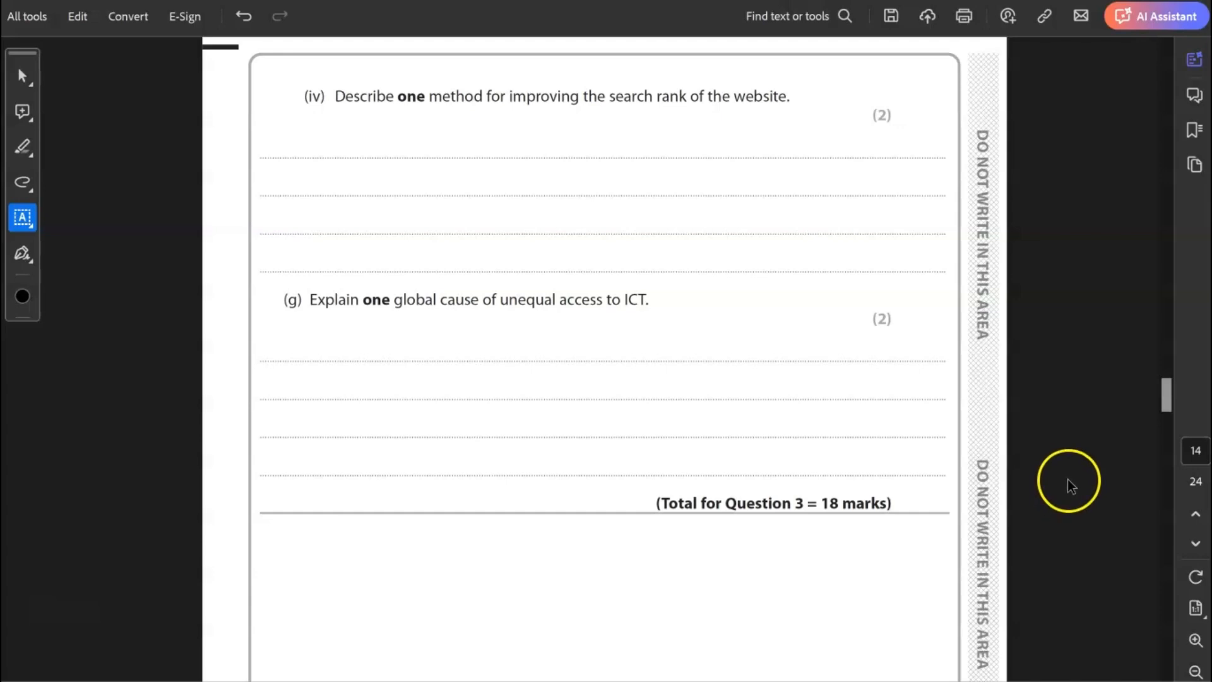
mouse_move(1062, 493)
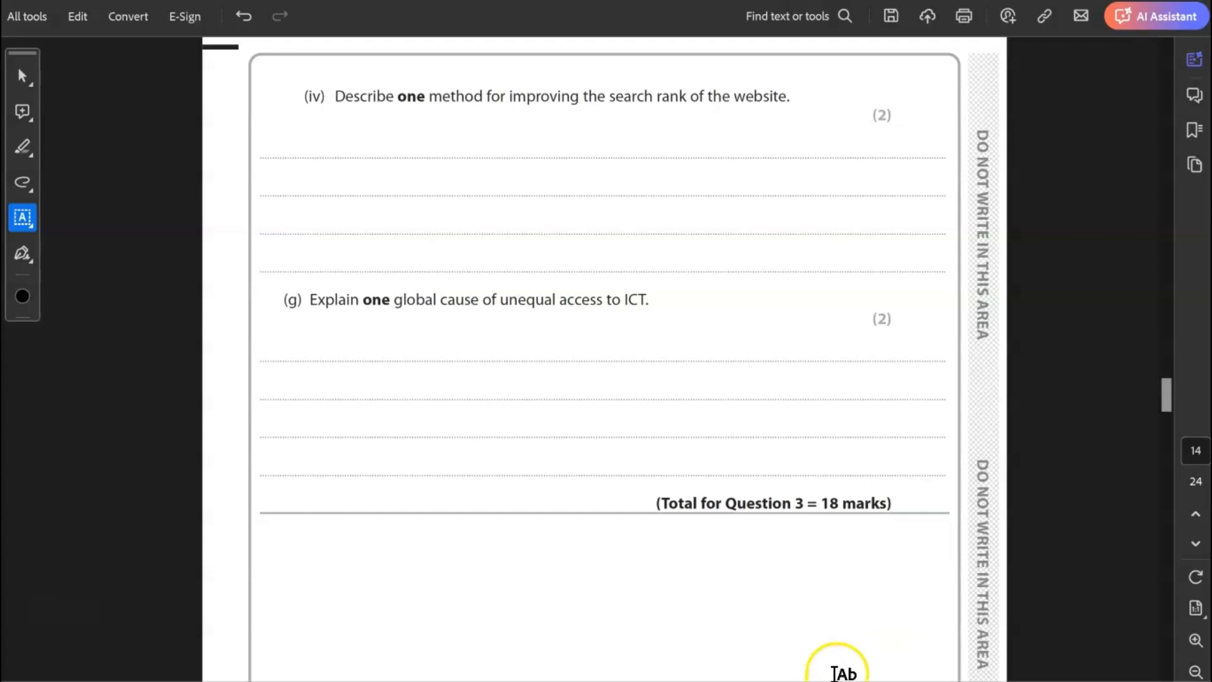
text(Including more keywords will mean that the website is more easily found.)
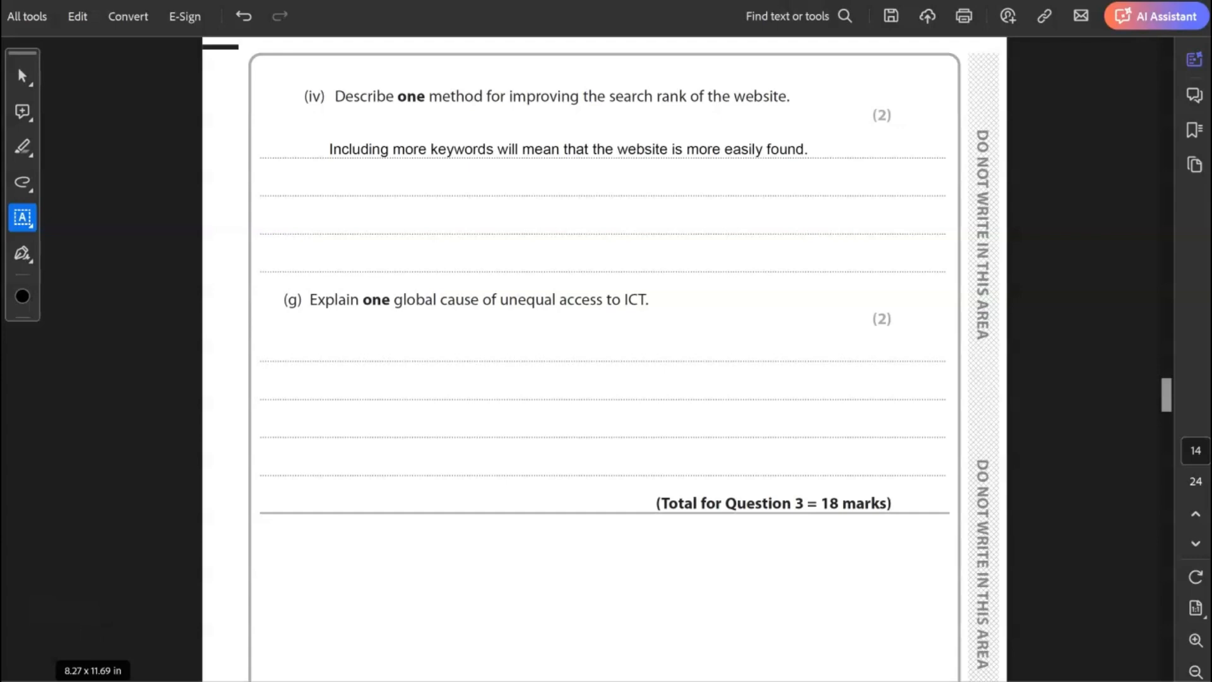
text(Lack of infrastructure is one major cause of unequal access to ICT. Not all countries have equal access due to lack of networks and the infrastructure needed for connectivity.)
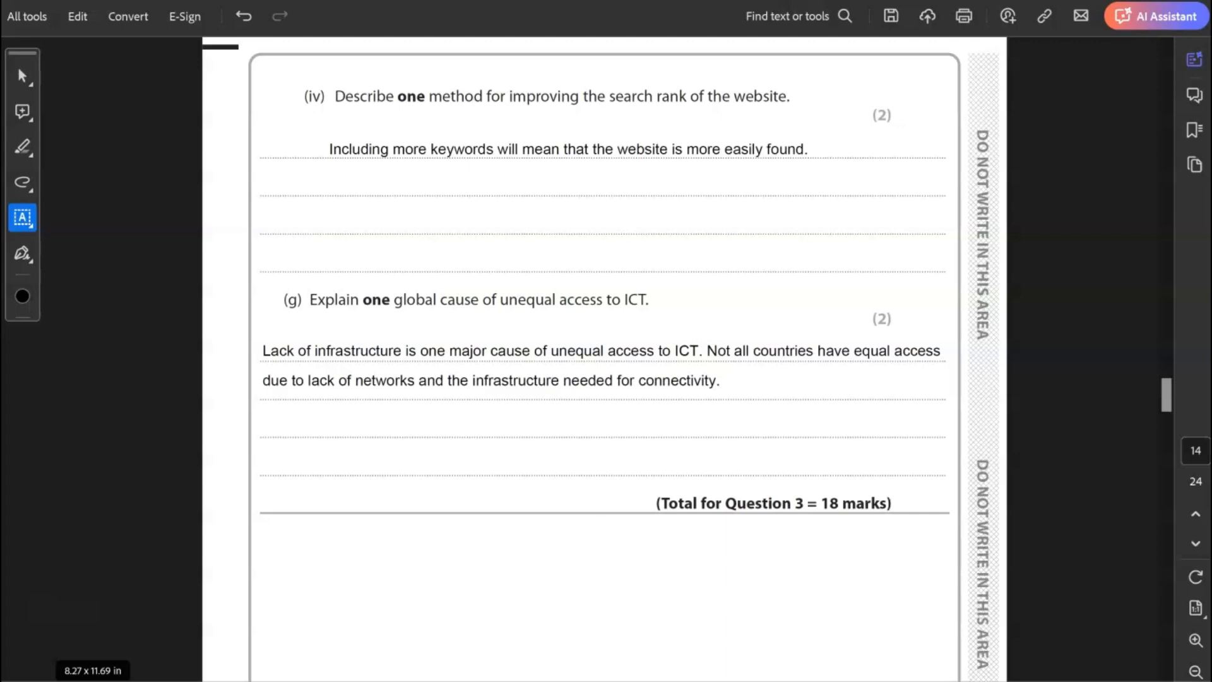
Step: Add the smartphone features for 4(a): NFC contactless payments and GPS photo location tagging
scroll(down, 3)
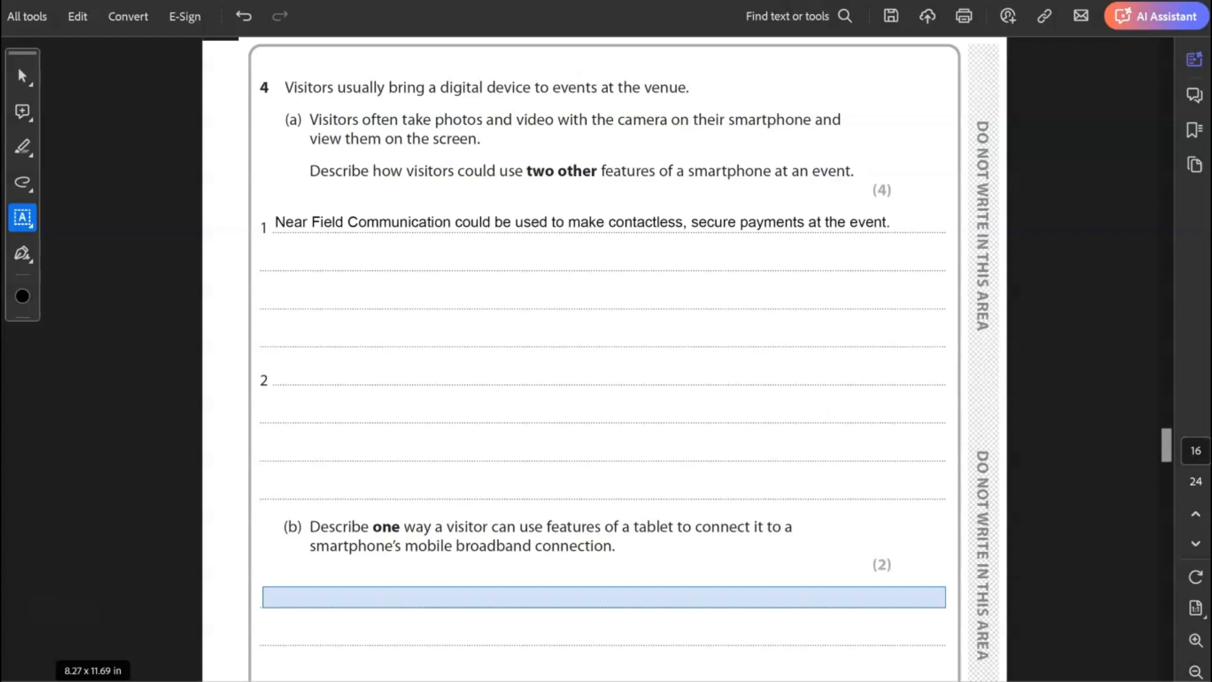
text(GPS could be used to tage the location of the photos.)
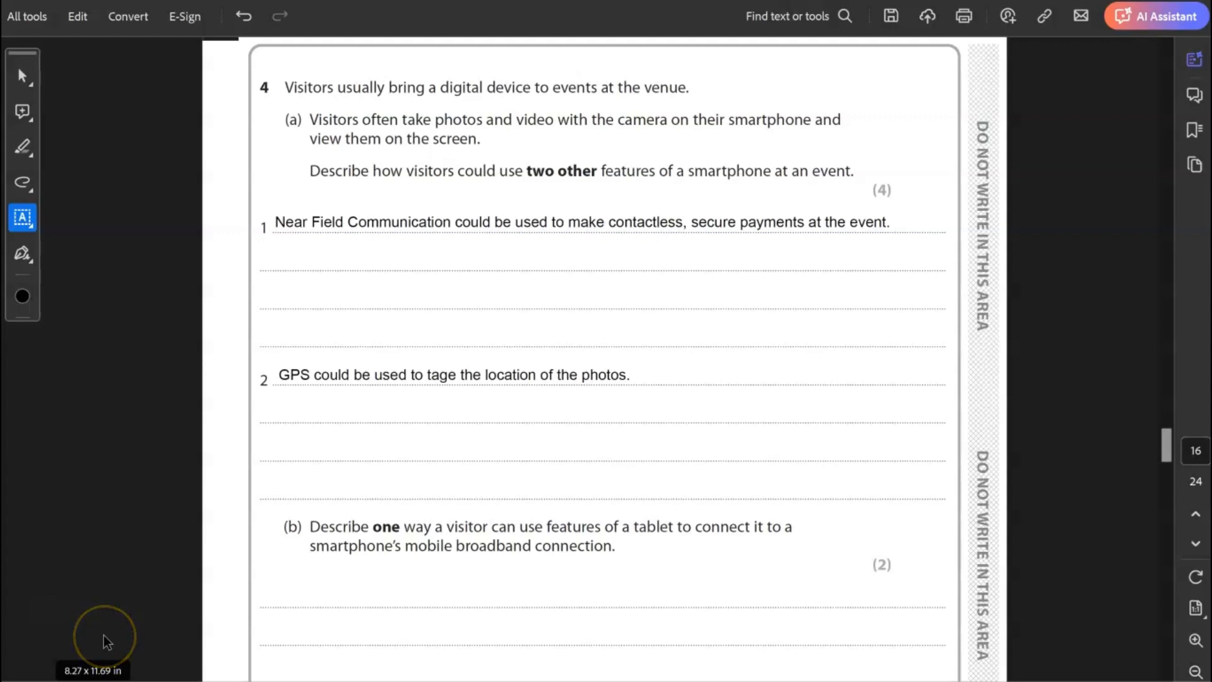
mouse_move(106, 641)
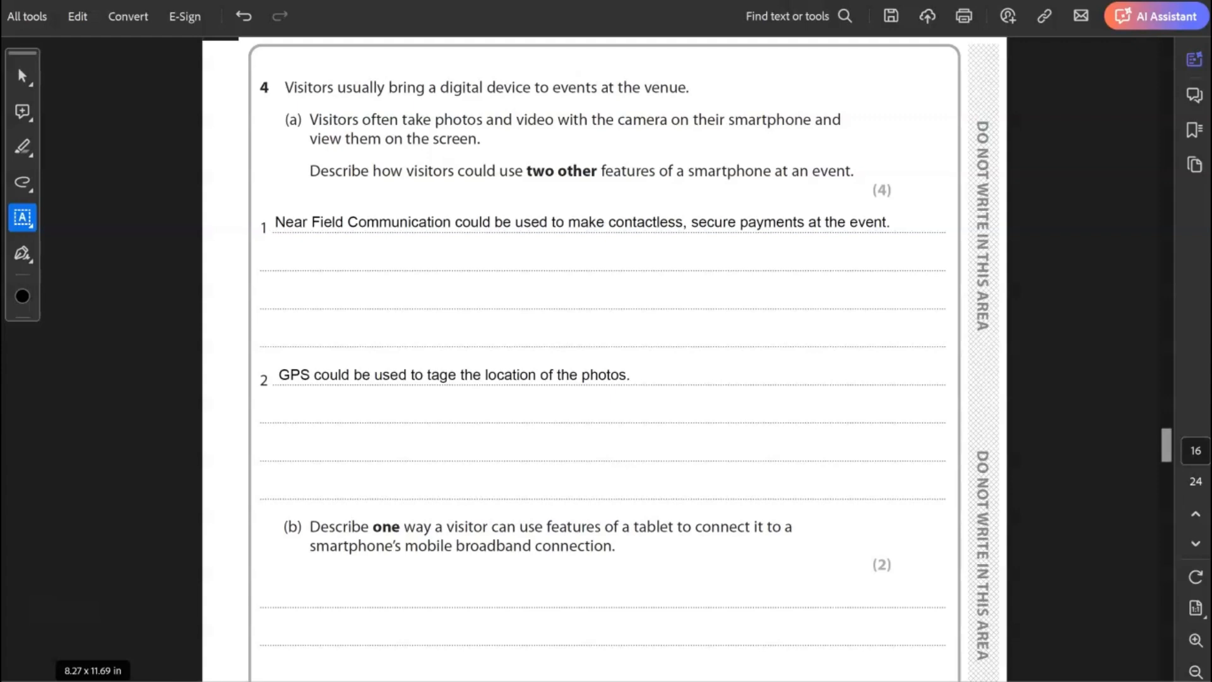
Step: Type that the tablet connects to the internet via hotspot and Bluetooth
scroll(down, 3)
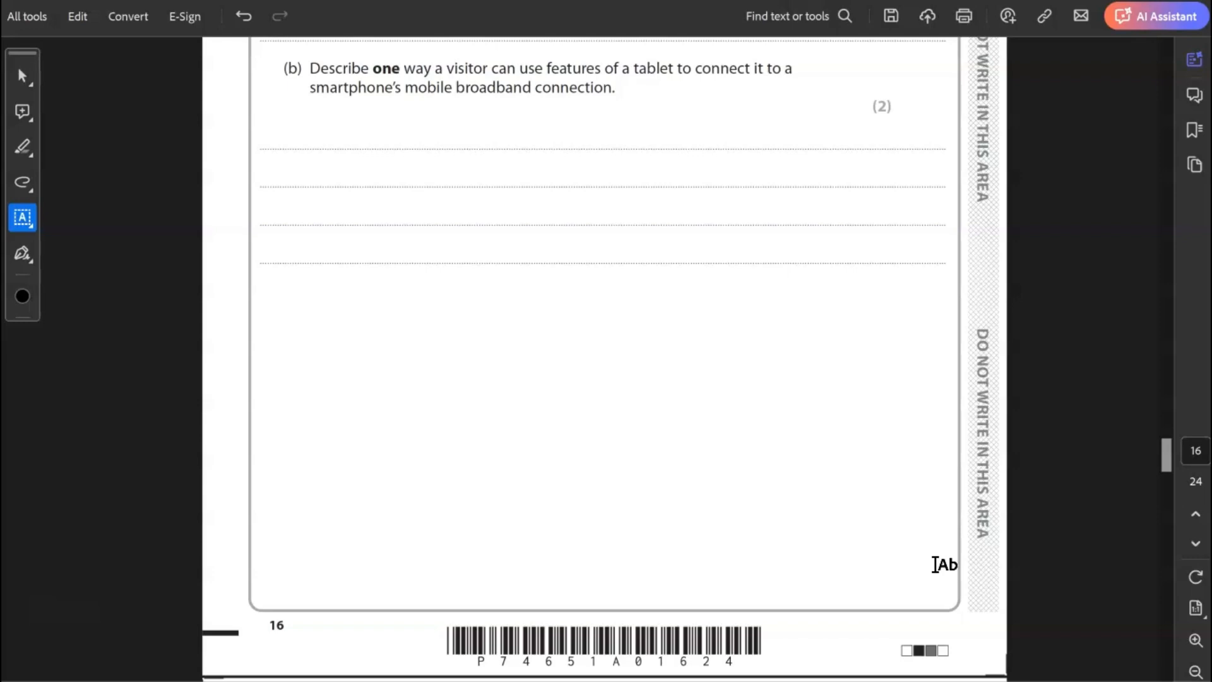
text(The tablet can be connected to the internet via a hotspot and a BlueTooth connection from the tablet to the smartphone.)
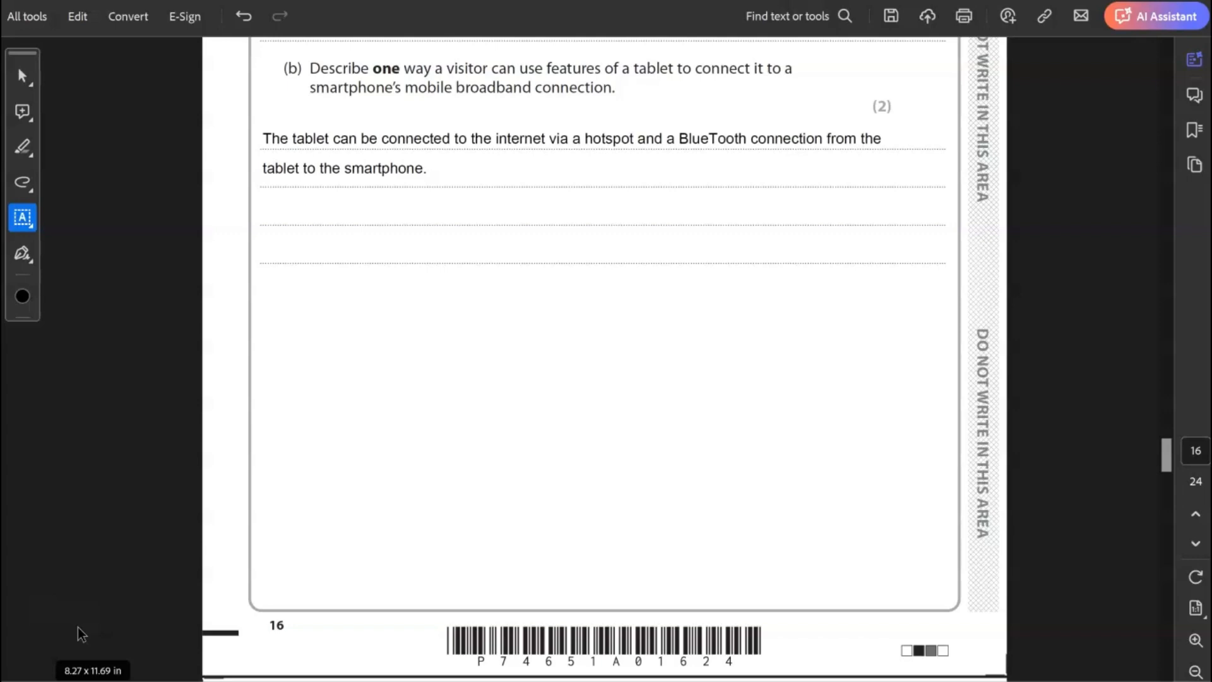
Step: Type the 4(c) answer about automating data entry with quickly read barcodes
scroll(down, 3)
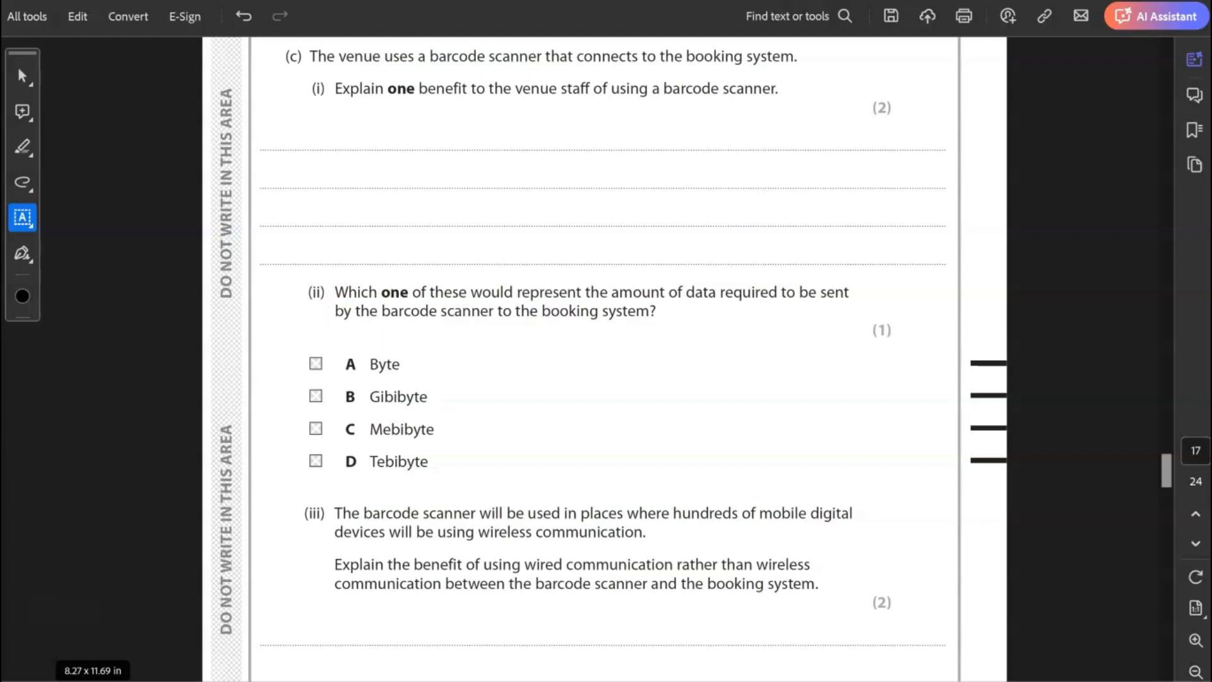
mouse_move(108, 631)
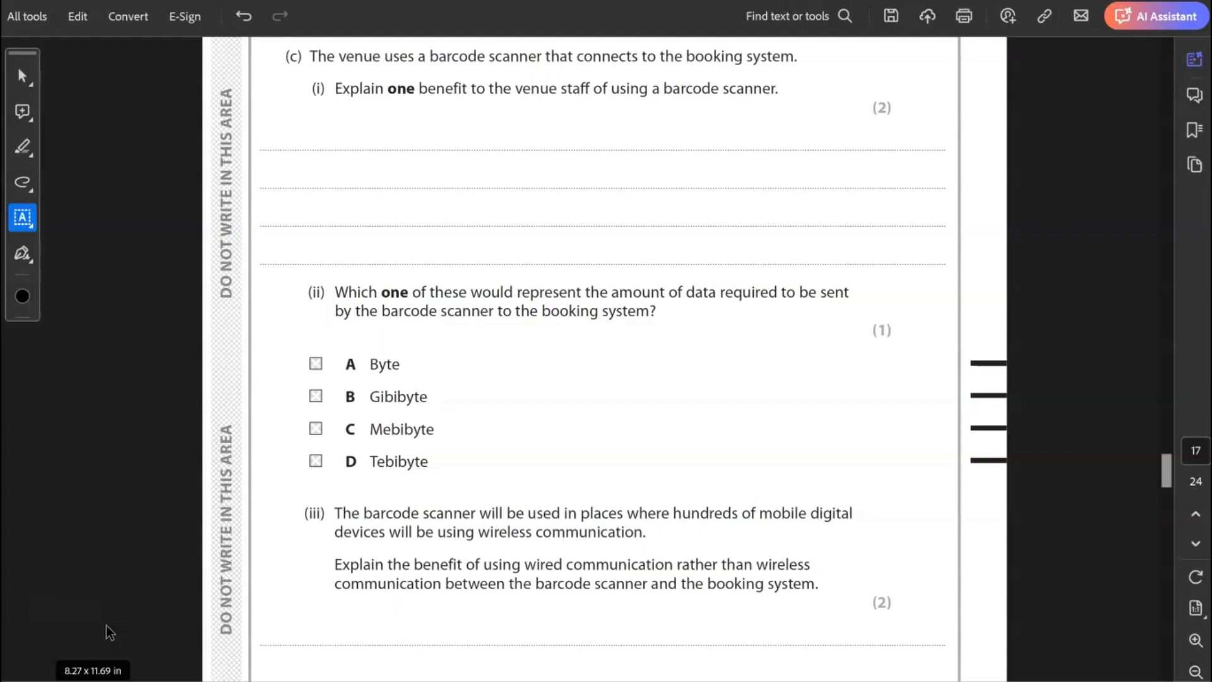
text(This allows for automation of the entry process, the barcode can be quickly read via a scanner and the data read from the database, speeding up the process.)
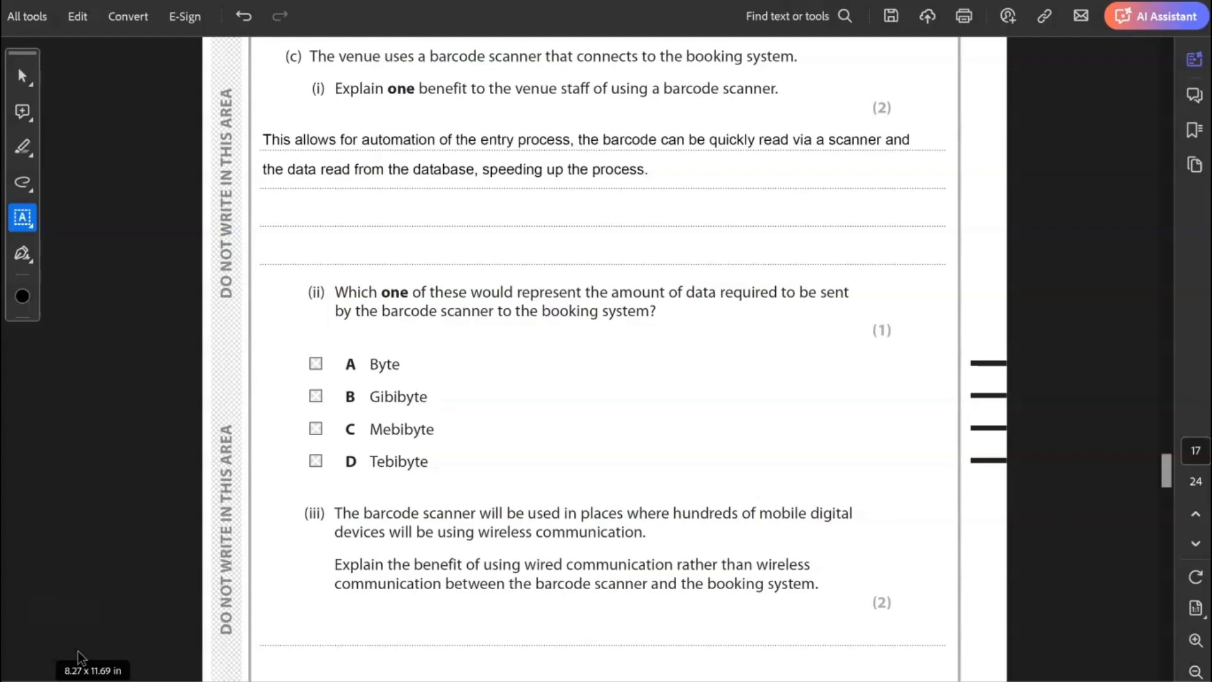
click(77, 645)
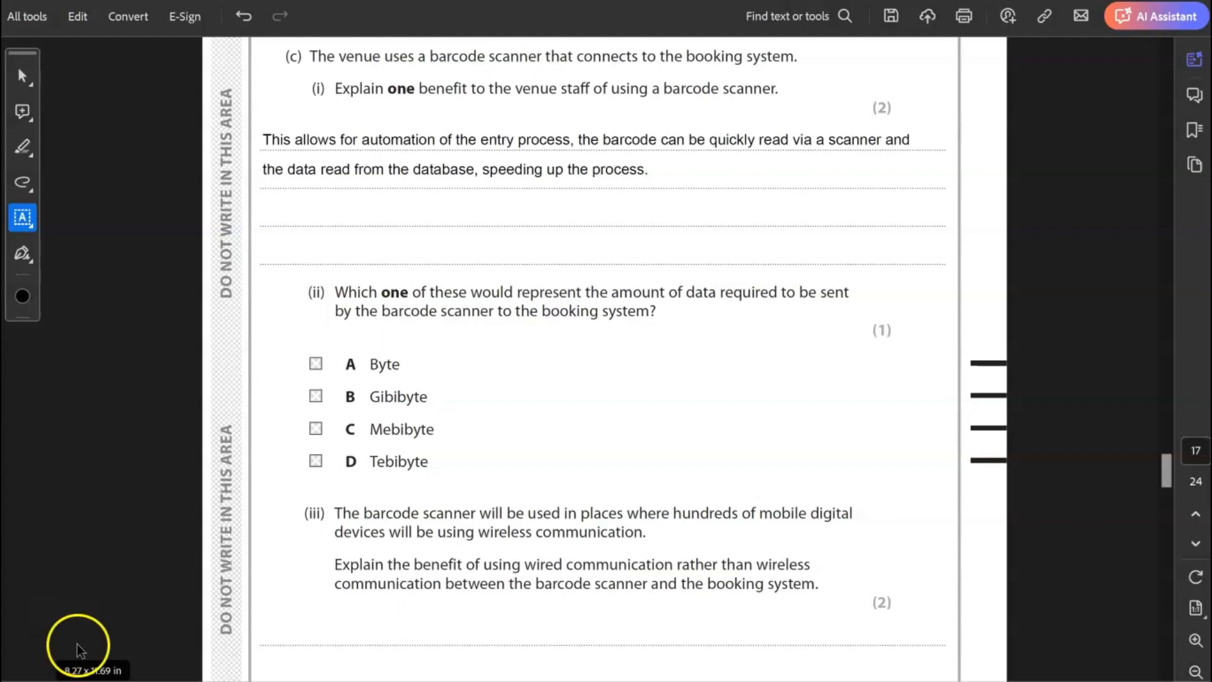
Step: Cross Byte for (ii) and note wired connections are quicker, less prone to interference
scroll(down, 3)
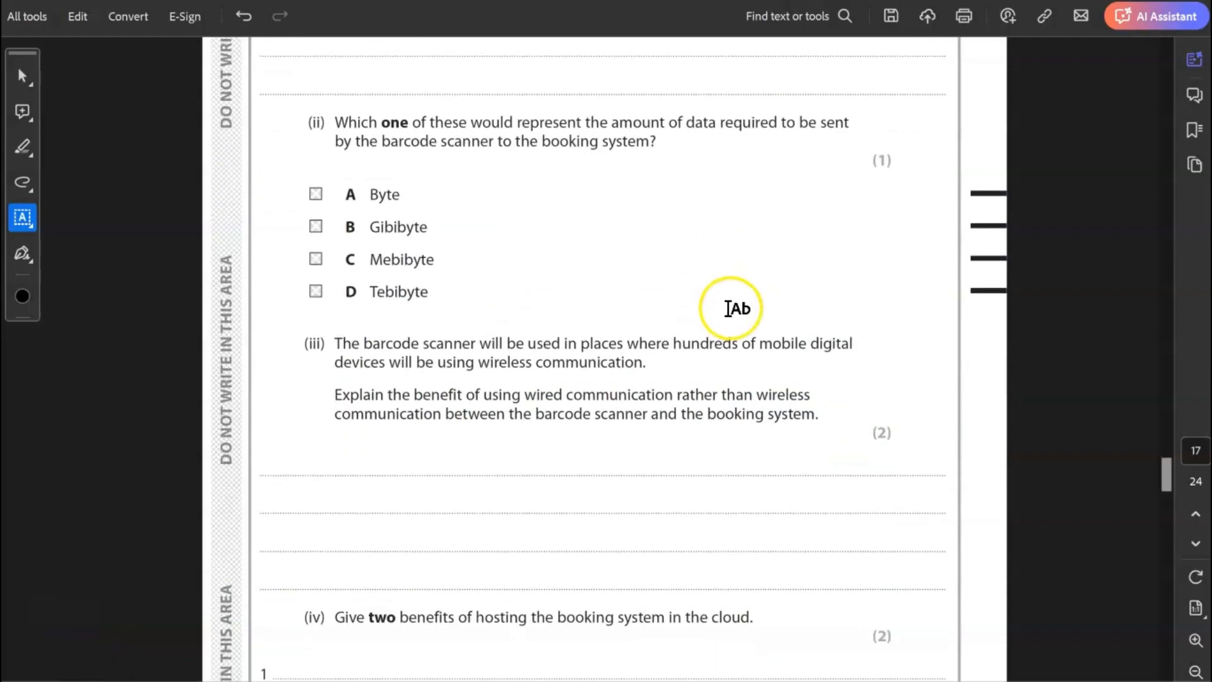
scroll(down, 3)
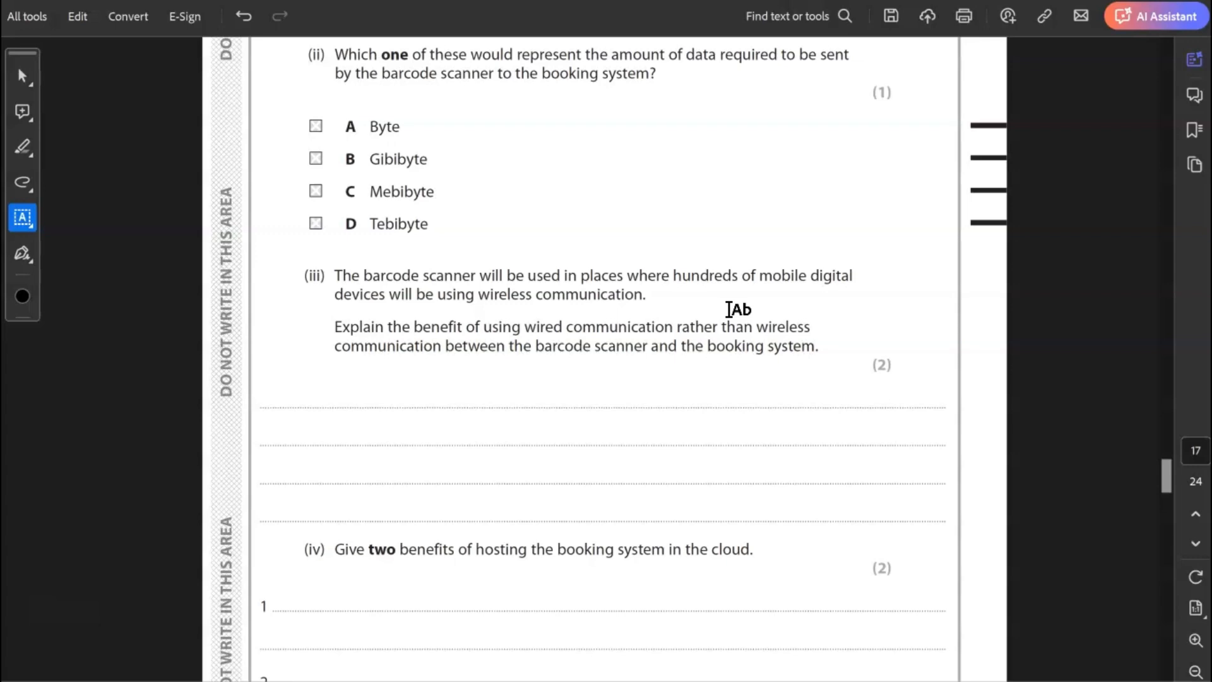
click(314, 125)
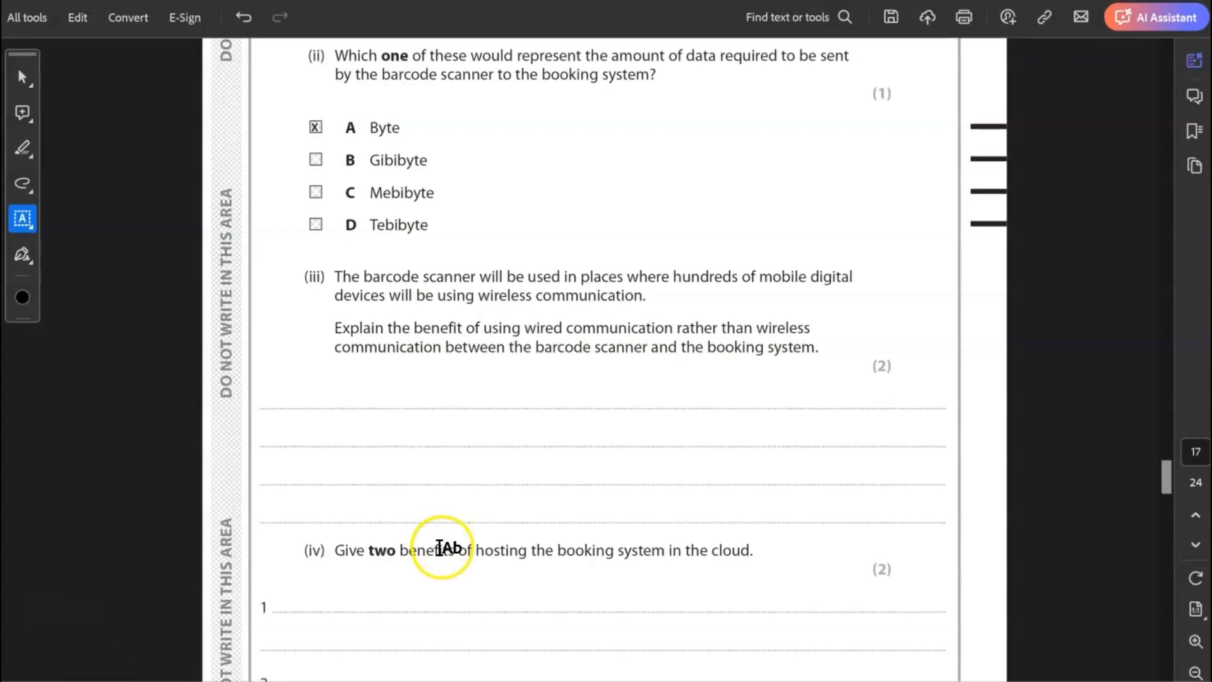
mouse_move(60, 644)
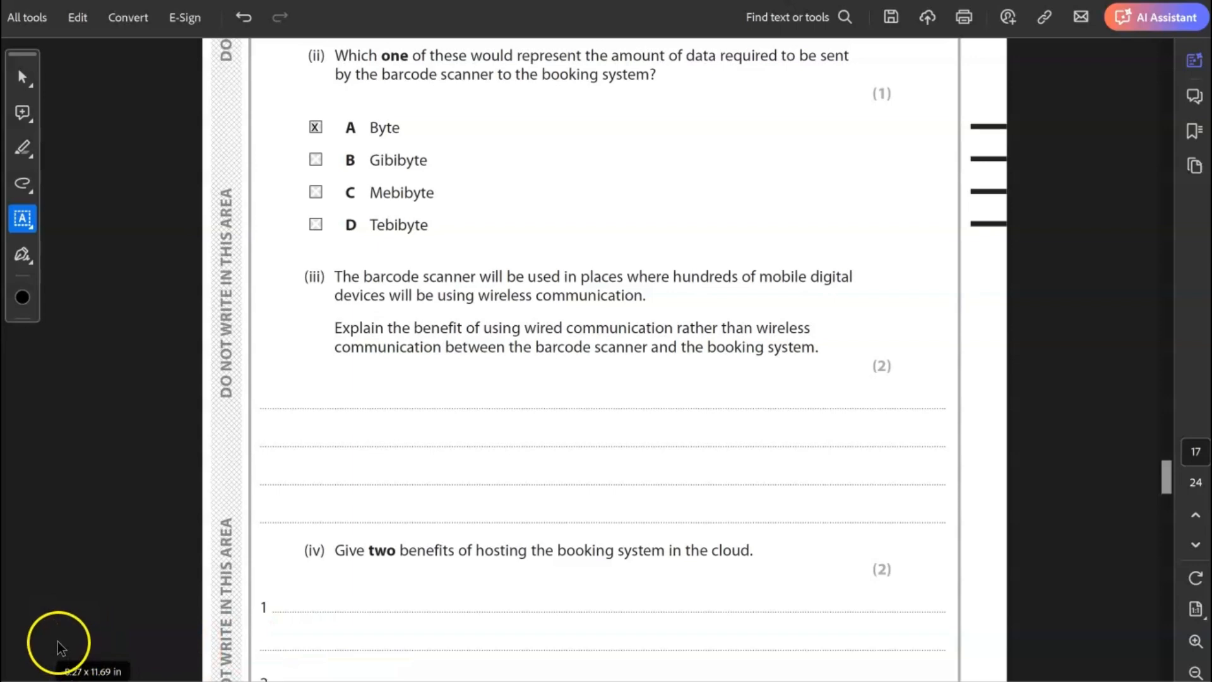
text(The wired connection will be quicker, as it is less prone to interferance.)
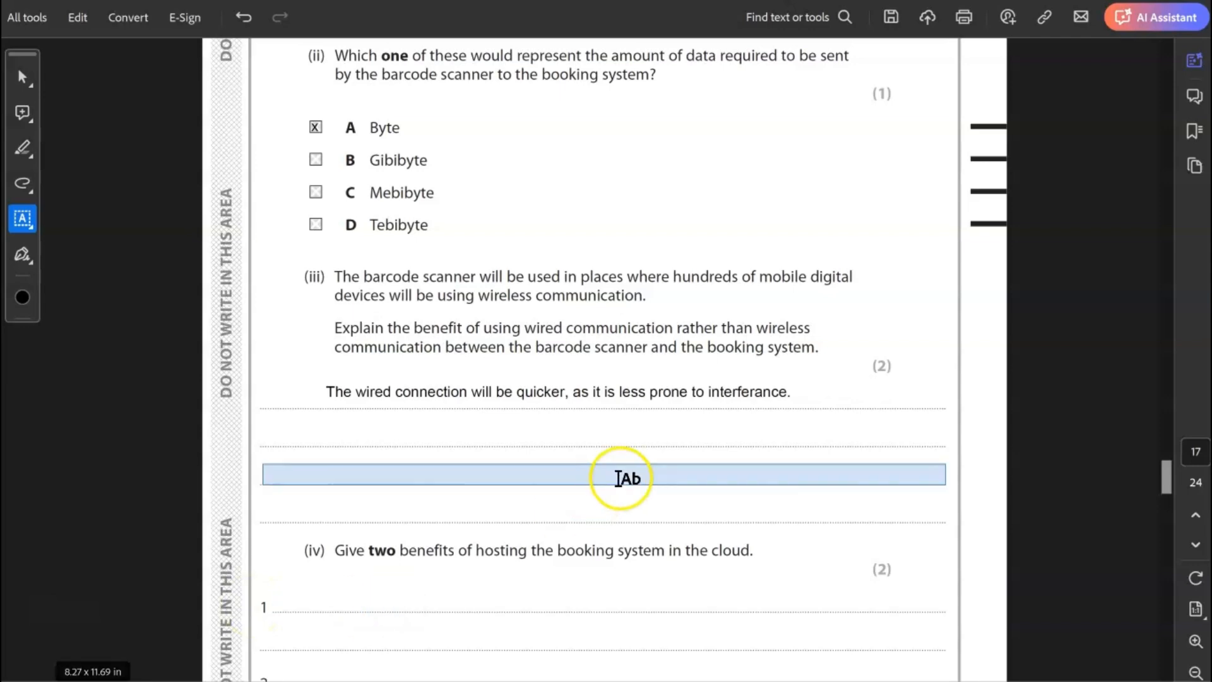
scroll(down, 3)
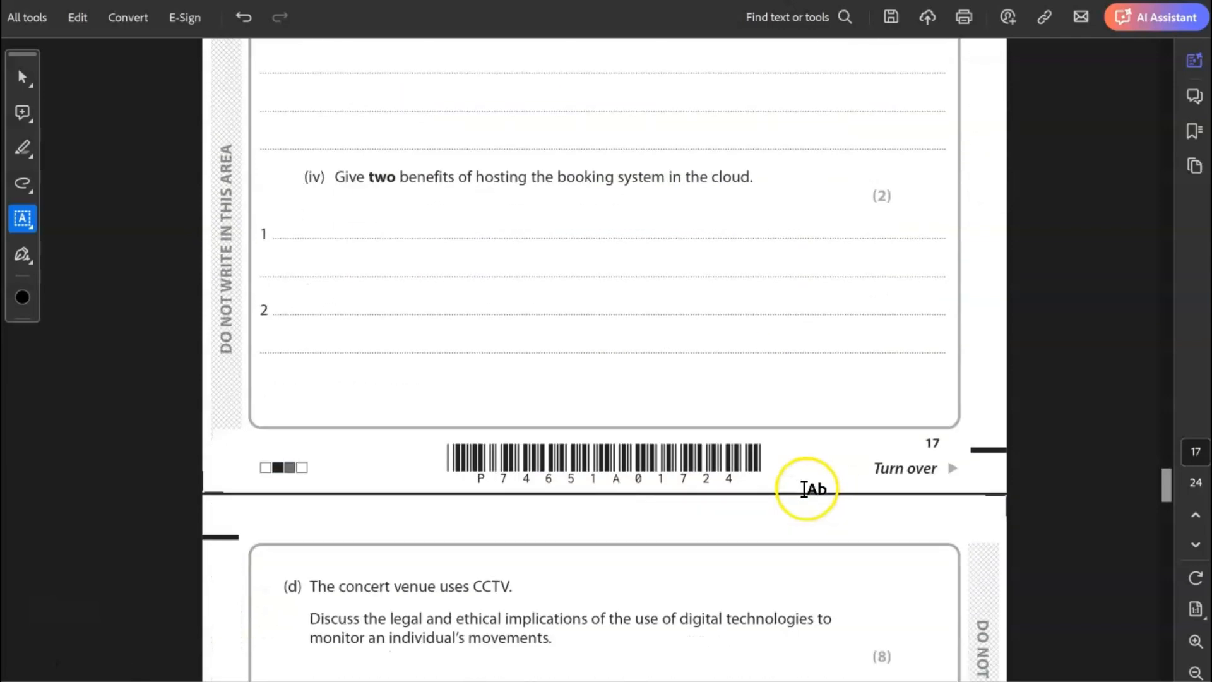
Step: List cloud benefits: accessible anywhere with internet, and held securely with host backups
scroll(down, 3)
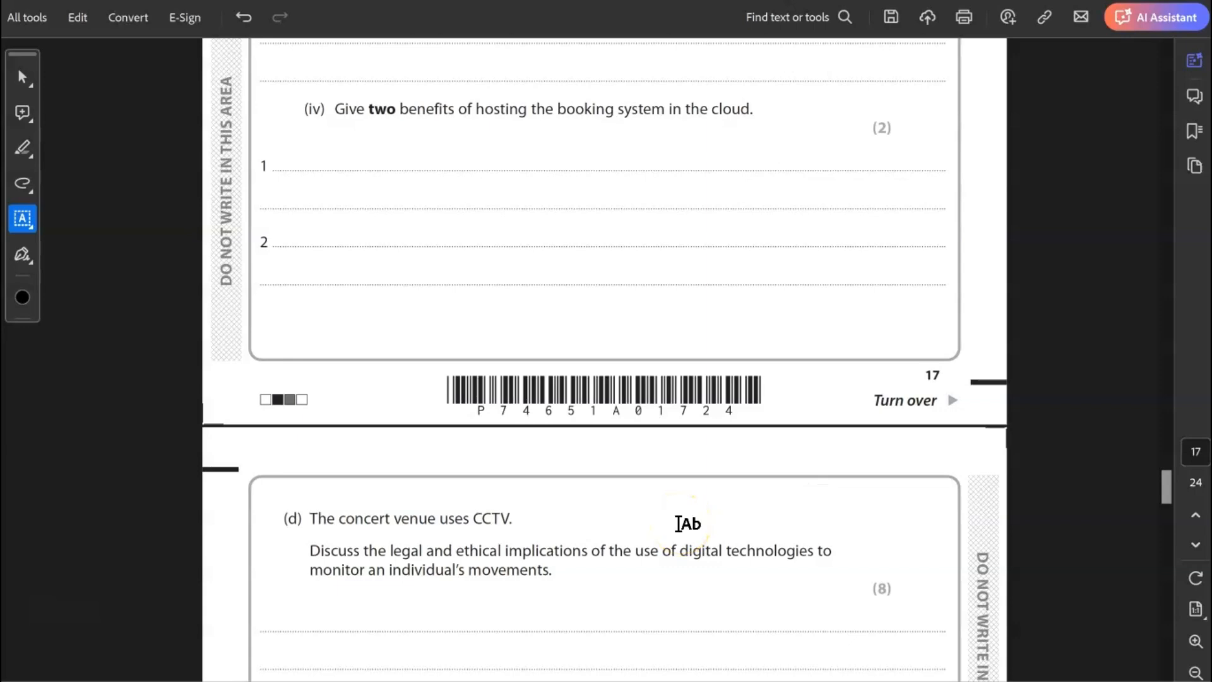
text(Can be accessed anywhere with an internet connection.)
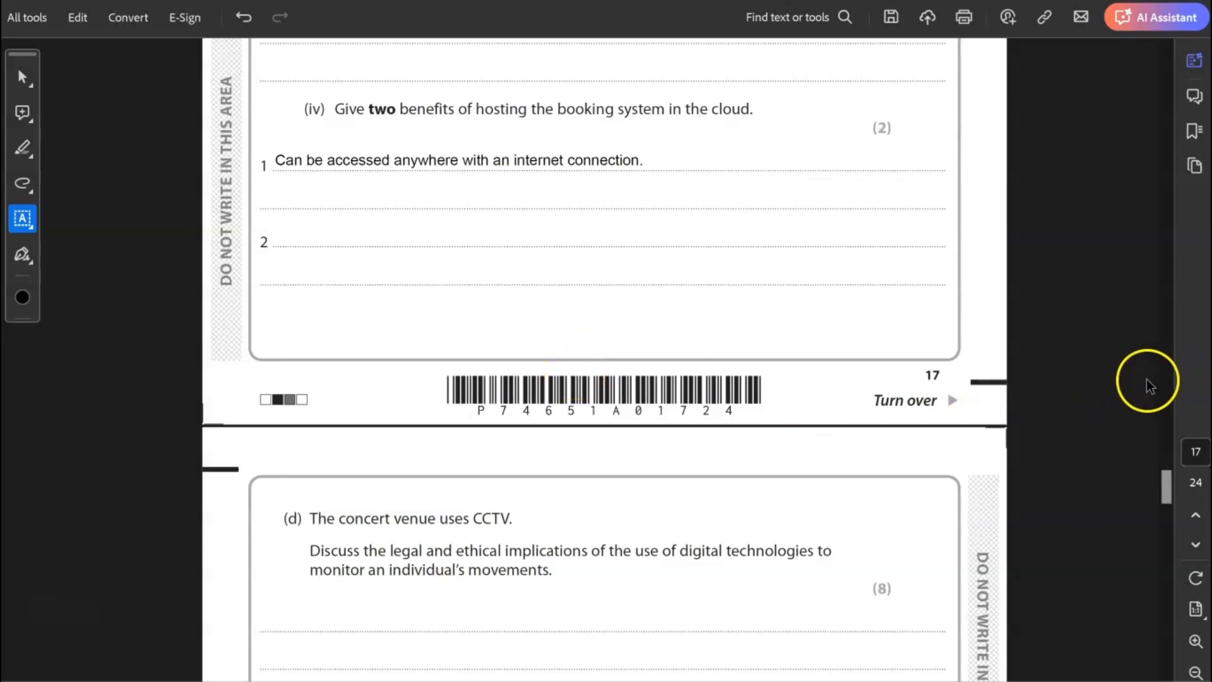
mouse_move(948, 445)
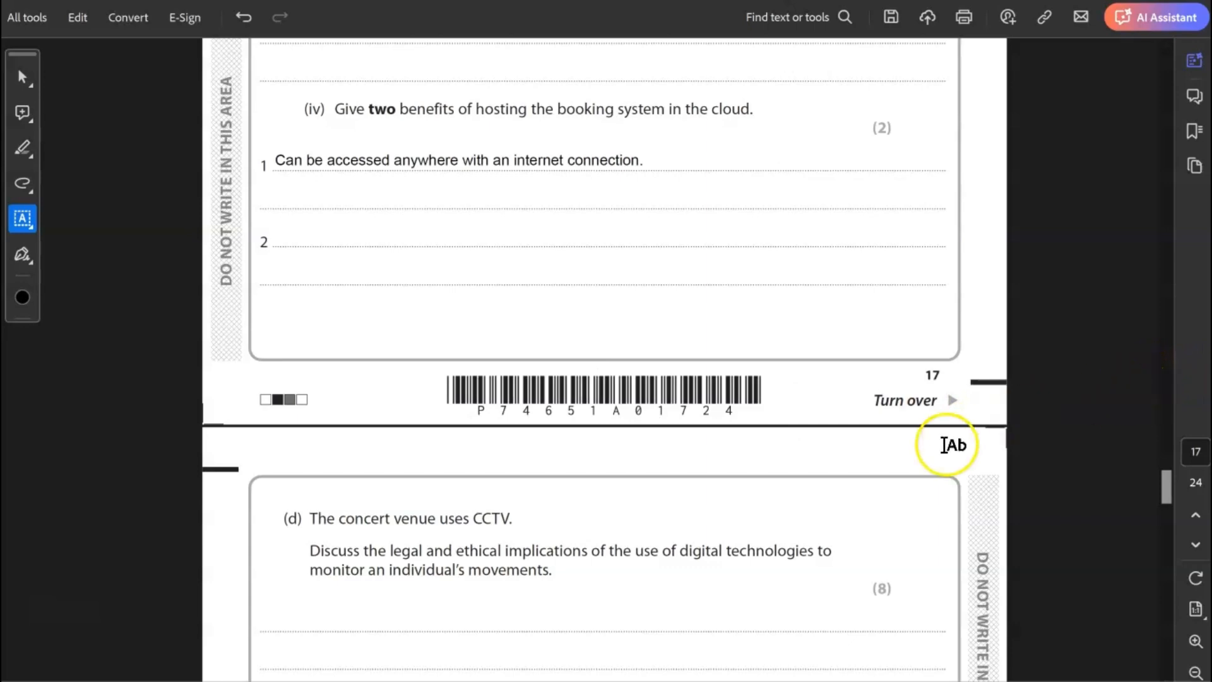
text(Will be held securely and backed up by the host.)
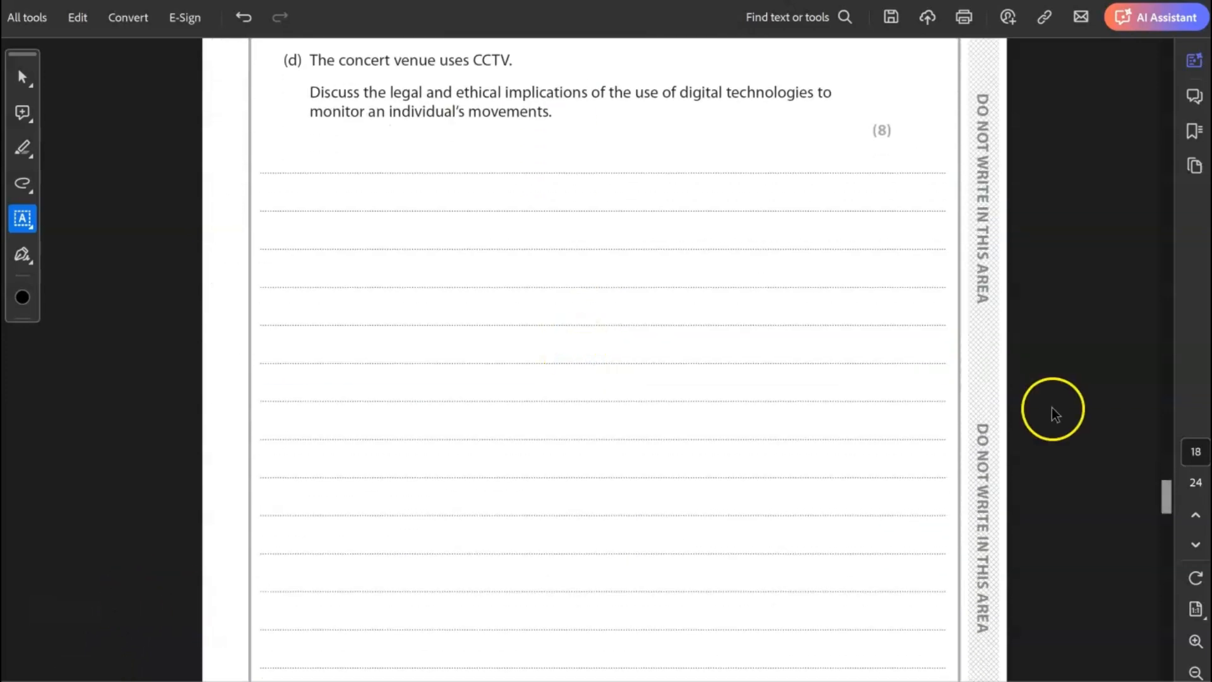
mouse_move(1056, 416)
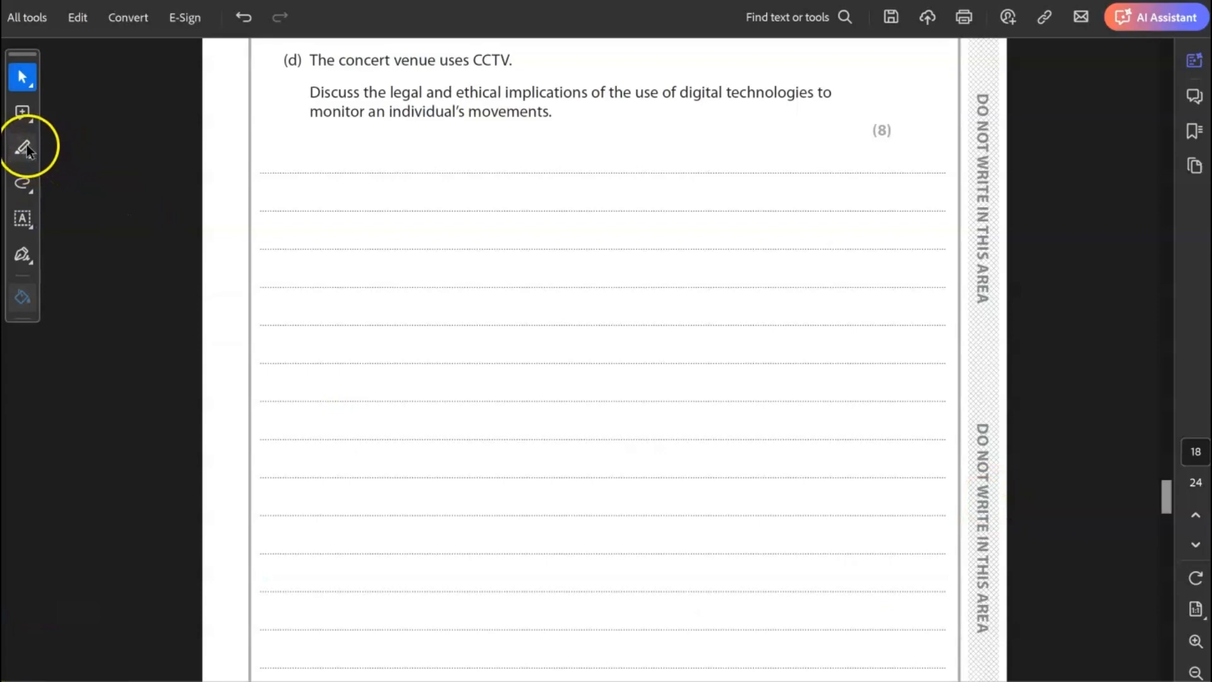
Step: Highlight the words 'ethical implications' in the CCTV question (d)
click(21, 147)
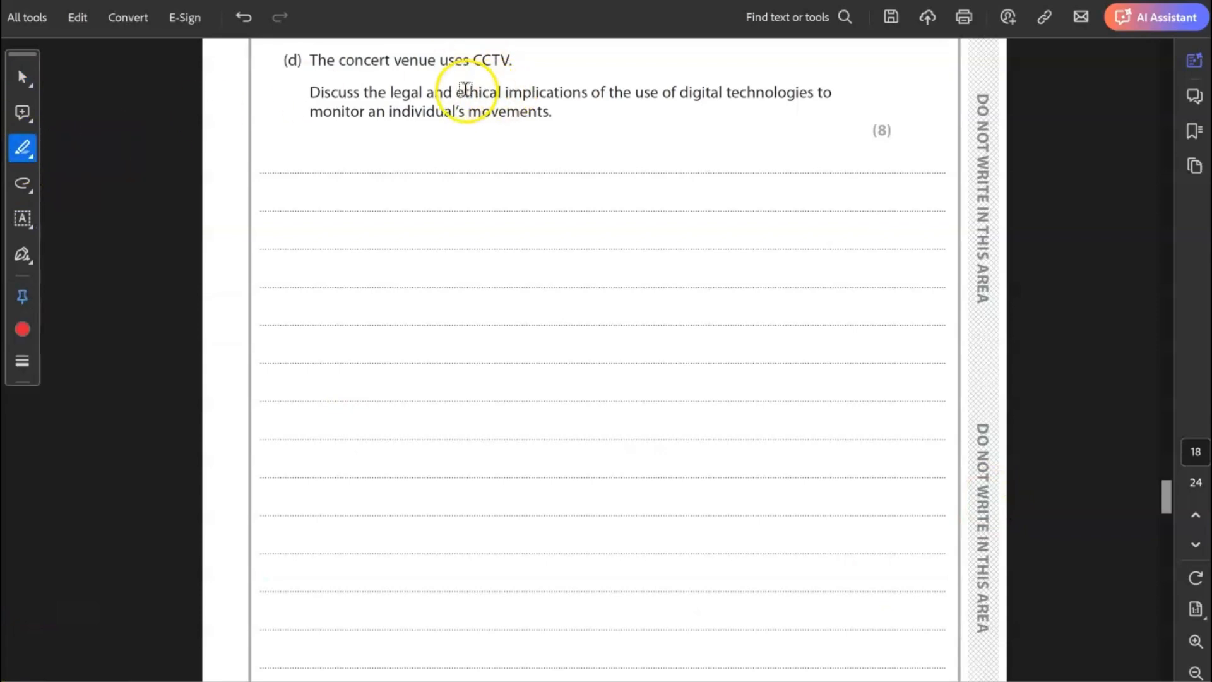
drag(455, 92, 585, 92)
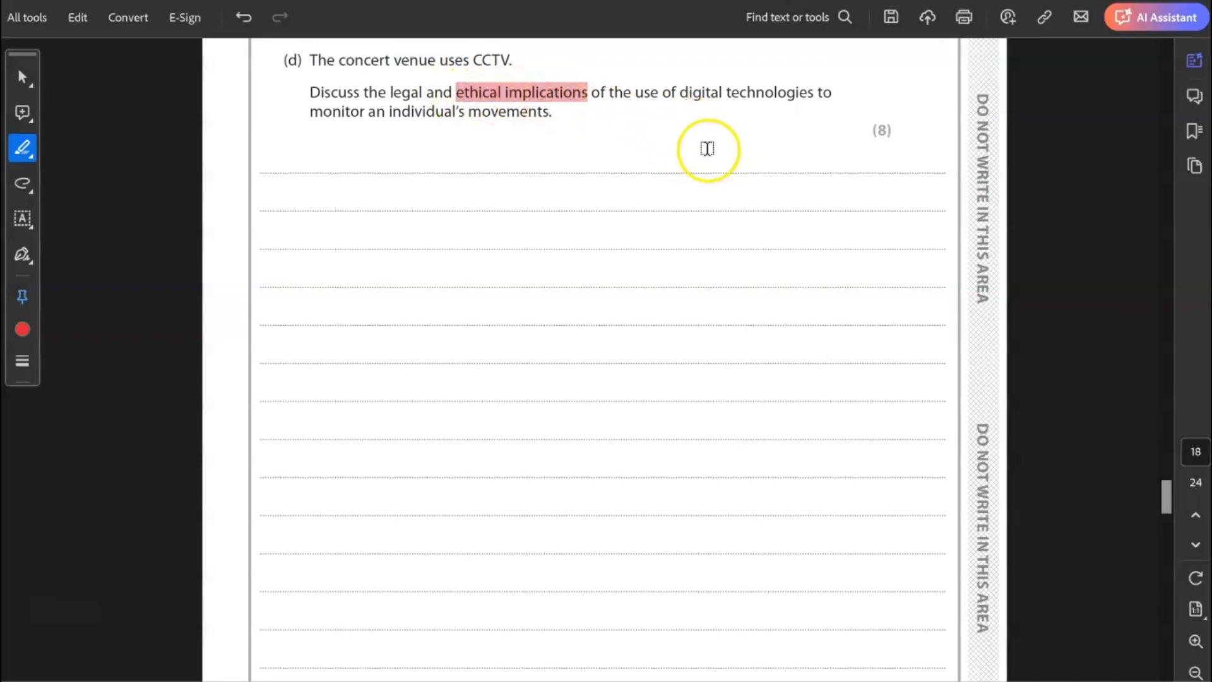
mouse_move(390, 92)
text(Legal implications)
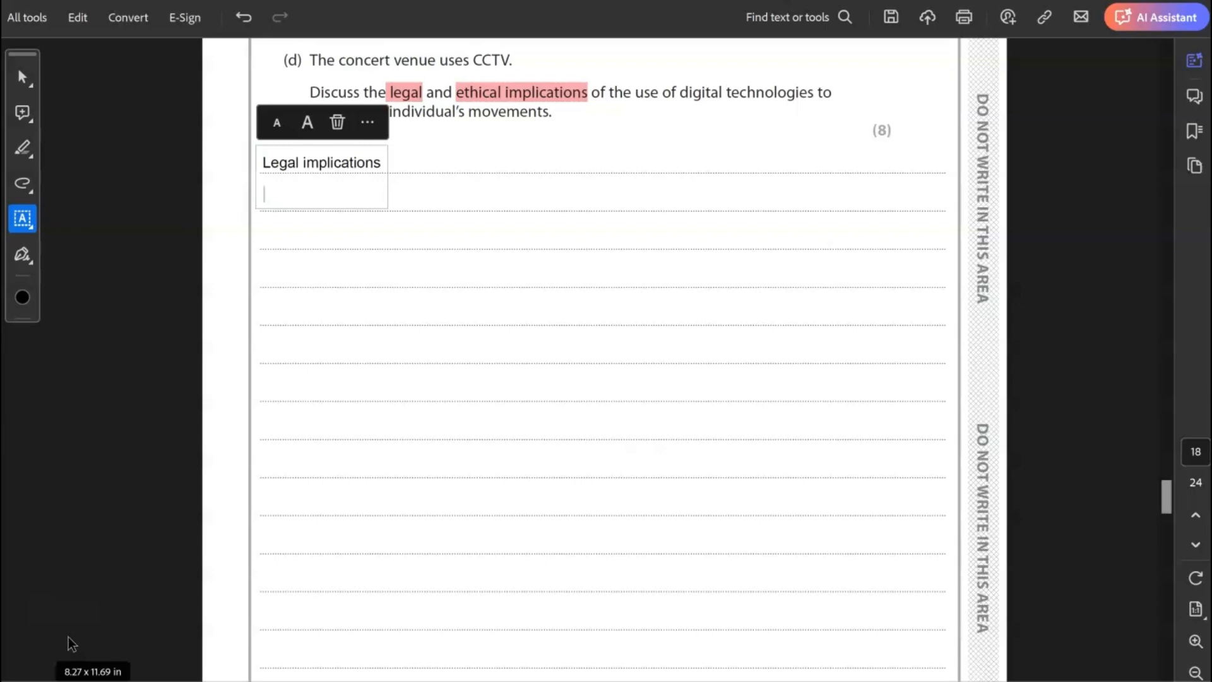
Step: Type that data must be stored securely within GDPR 2018, then add 'Ethical implications'
text(The data should be stored securely and within the limits of the GDPR Act of 2018.)
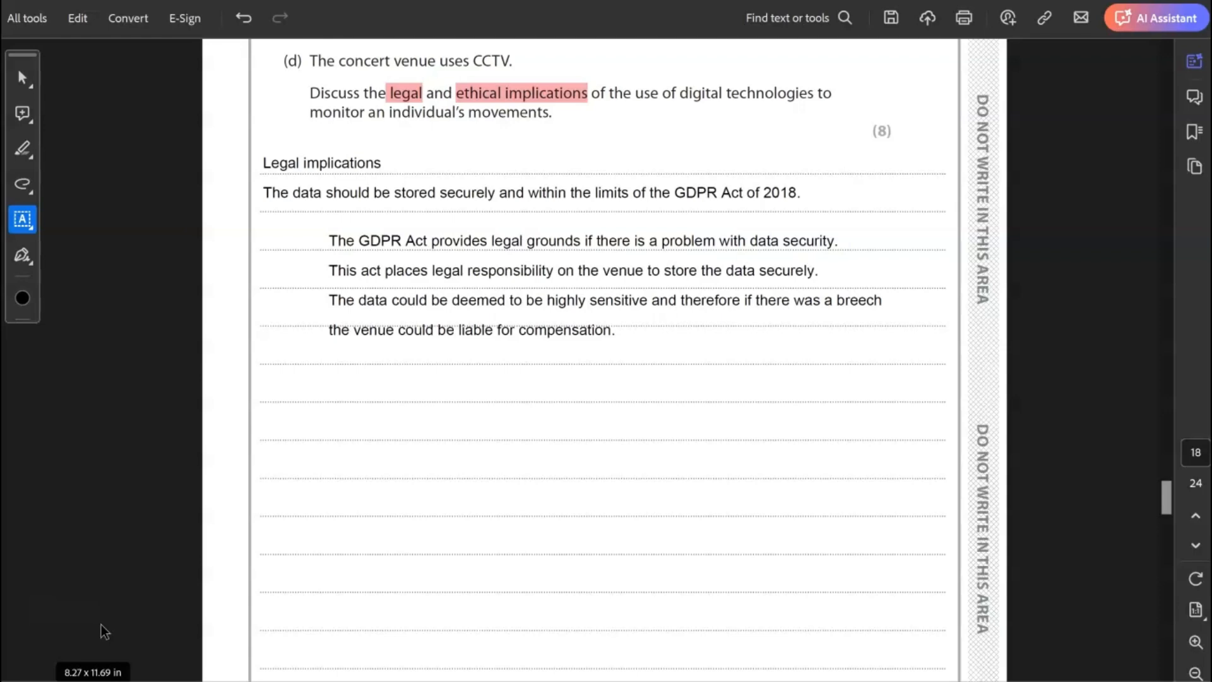
mouse_move(116, 618)
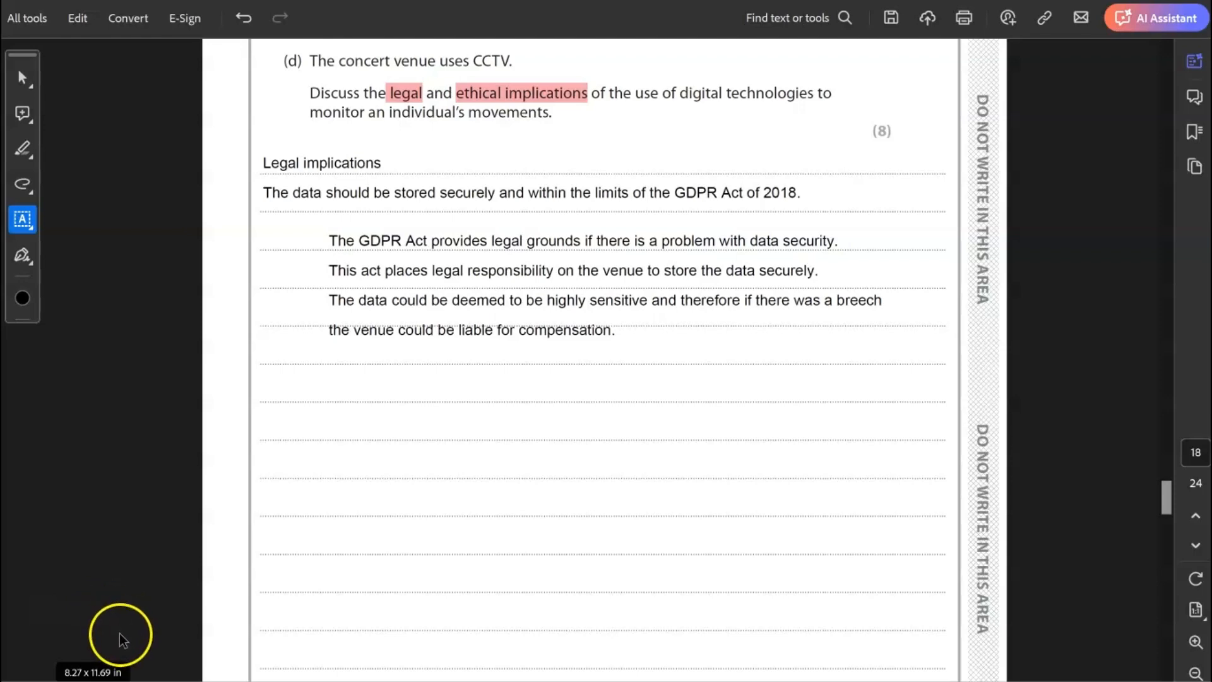
text(Ethical implications)
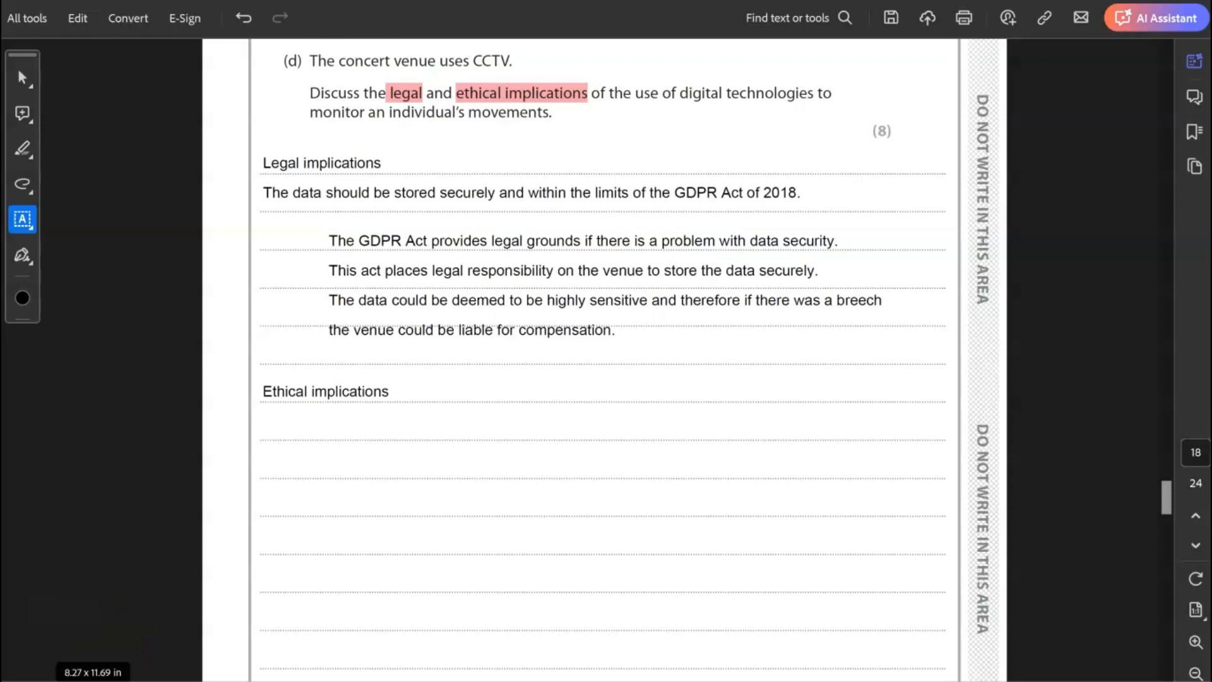
Step: Type the ethical implications paragraph on secure data use, informing people about CCTV, and balancing freedoms
key(Tab)
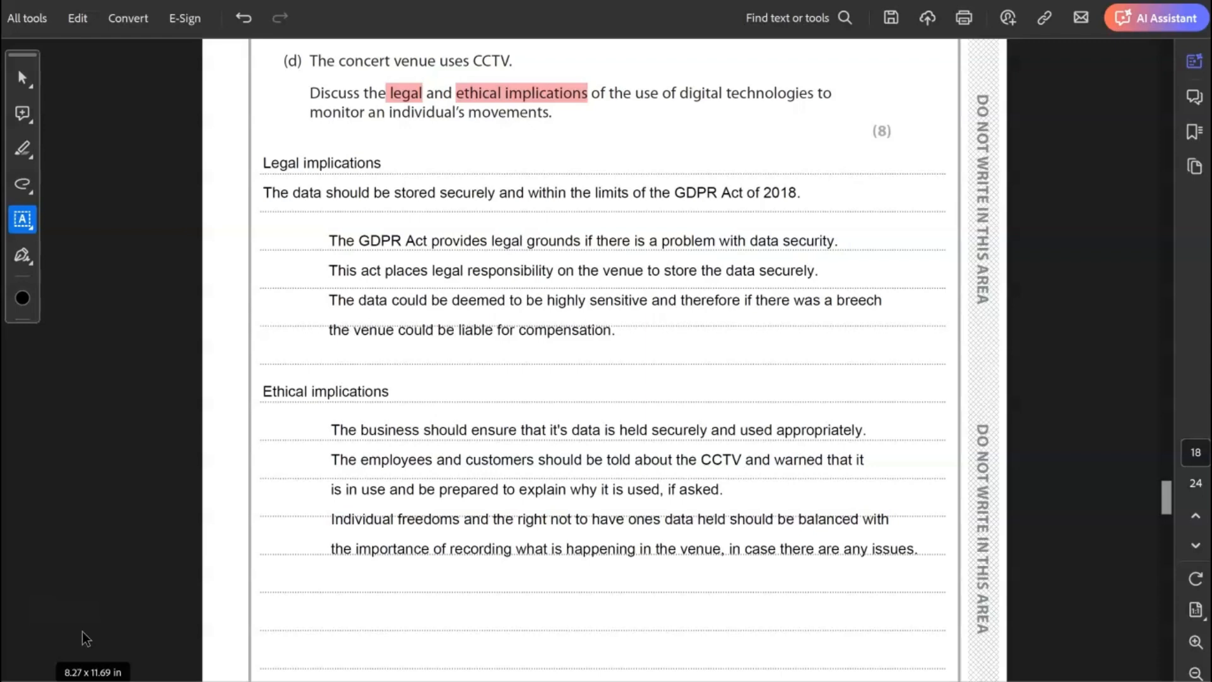
click(572, 620)
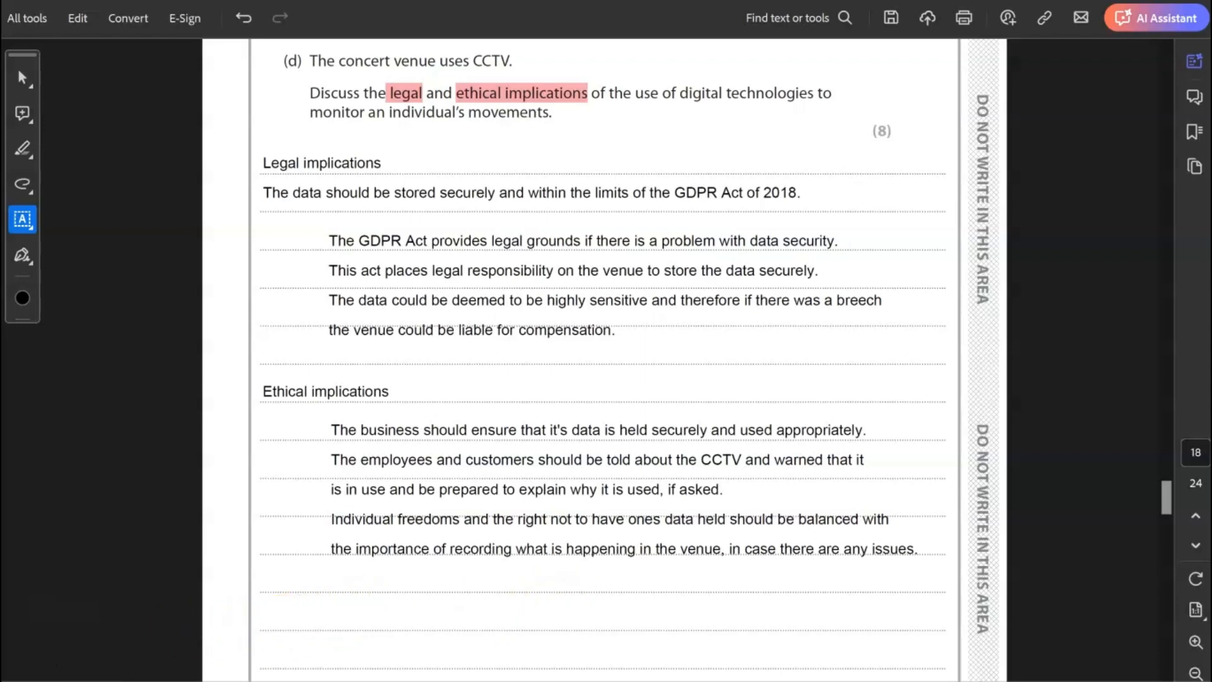
Step: Type the 5(a) answers on reaching people in other countries and easier employee collaboration
scroll(down, 3)
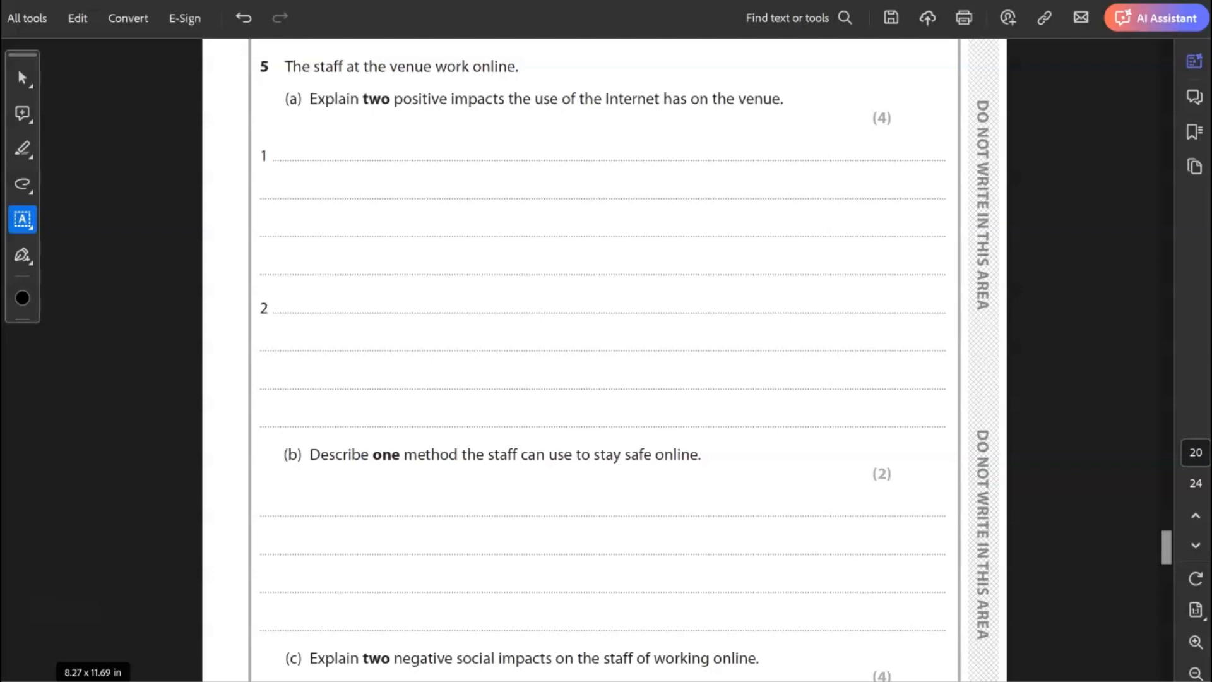
text(The venue has the ability to reach people in different areas and countries, because of the internet. It can therefore sell tickets to people at a wider level and reach more people.)
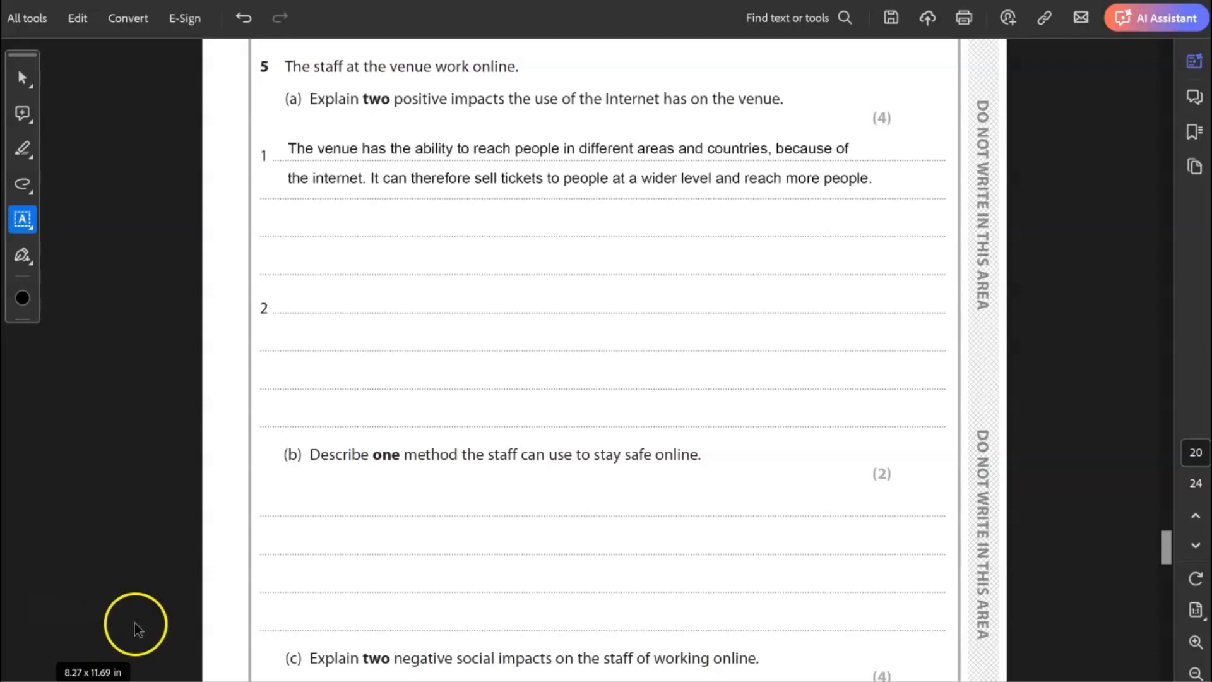
mouse_move(141, 624)
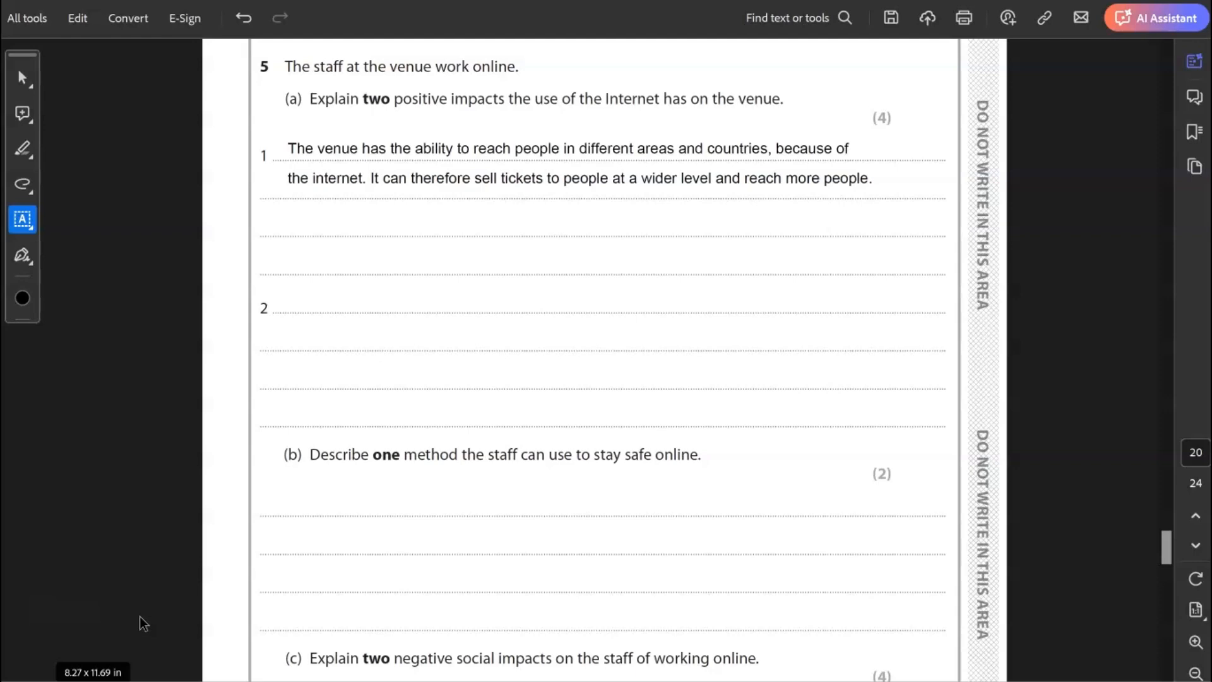
mouse_move(193, 559)
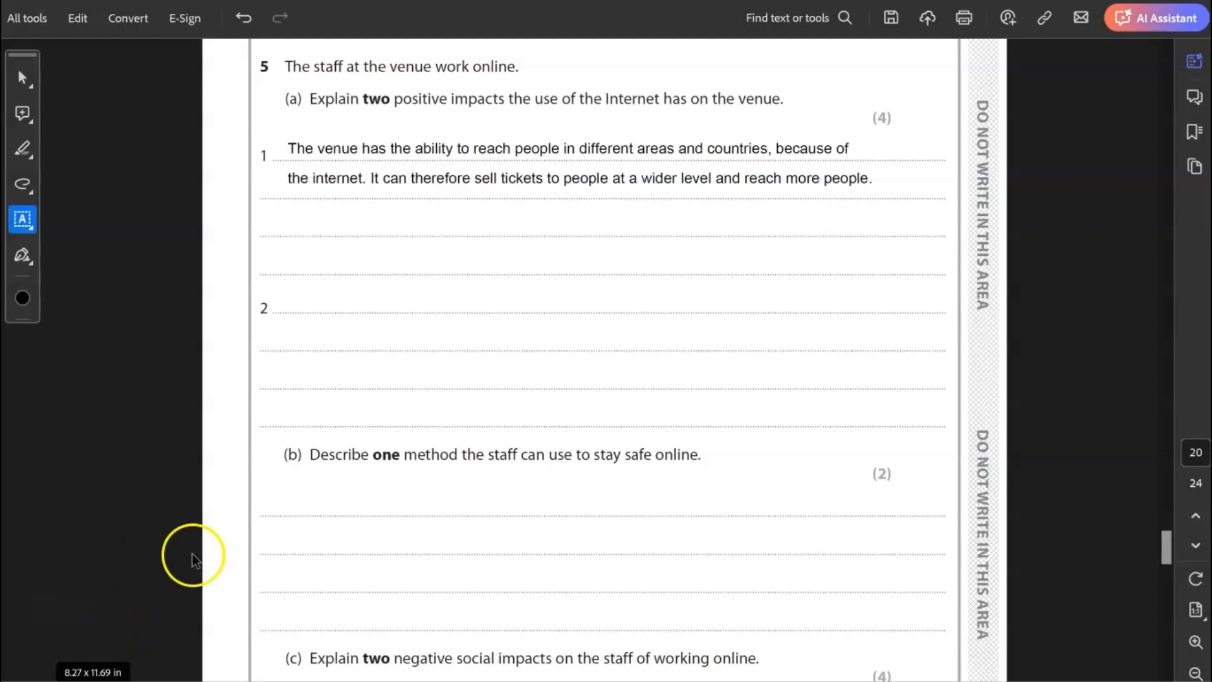
mouse_move(464, 304)
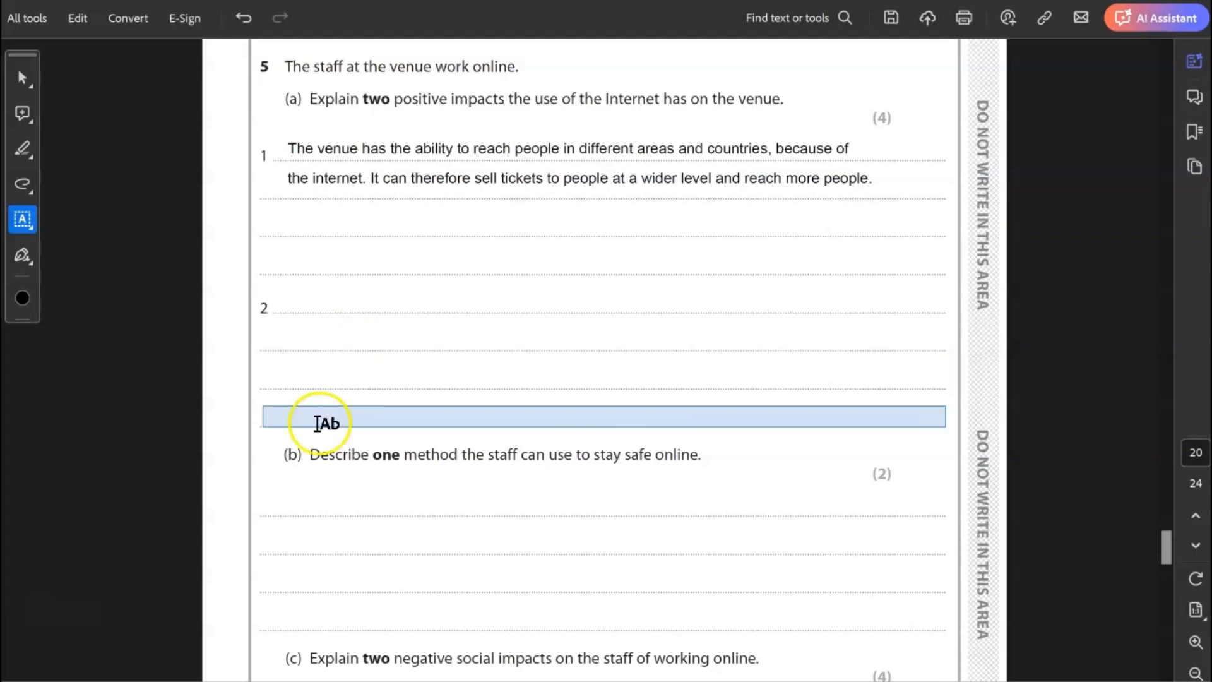
text(The internet allows employees to collaborate more easily and work together because of technologies like the cloud and email. It allows for greater communication and sharing of ideas.)
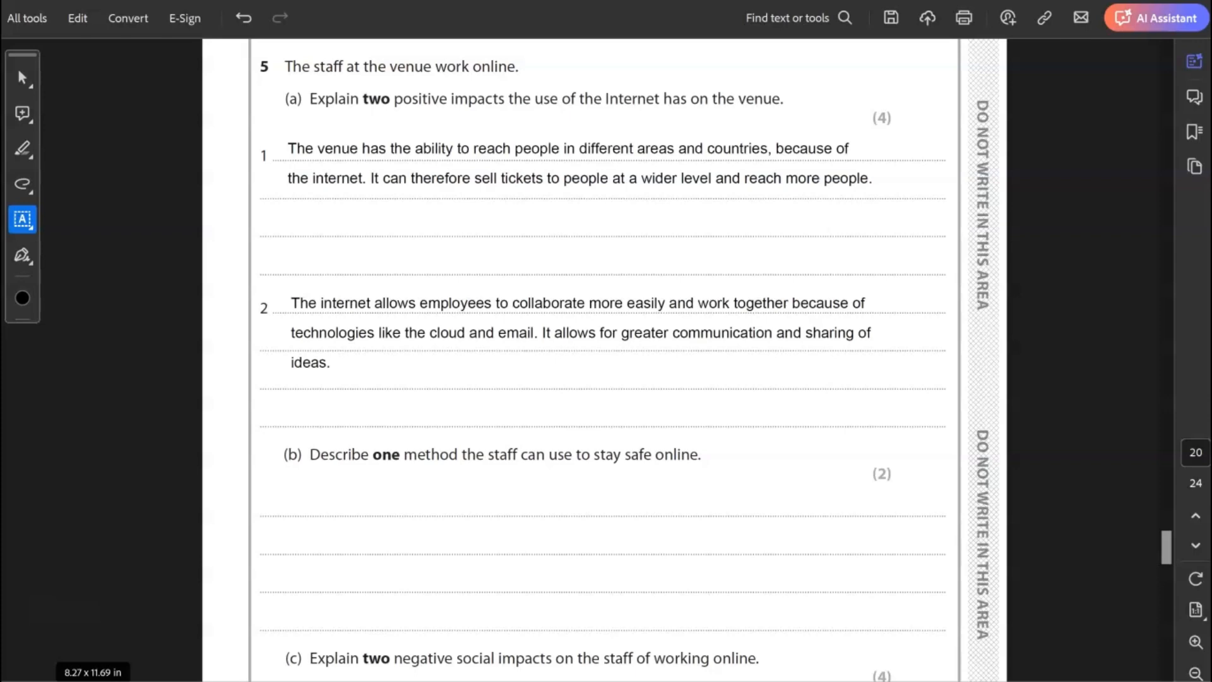
click(506, 581)
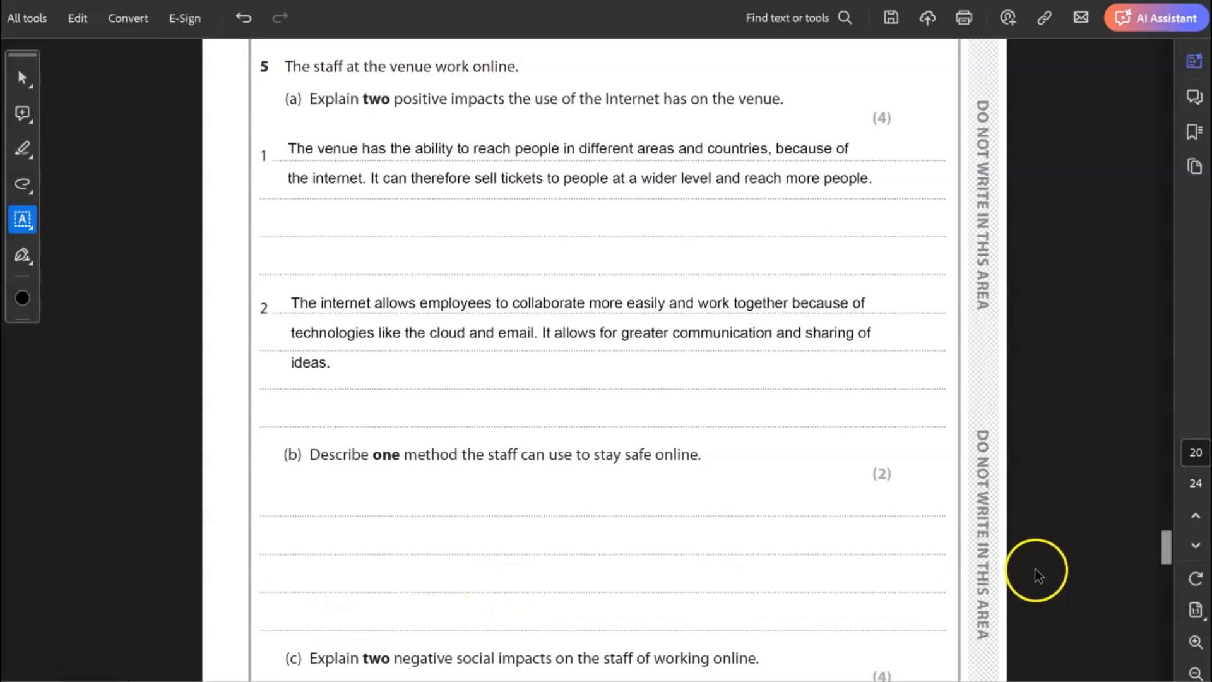
mouse_move(1030, 574)
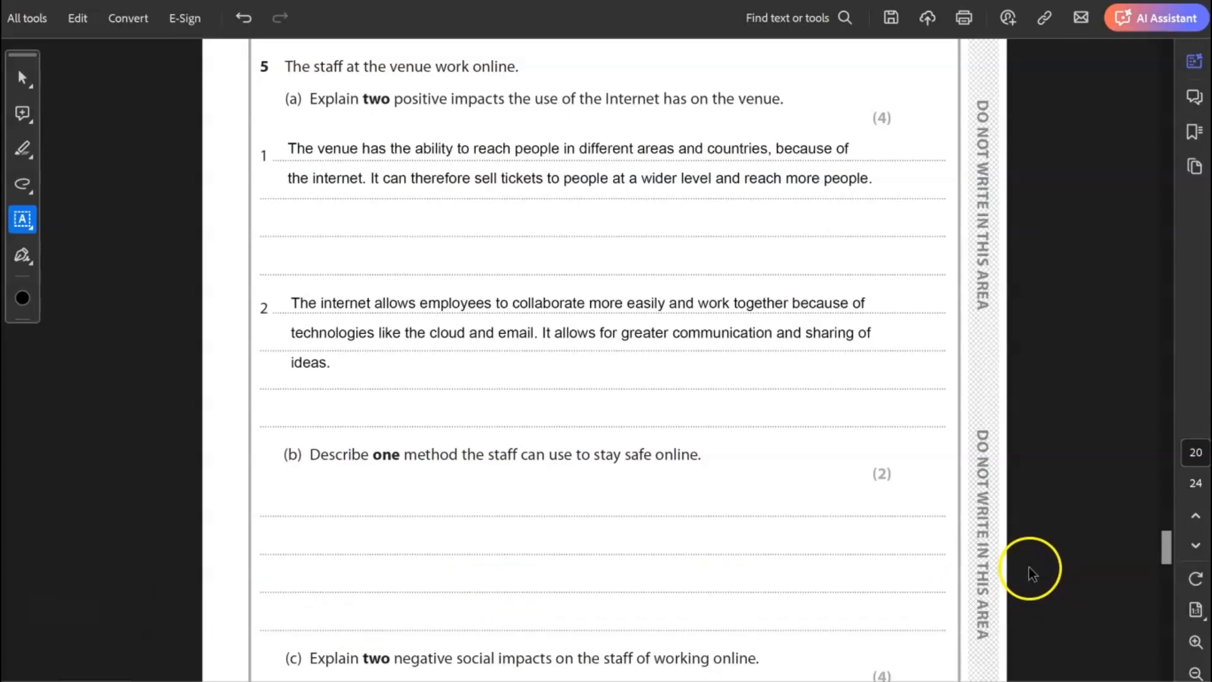
mouse_move(1047, 545)
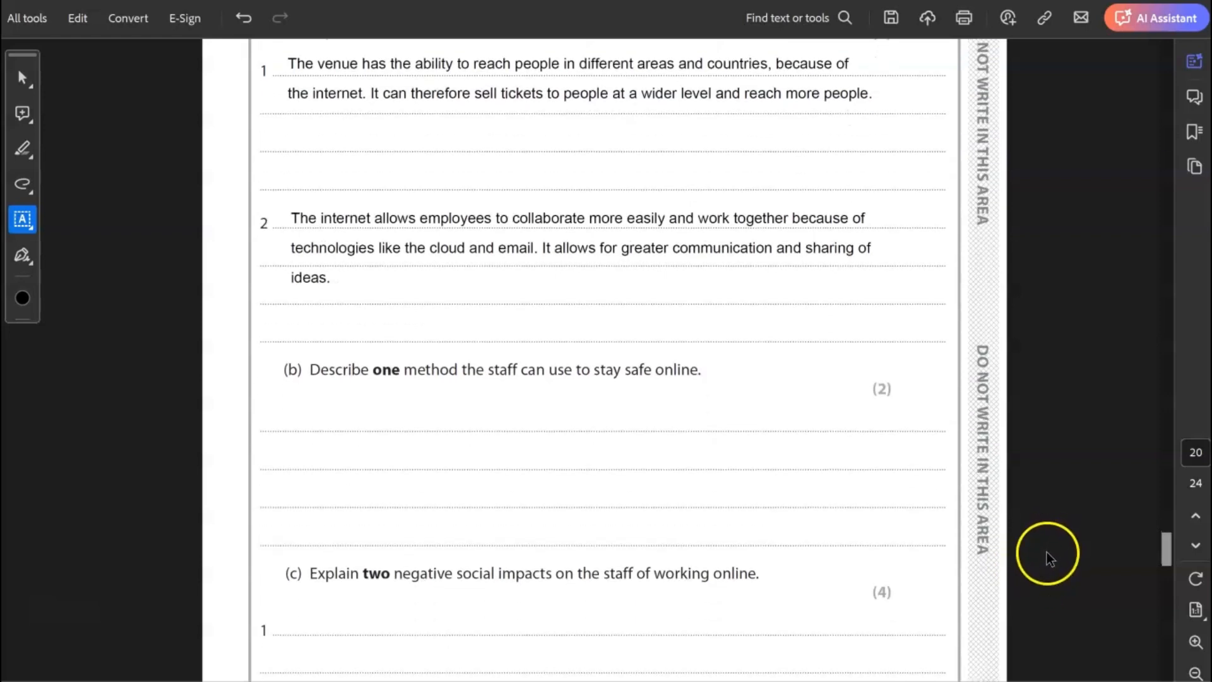
Step: Type the 5(b) answer: staff don't open emails with attachments from outside the organisation
scroll(down, 3)
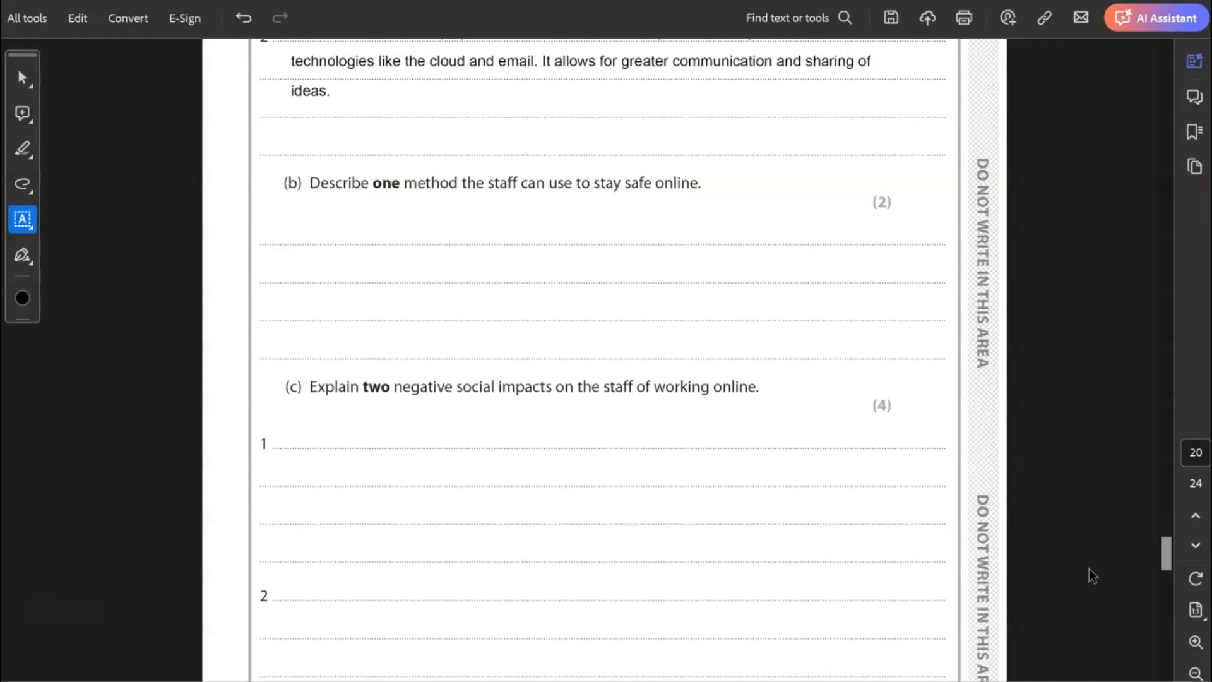
text(Staff can stya safe online by not opening emails that contain attachments sent from people from outside of the organisation.)
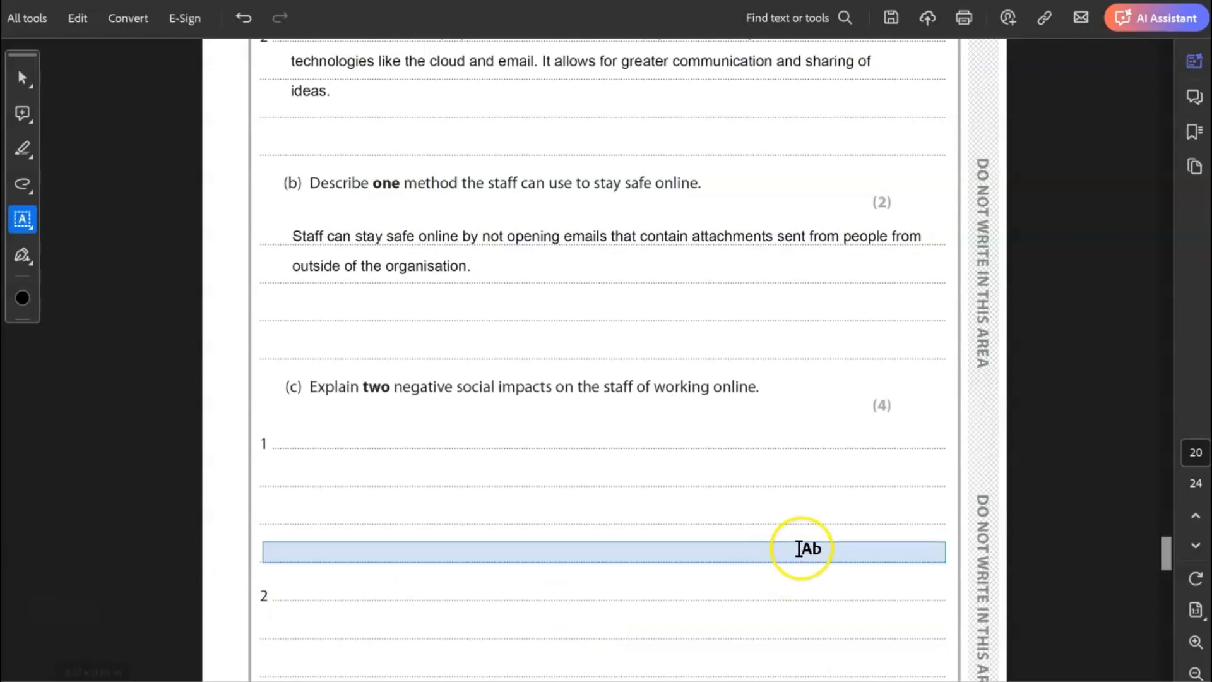
Step: Type the two 5(c) answers: isolation from remote work and online bullying harming mental health
scroll(down, 3)
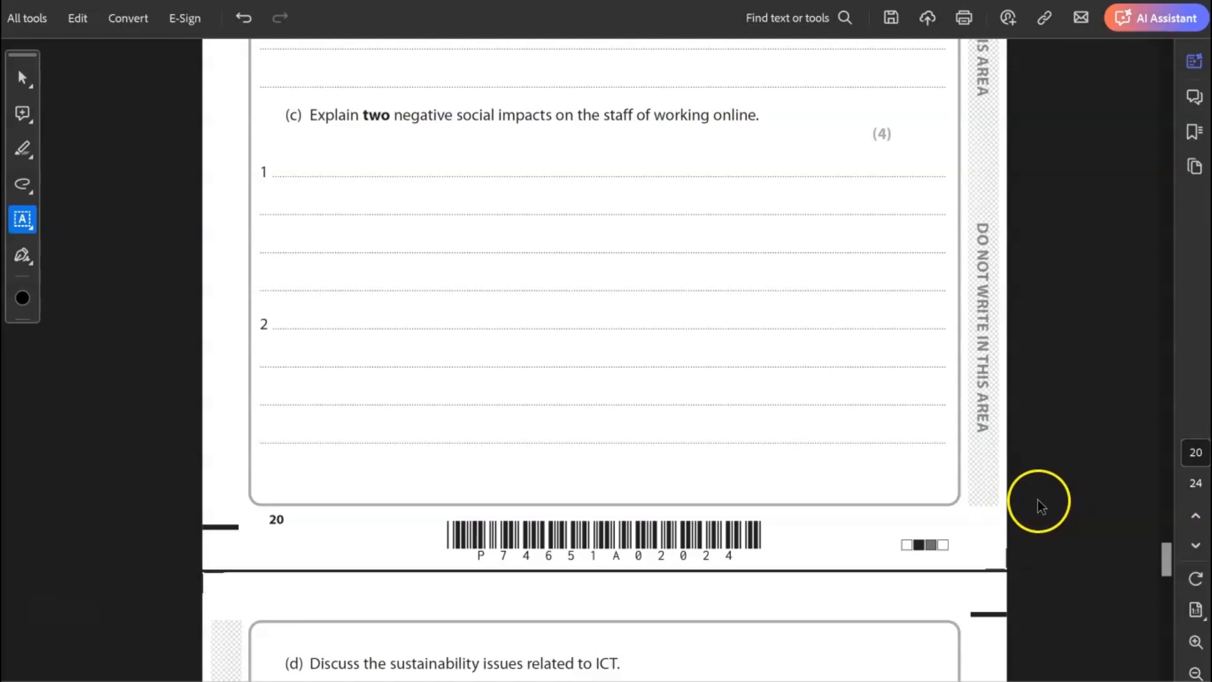
mouse_move(1036, 508)
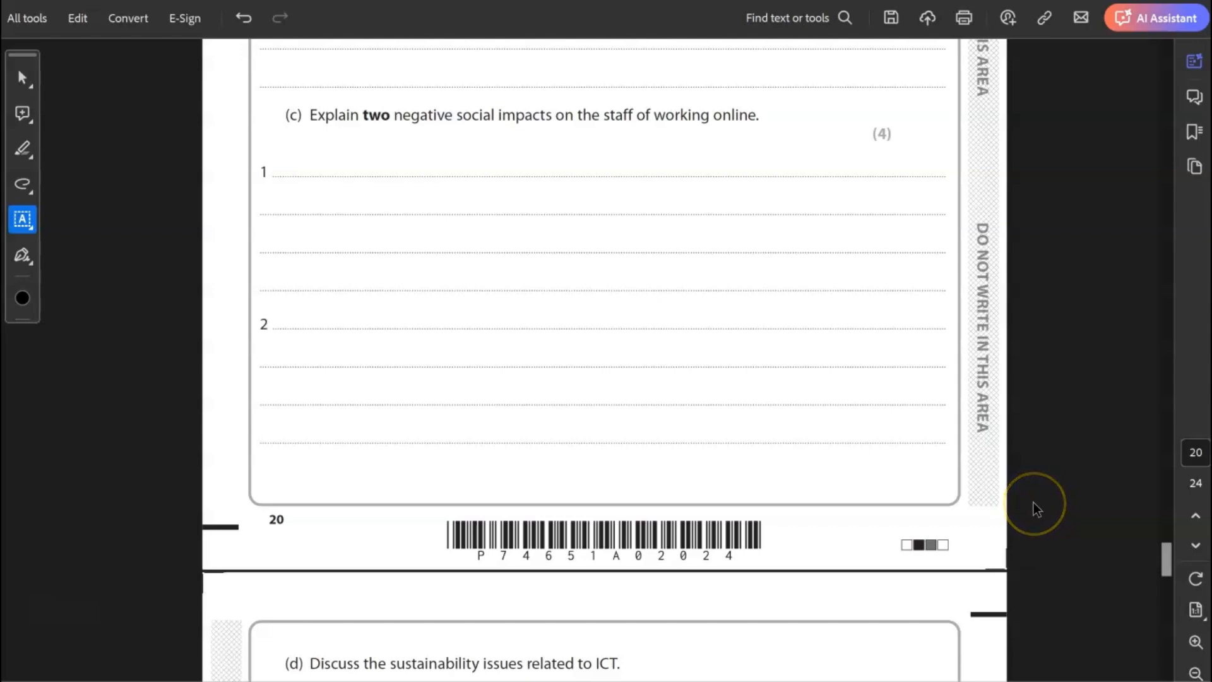
mouse_move(1036, 509)
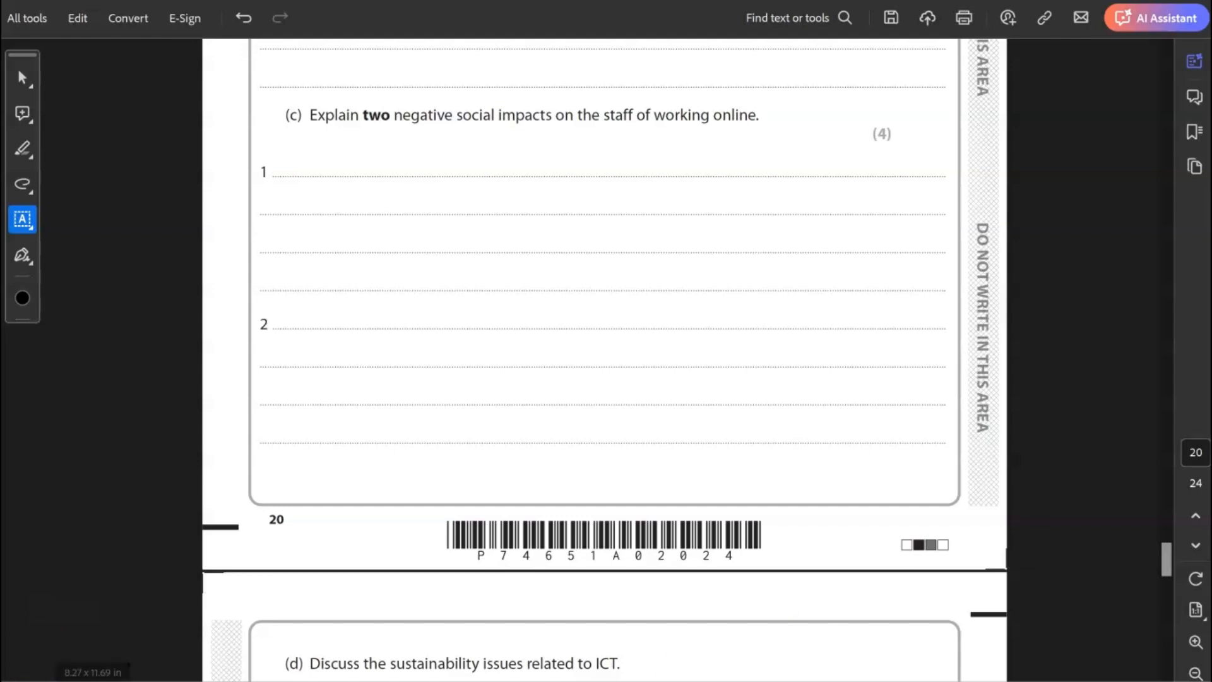
text(Because of remote work, the staff no longer meet up like they did which could lead to feelings of isolation.)
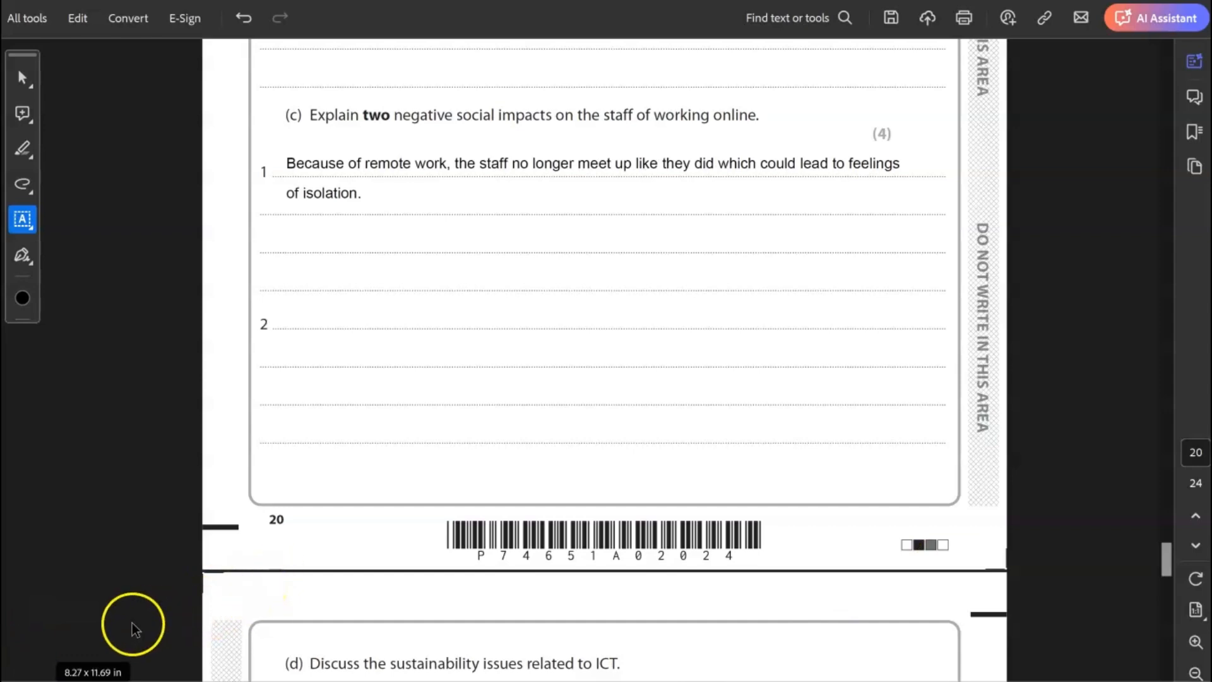
text(The staff could be subject to online bullying which will have a major negative affect on their mental health and well-being.)
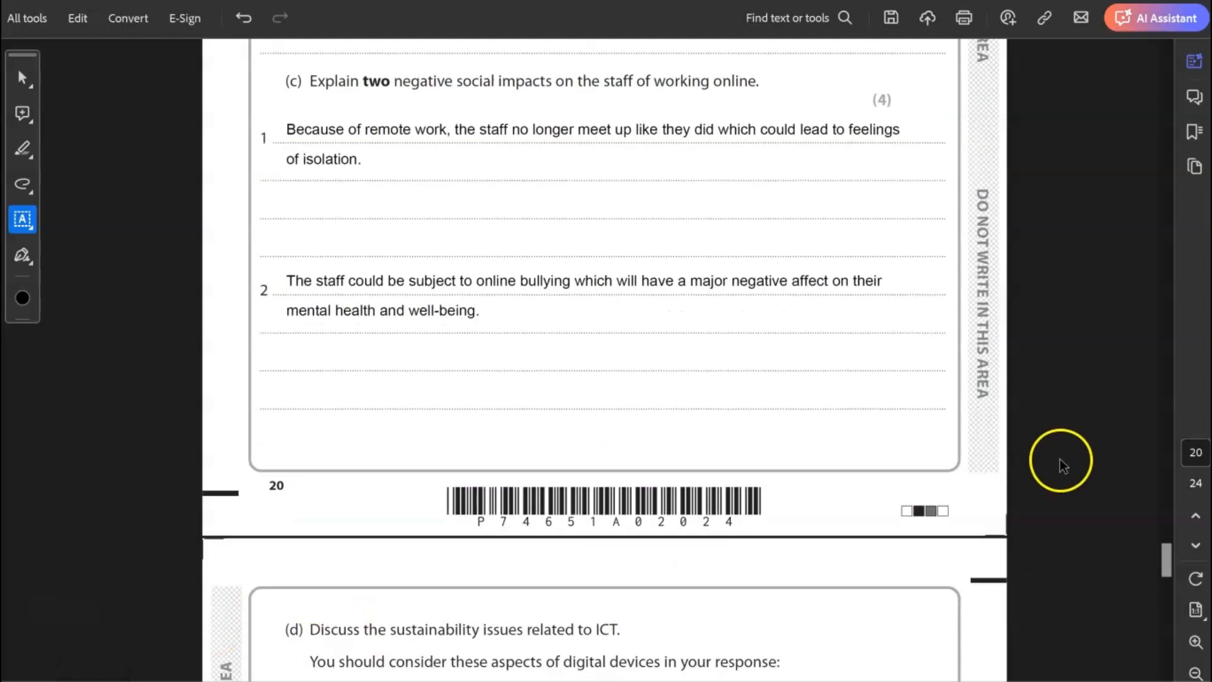
scroll(down, 3)
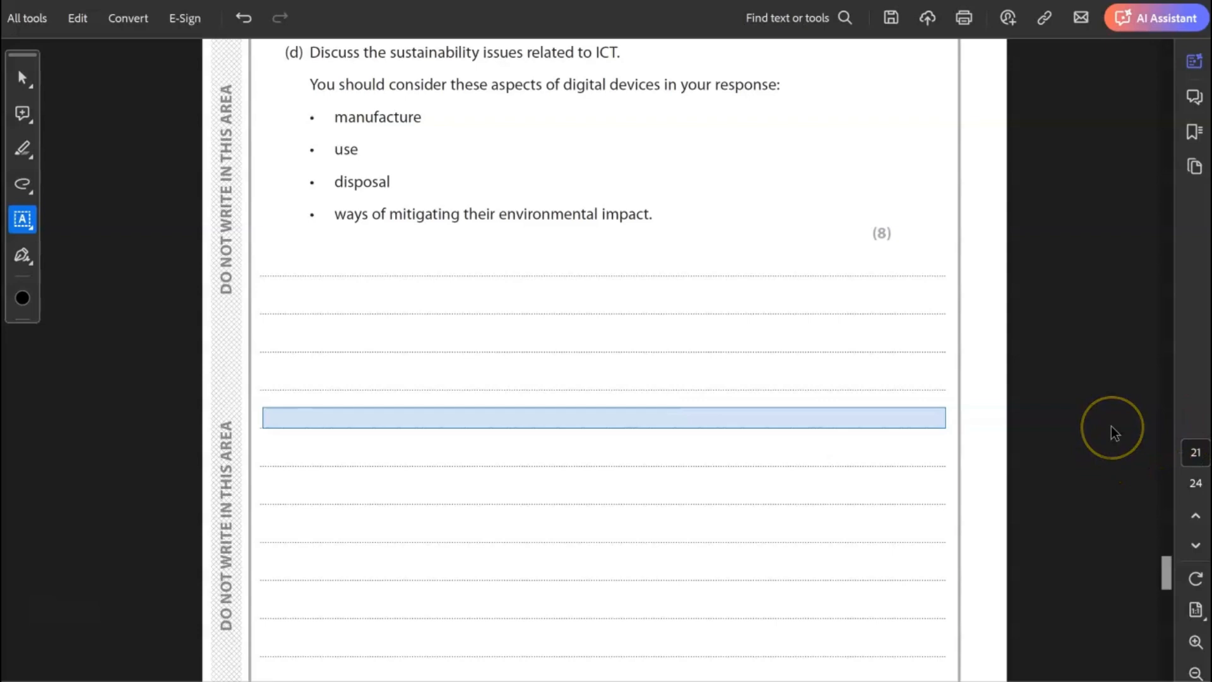
mouse_move(1114, 432)
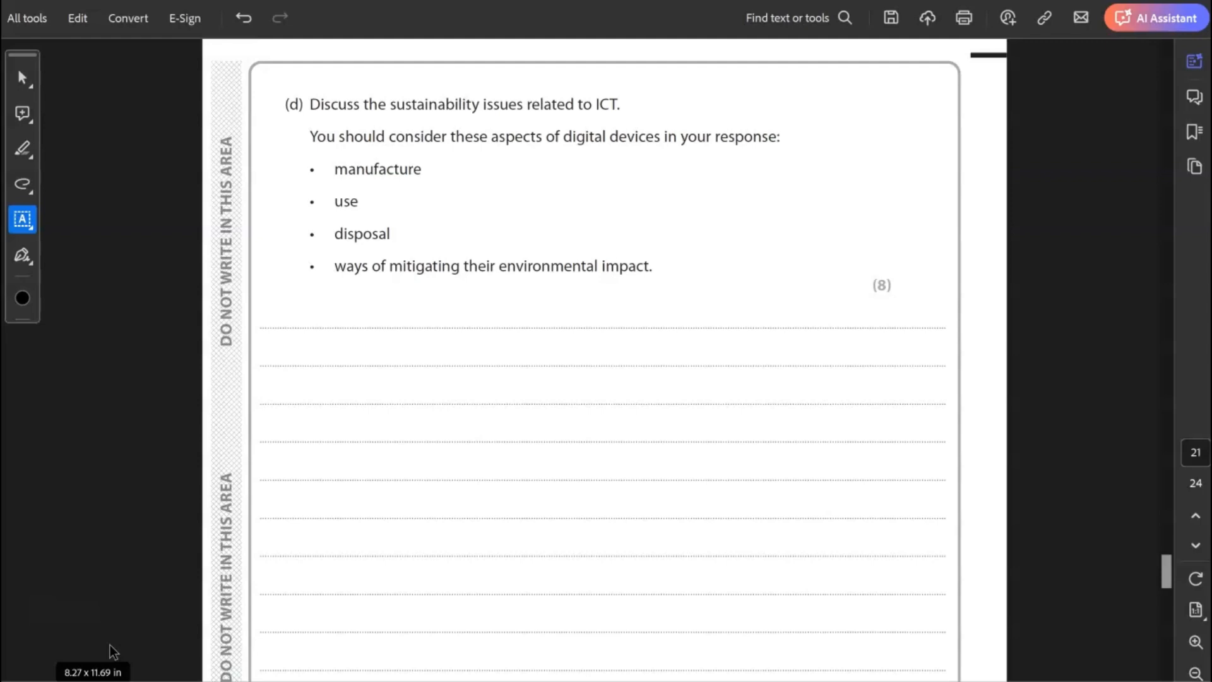
mouse_move(93, 645)
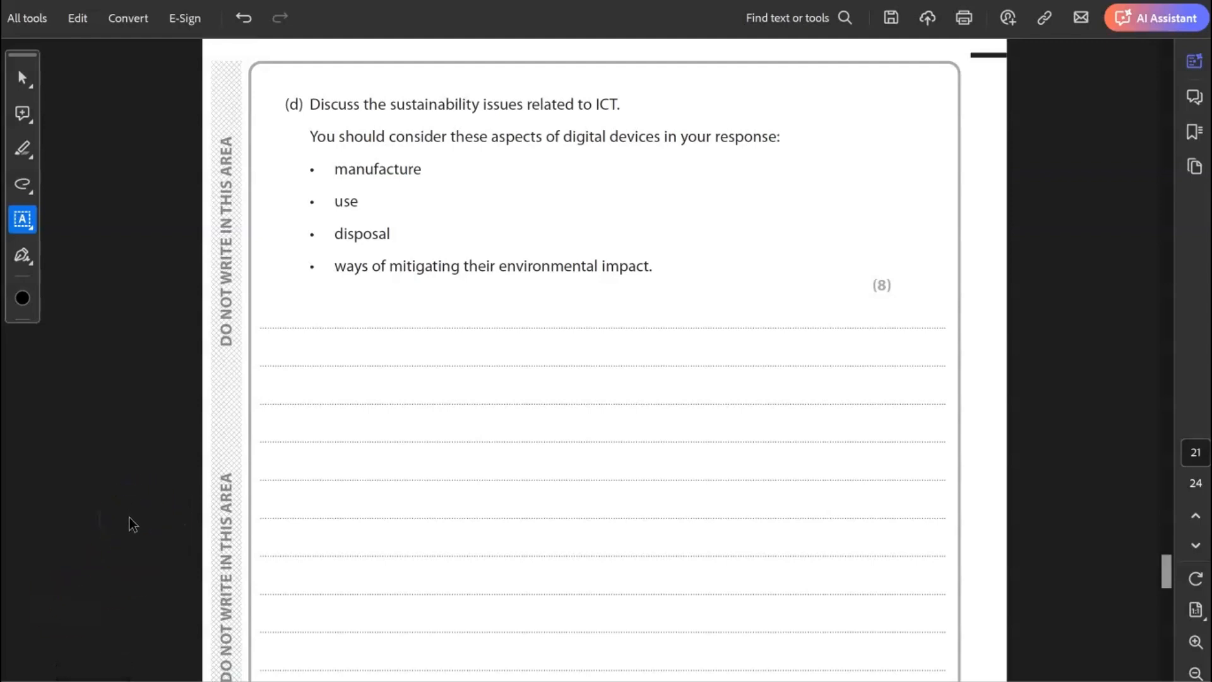
mouse_move(104, 543)
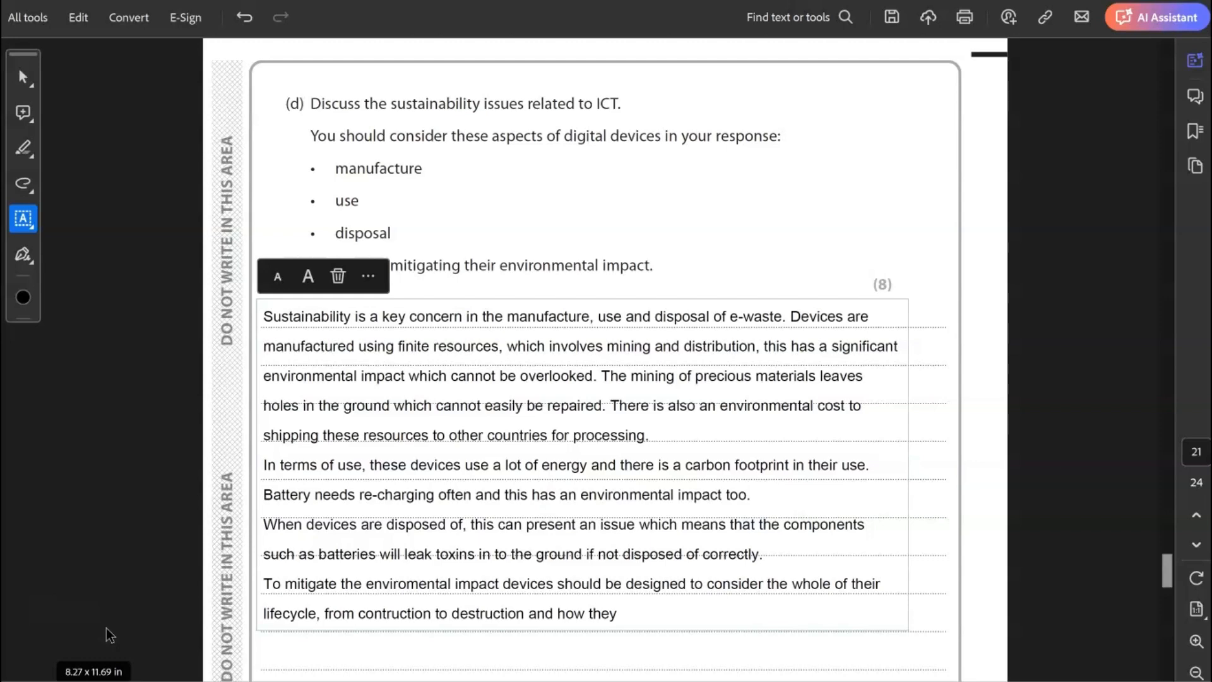
Step: Scroll past pages 22 and 23 to the blank final page 24
scroll(down, 3)
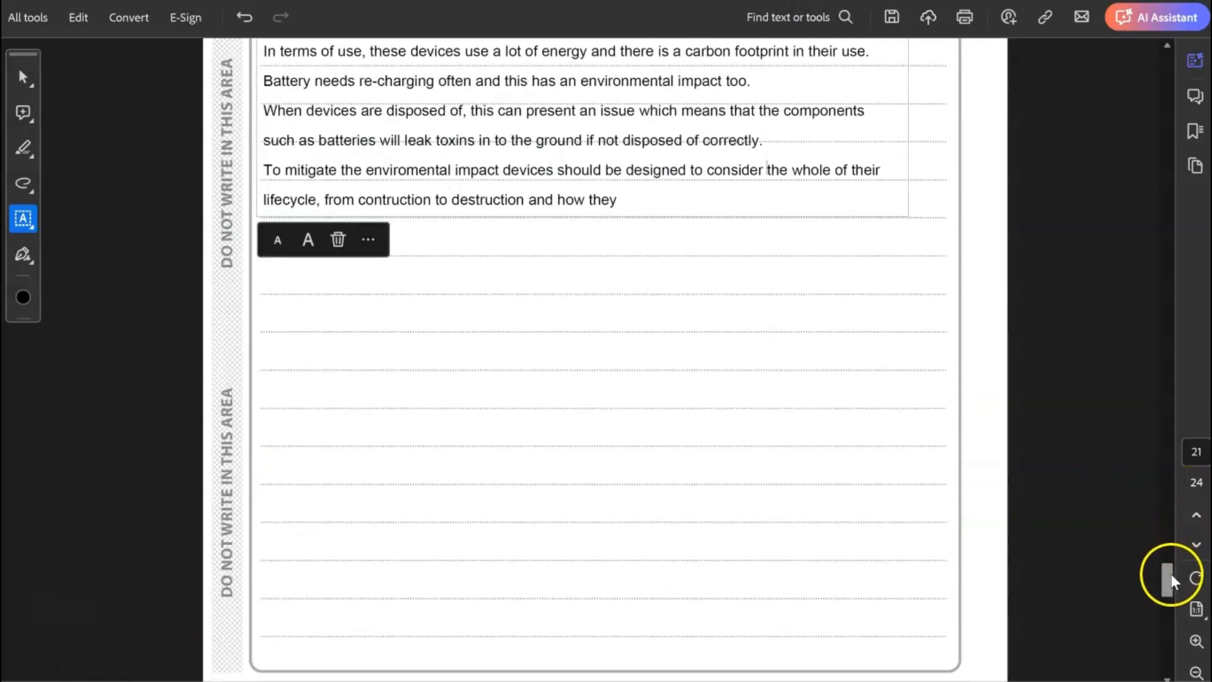
scroll(down, 3)
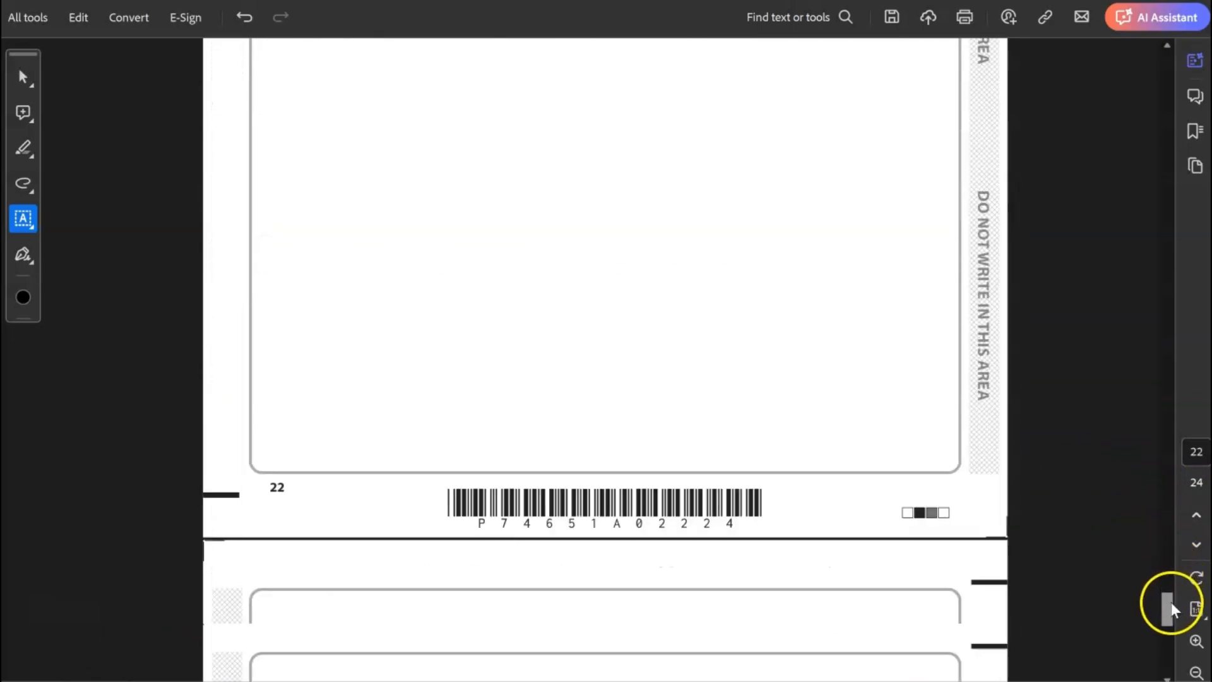
scroll(down, 3)
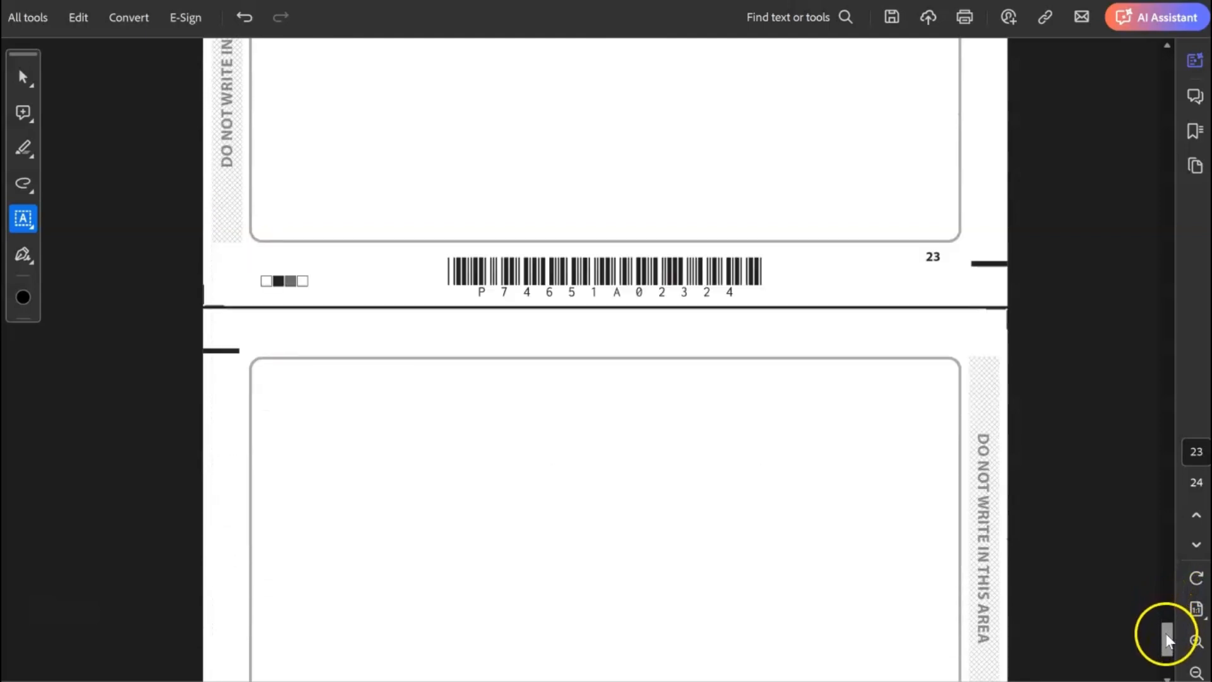
scroll(down, 3)
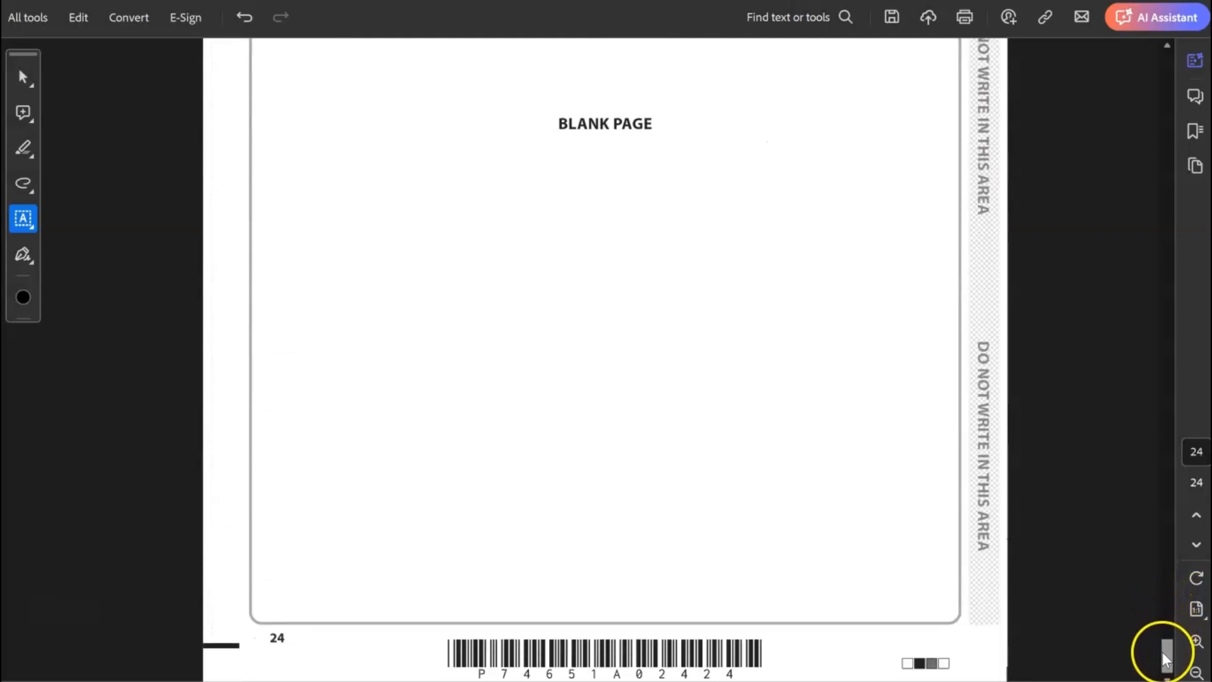